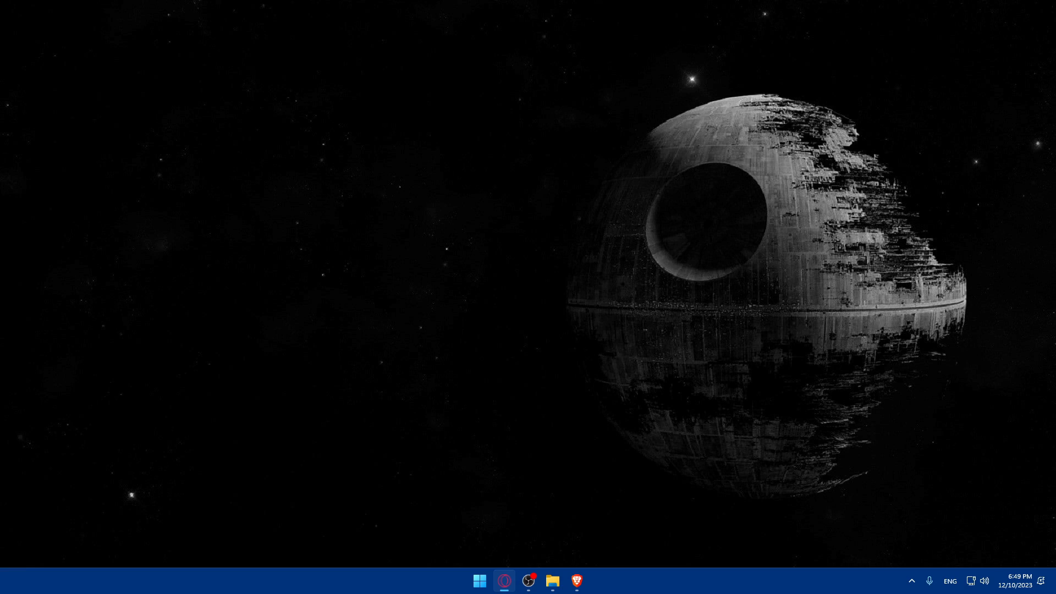
Load paypal.com in Brave to reach the PayPal account summary page
{"action": "left_click", "coordinate": [576, 580]}
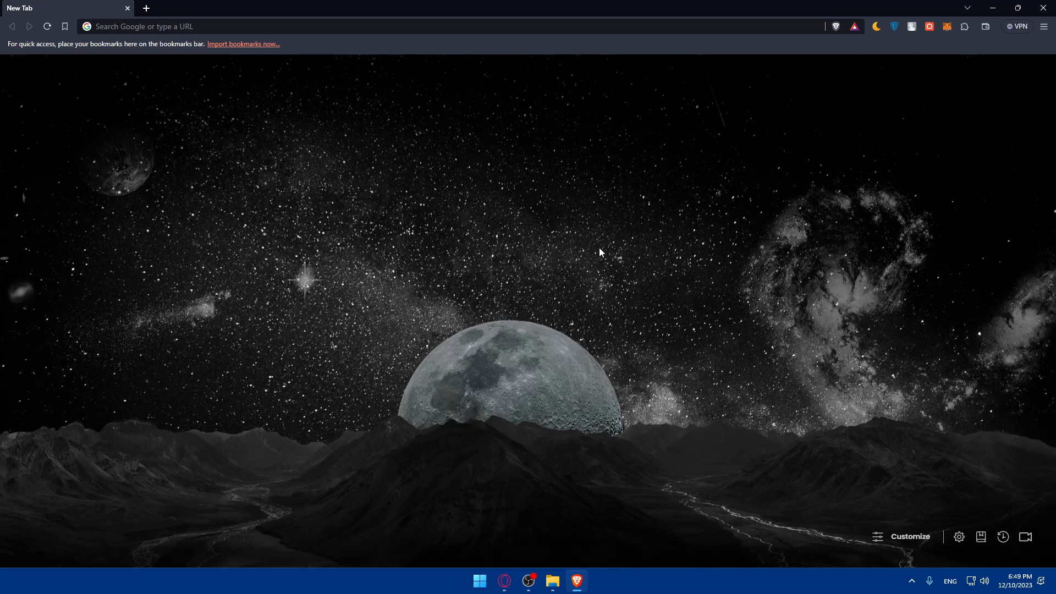
{"action": "mouse_move", "coordinate": [582, 240]}
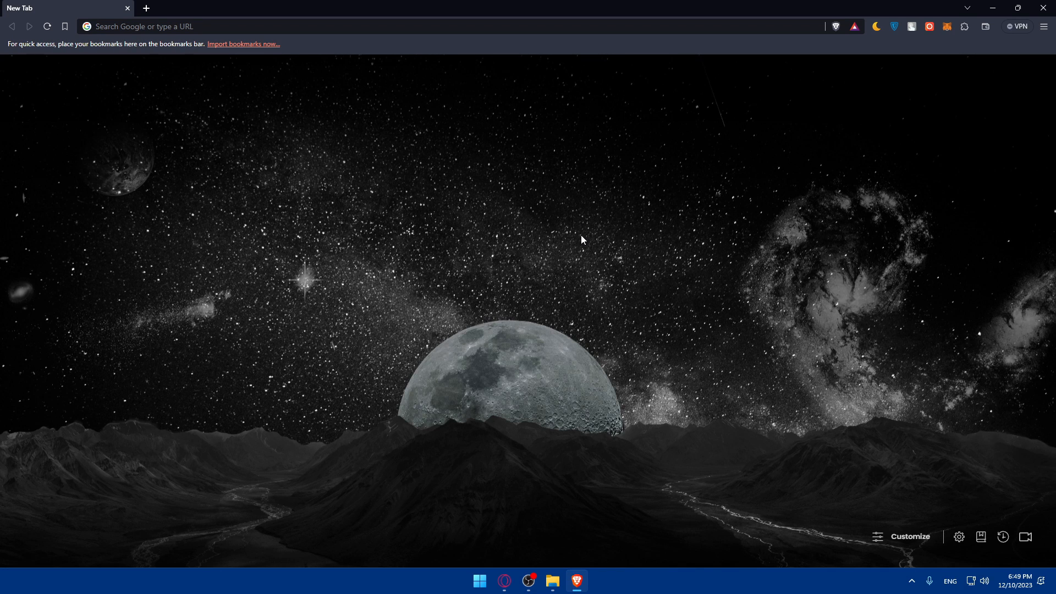
{"action": "mouse_move", "coordinate": [403, 214]}
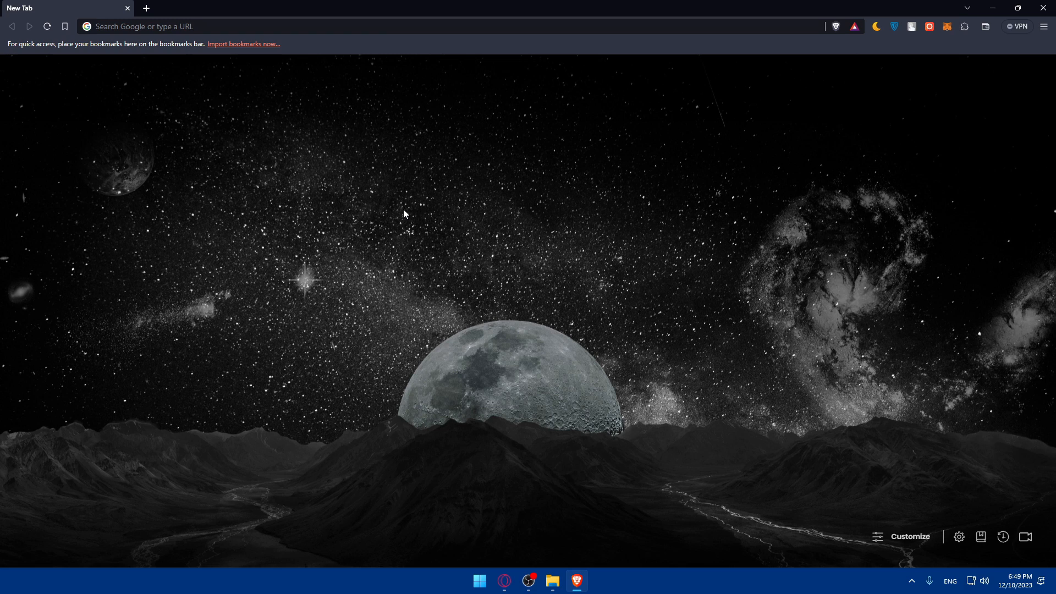
{"action": "type", "text": "paypal.com"}
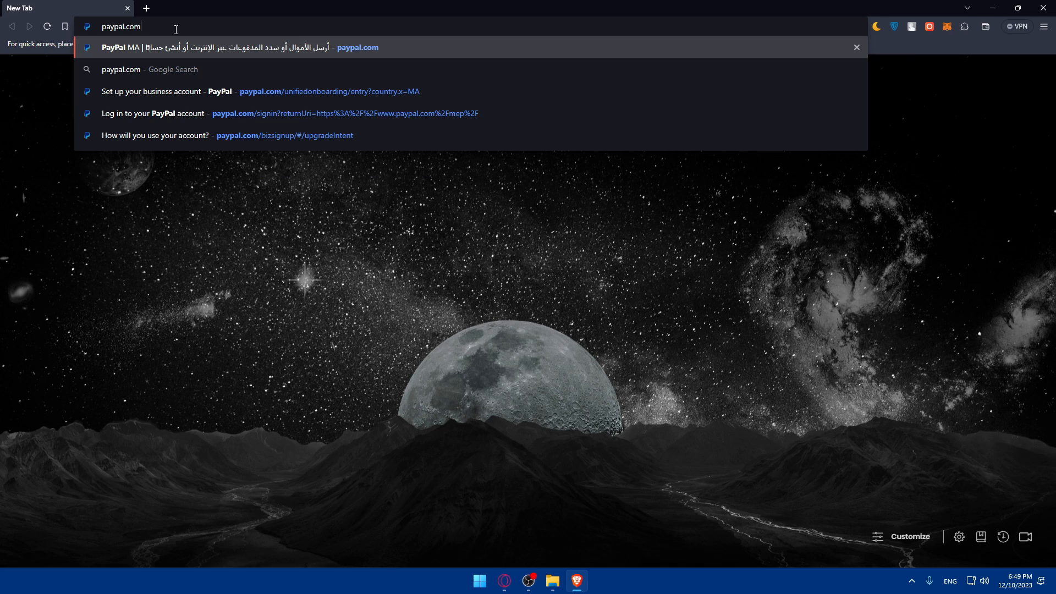
{"action": "key", "text": "Return"}
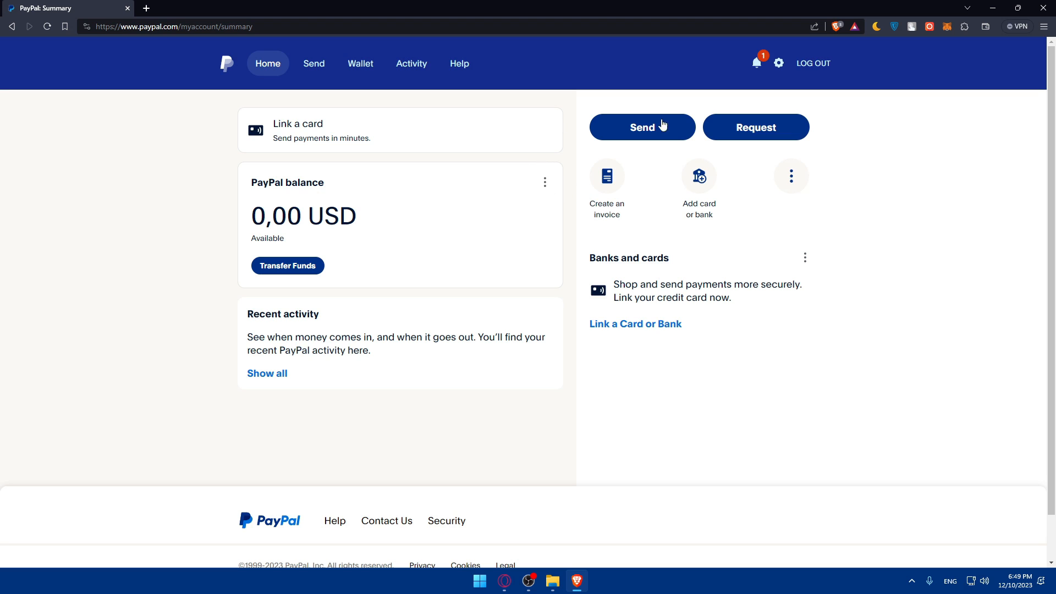
{"action": "mouse_move", "coordinate": [1043, 32]}
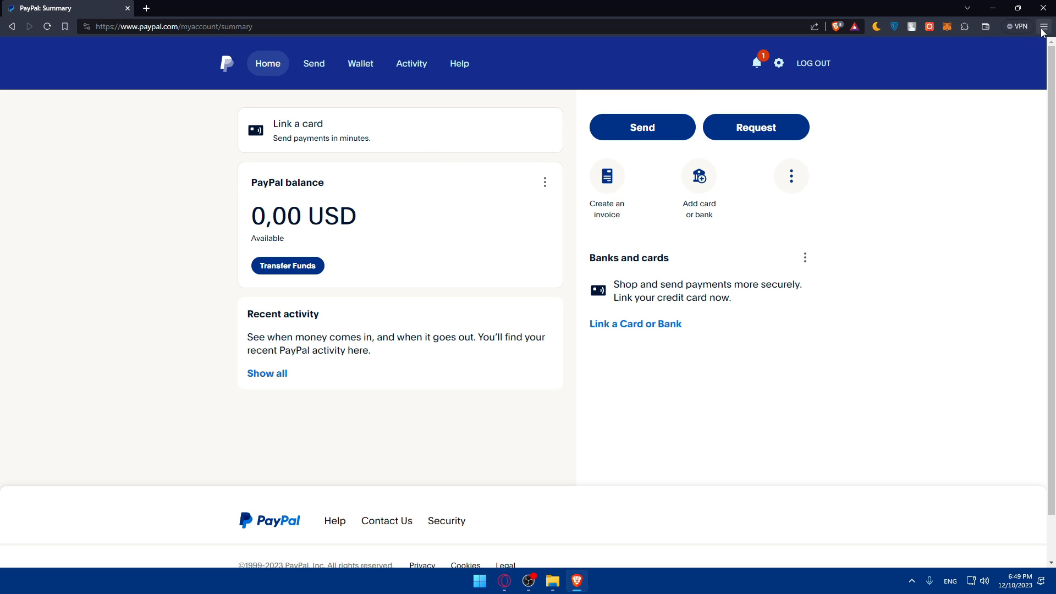
In a new tab, start PayPal sign-up and continue with the Business Account type
{"action": "left_click", "coordinate": [145, 8]}
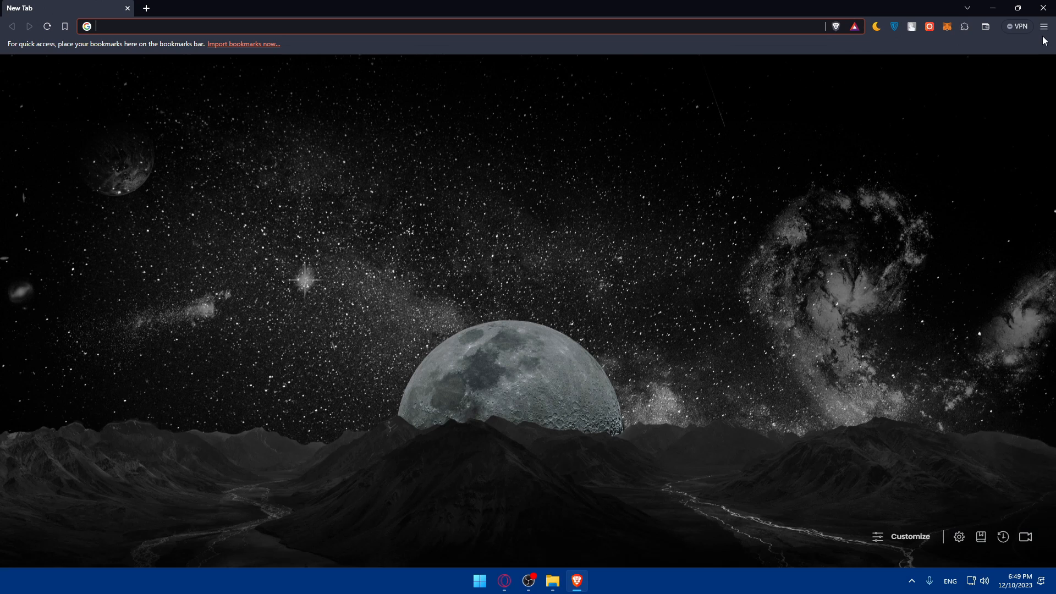
{"action": "type", "text": "paypal.com"}
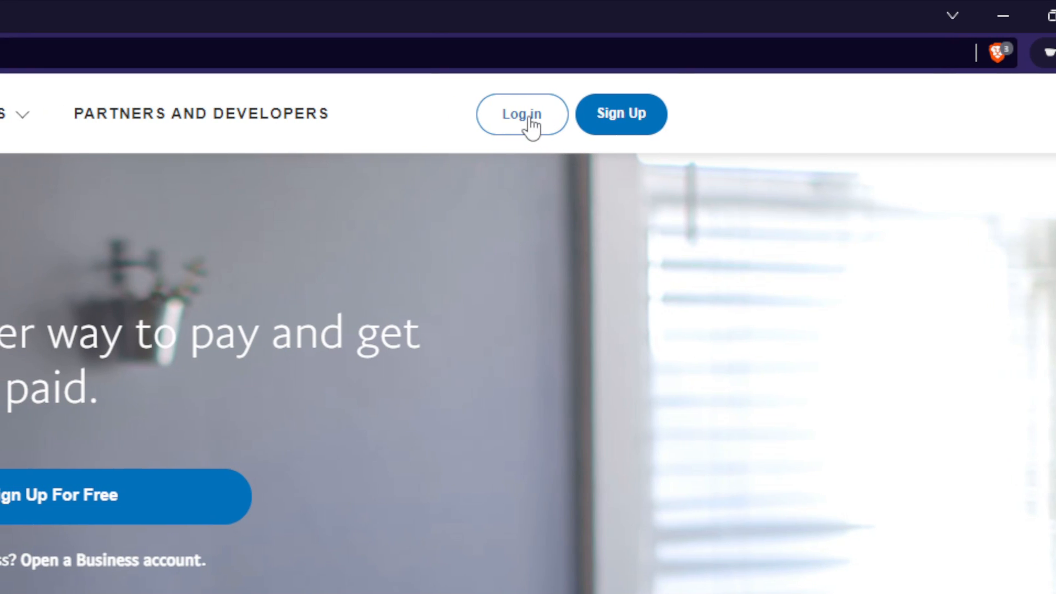
{"action": "left_click", "coordinate": [619, 114]}
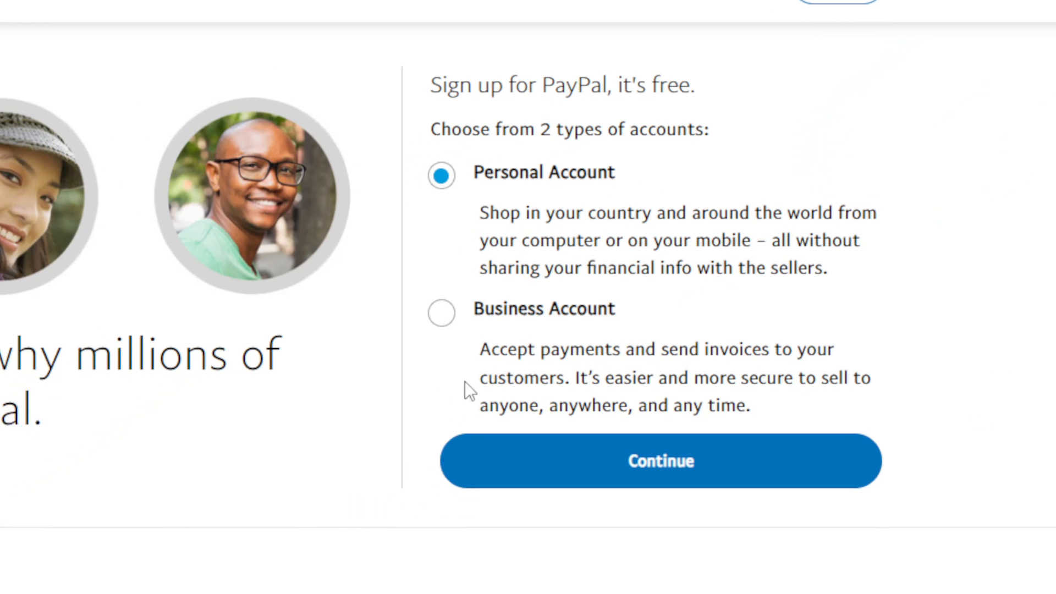
{"action": "left_click", "coordinate": [441, 313]}
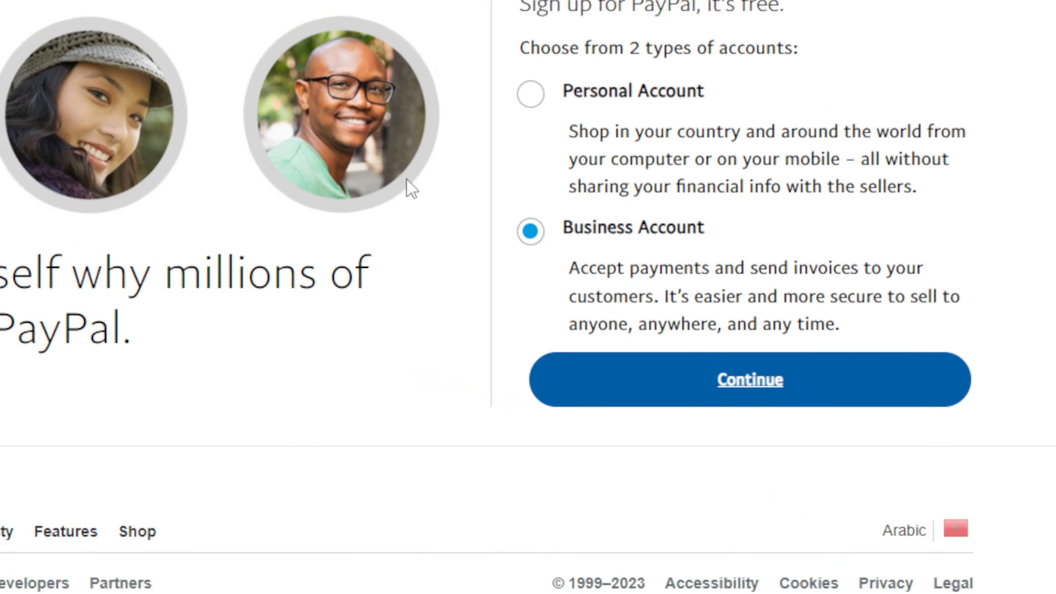
{"action": "left_click", "coordinate": [748, 378]}
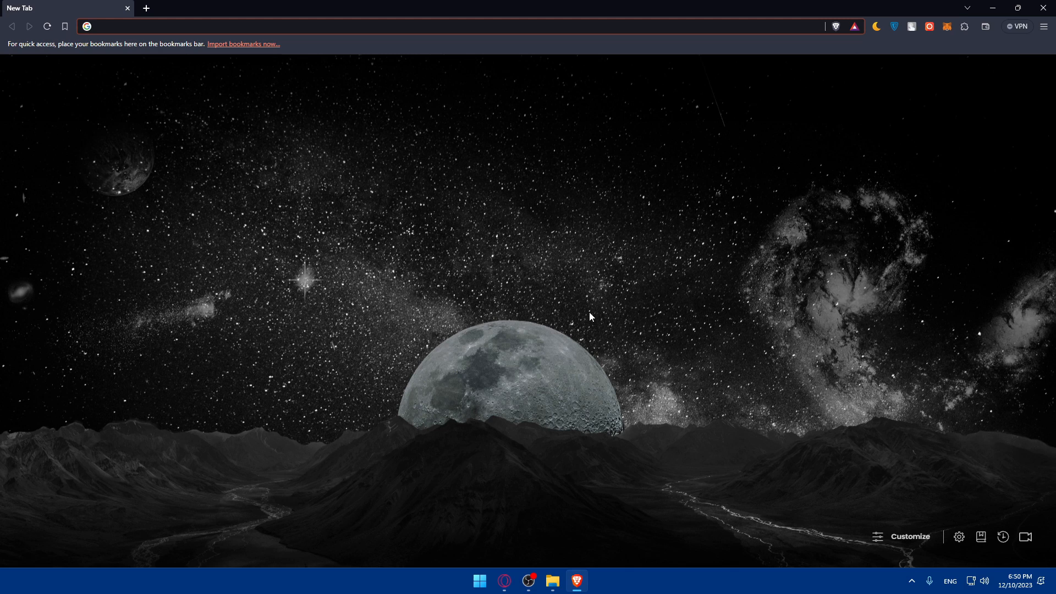
Load woocommerce.com and continue signing in as the existing WordPress.com account
{"action": "type", "text": "wix.com"}
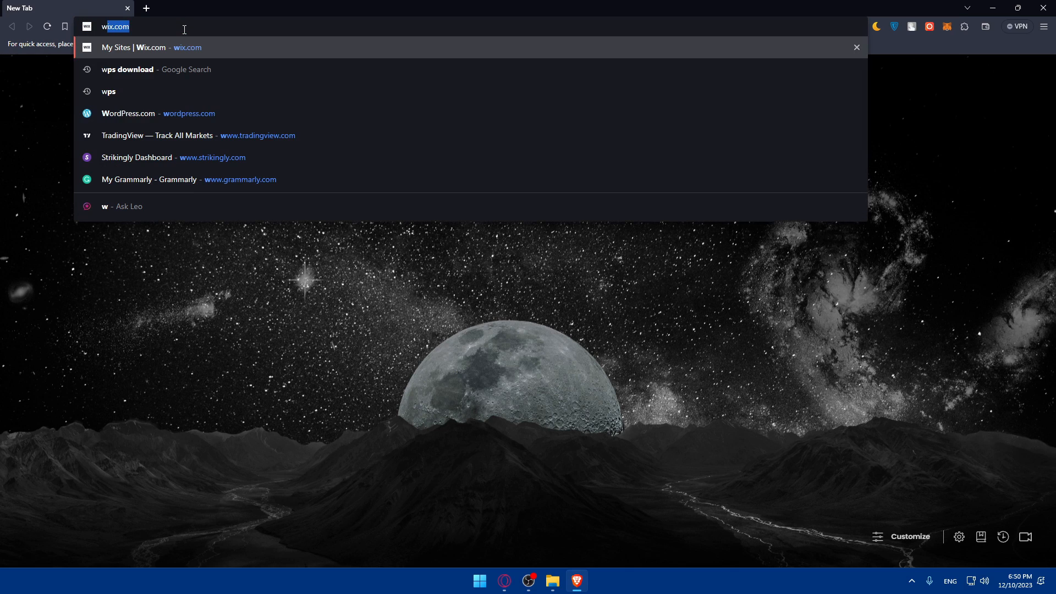
{"action": "type", "text": "woocomerce.com"}
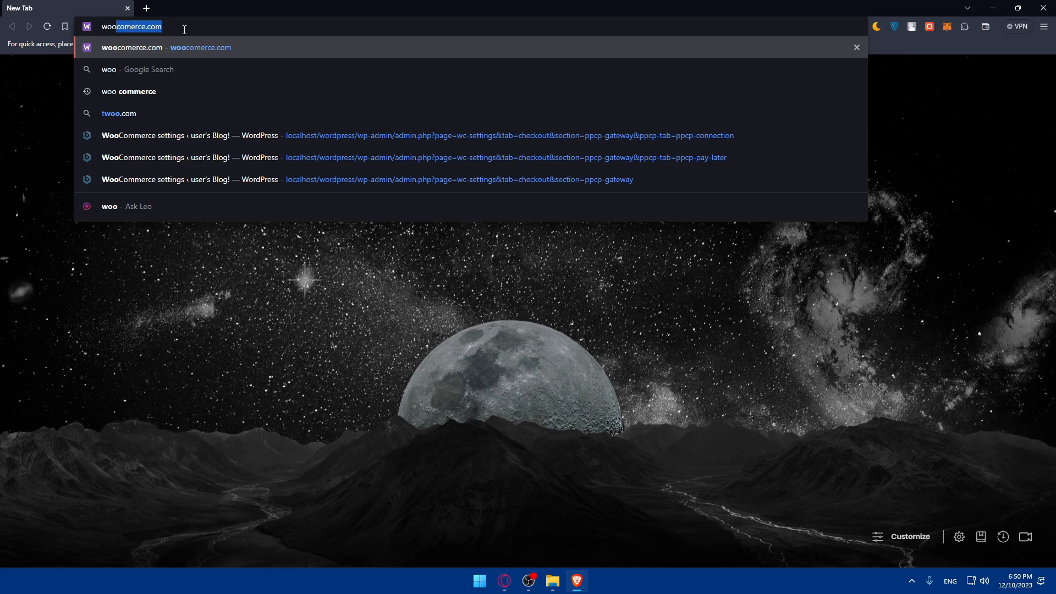
{"action": "key", "text": "Return"}
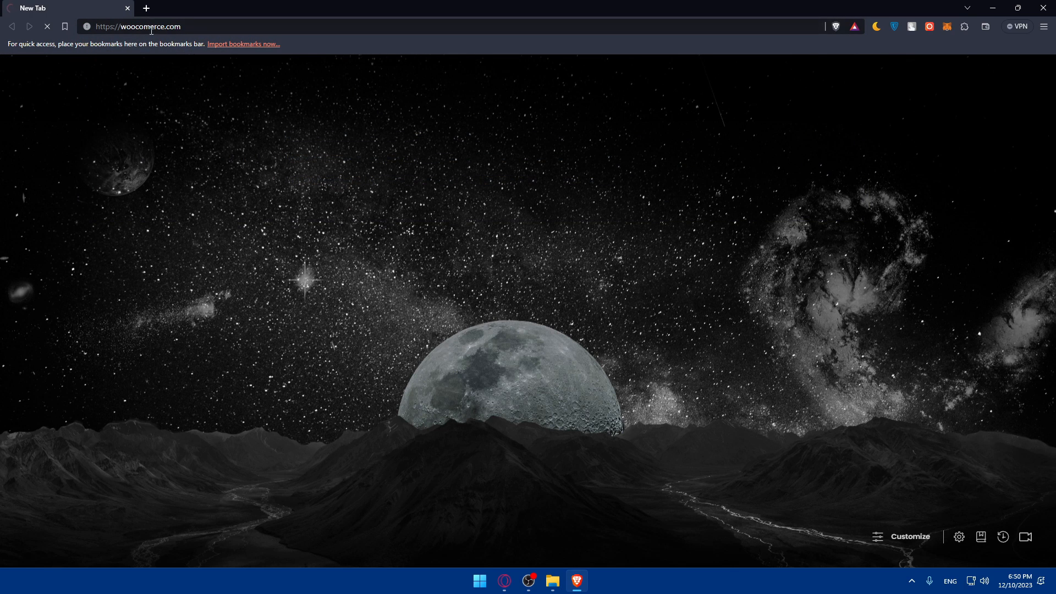
{"action": "left_click", "coordinate": [150, 26]}
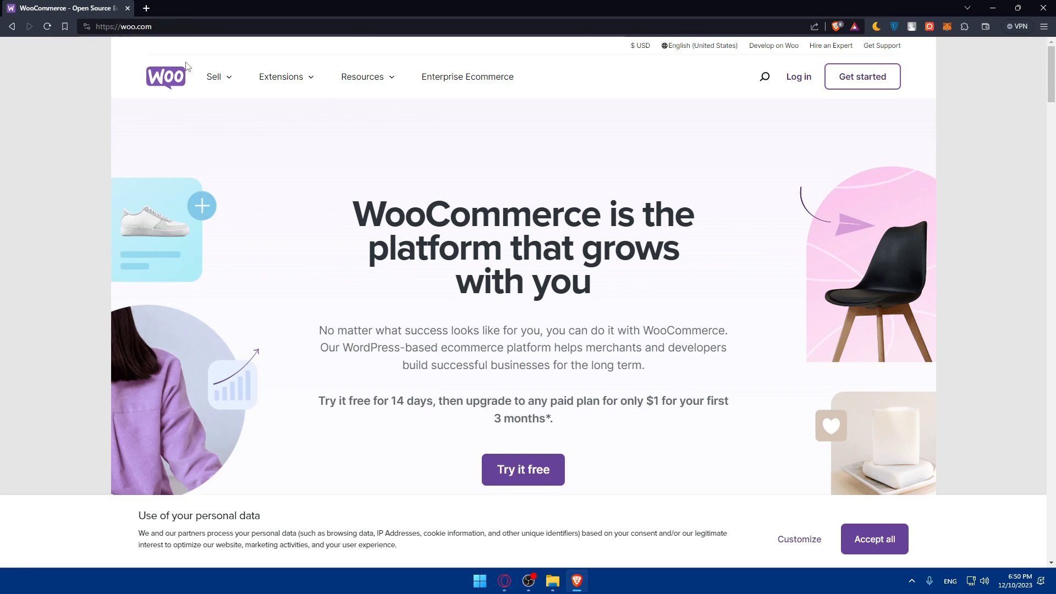
{"action": "mouse_move", "coordinate": [316, 132]}
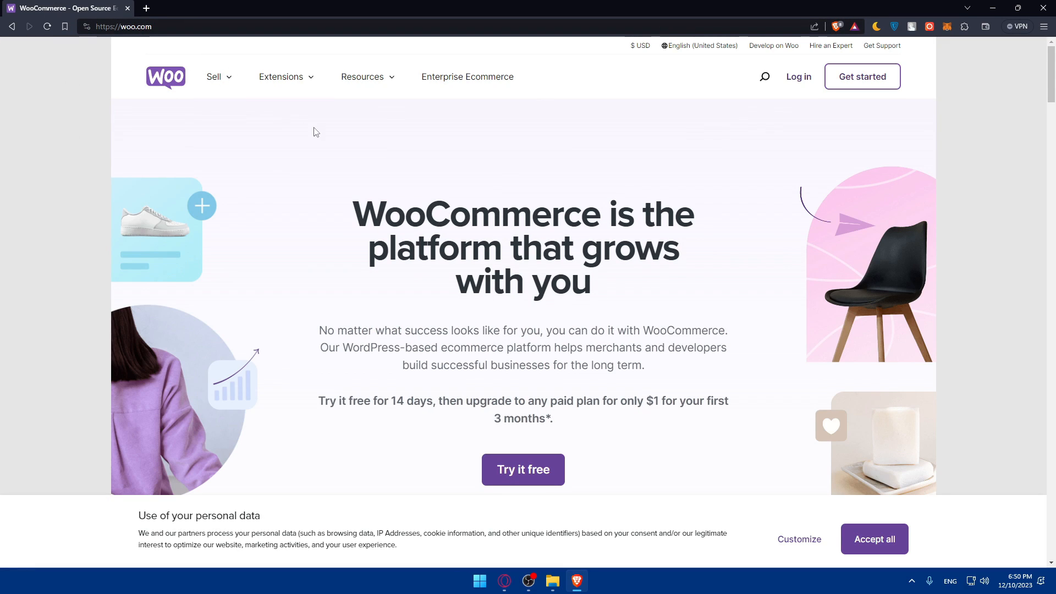
{"action": "mouse_move", "coordinate": [799, 77]}
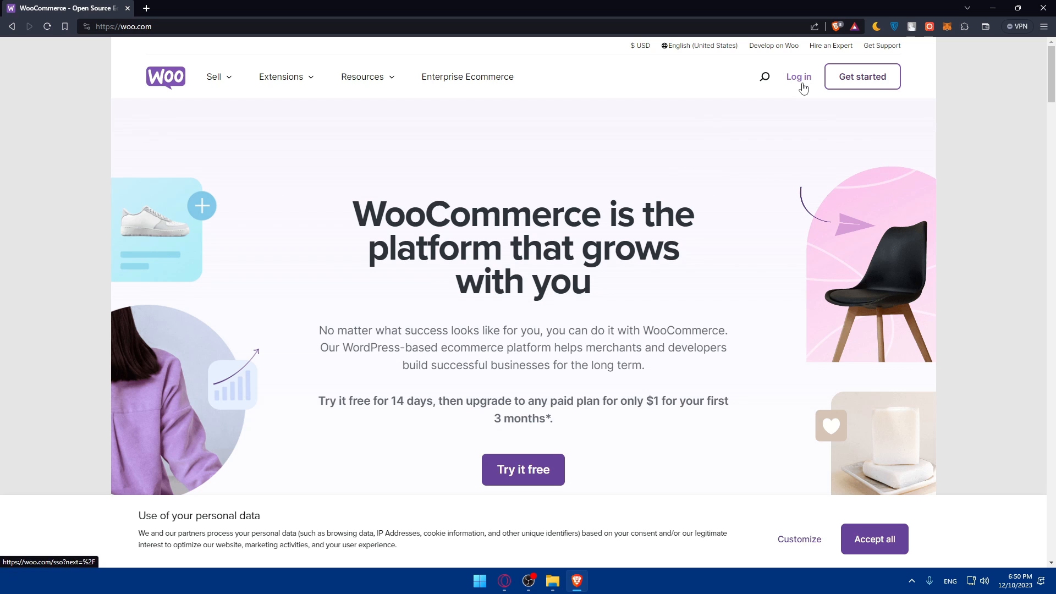
{"action": "mouse_move", "coordinate": [834, 96]}
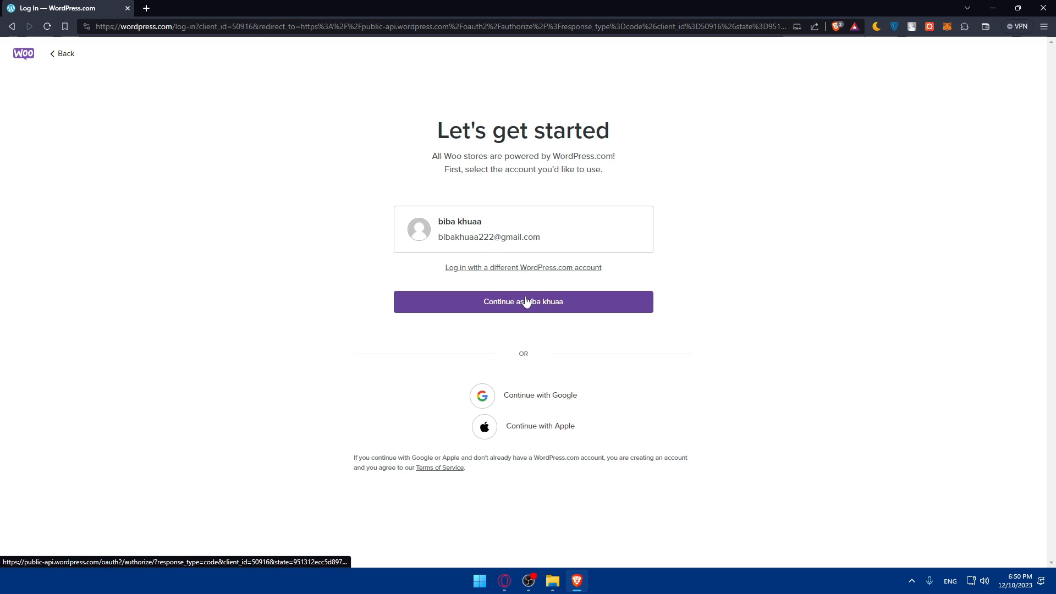
{"action": "left_click", "coordinate": [522, 300]}
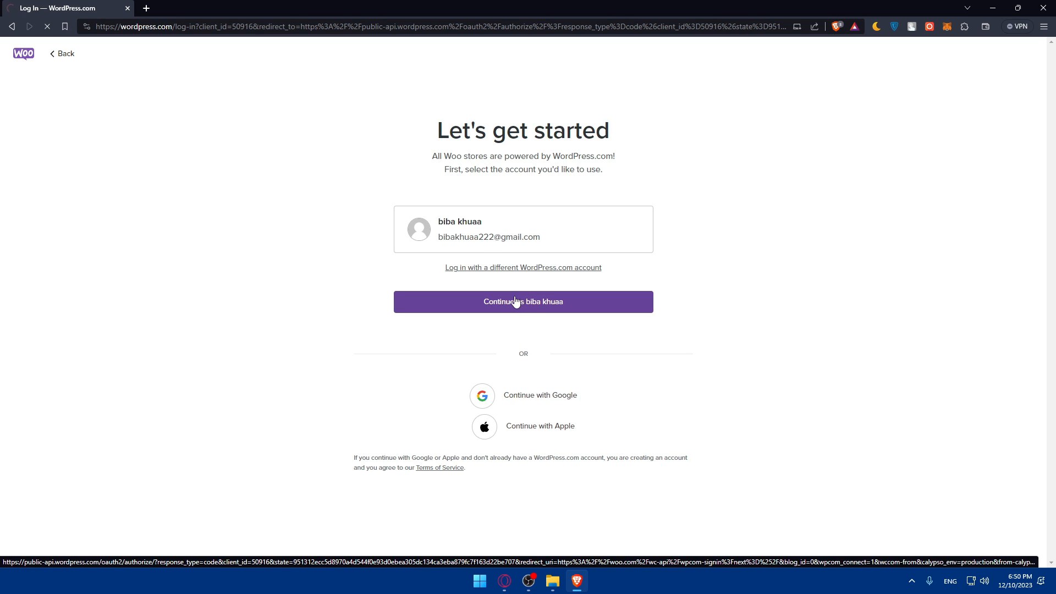
{"action": "left_click", "coordinate": [523, 301]}
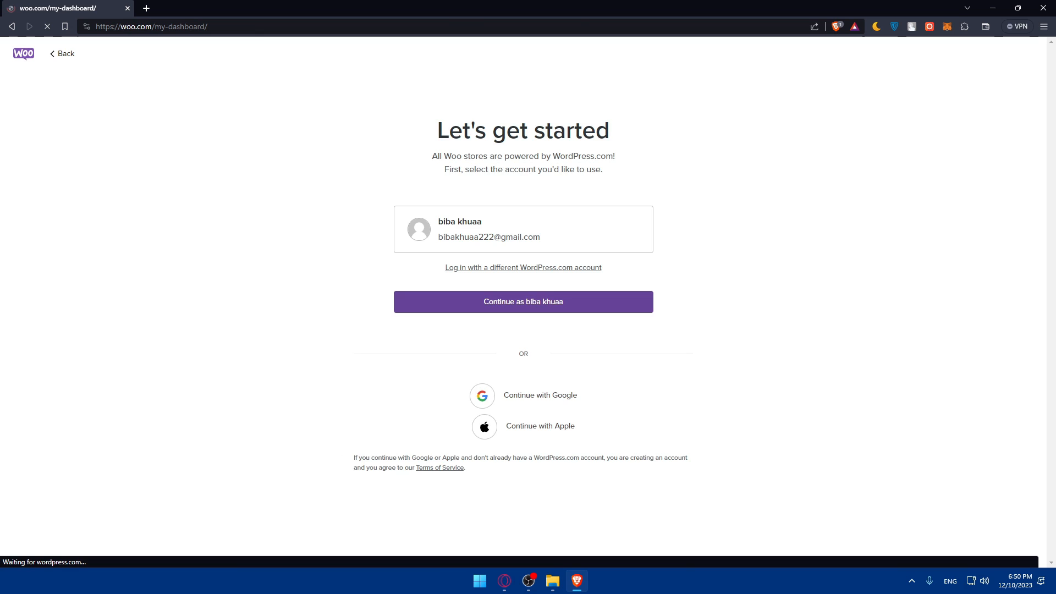
{"action": "left_click", "coordinate": [523, 300]}
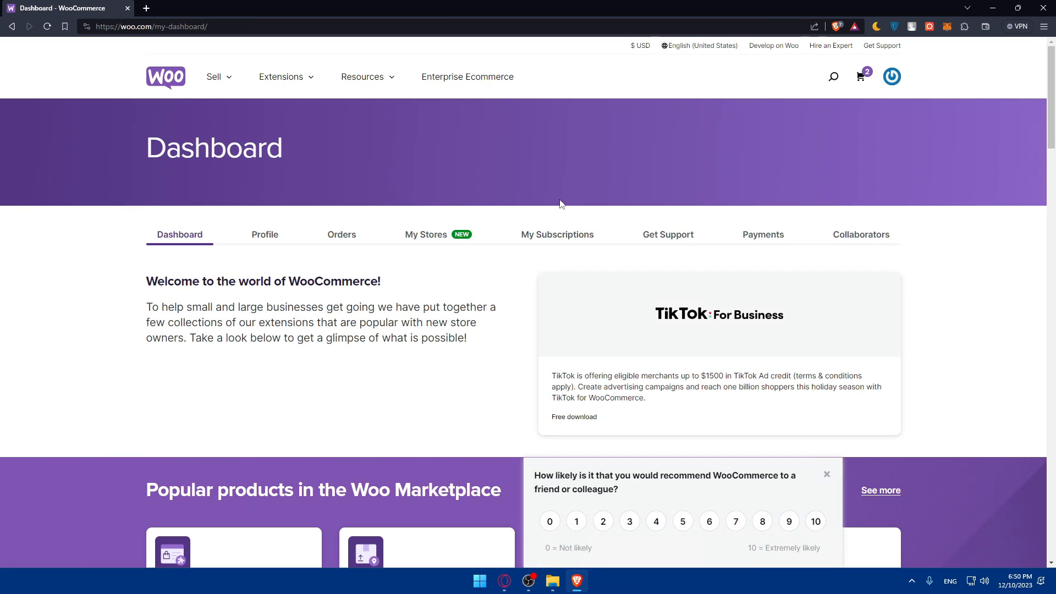
{"action": "scroll", "scroll_direction": "down", "scroll_amount": 3}
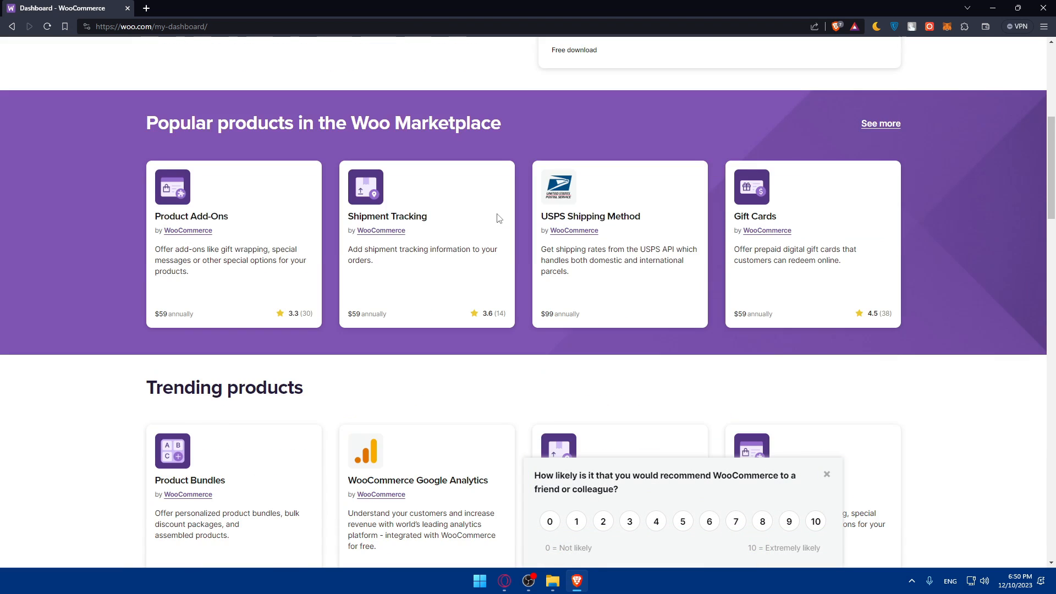
{"action": "scroll", "scroll_direction": "up", "scroll_amount": 3}
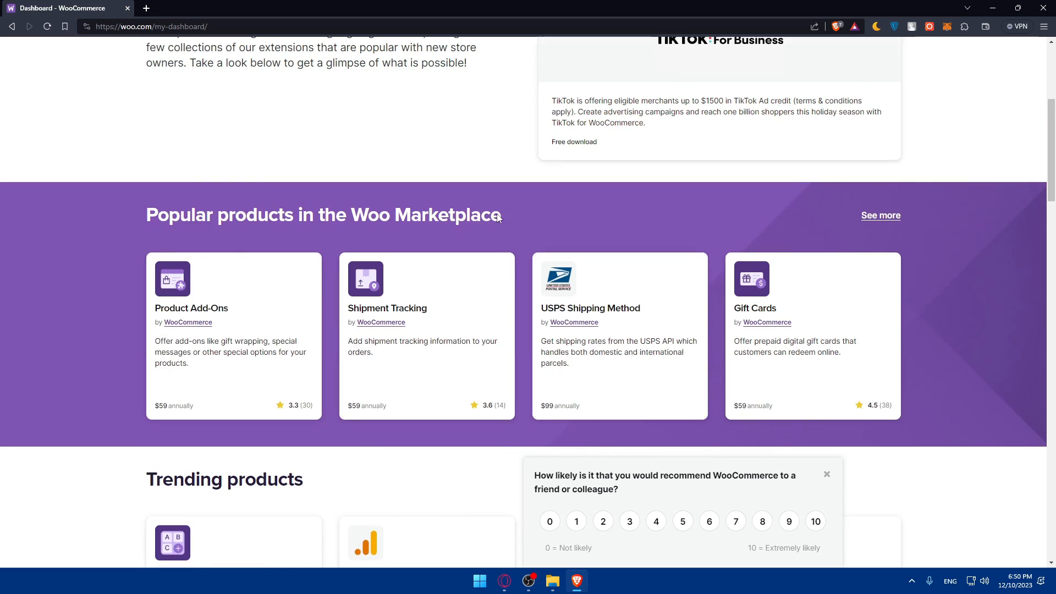
{"action": "scroll", "scroll_direction": "up", "scroll_amount": 3}
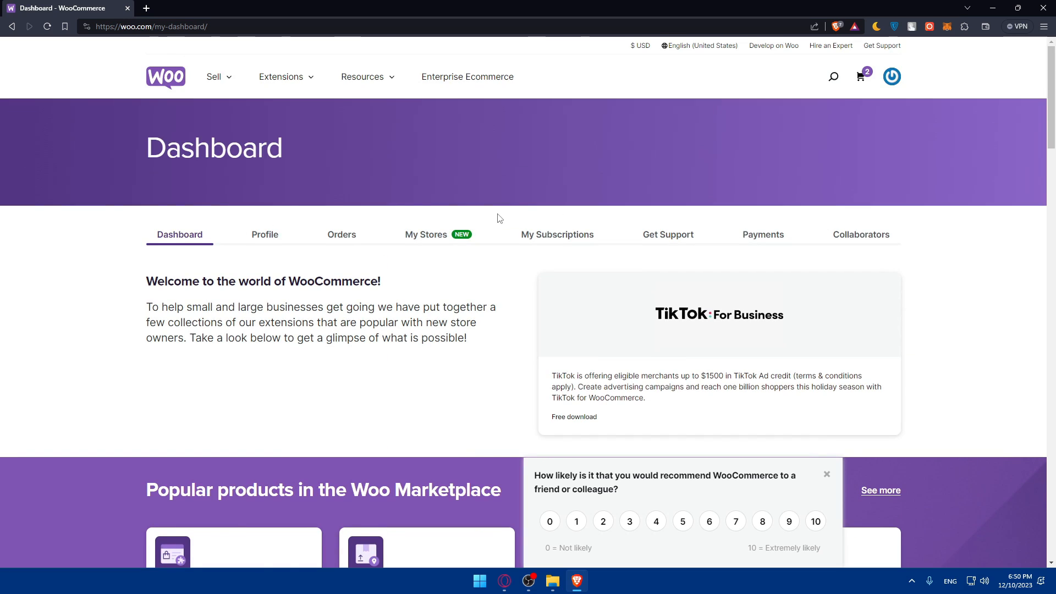
{"action": "scroll", "scroll_direction": "down", "scroll_amount": 3}
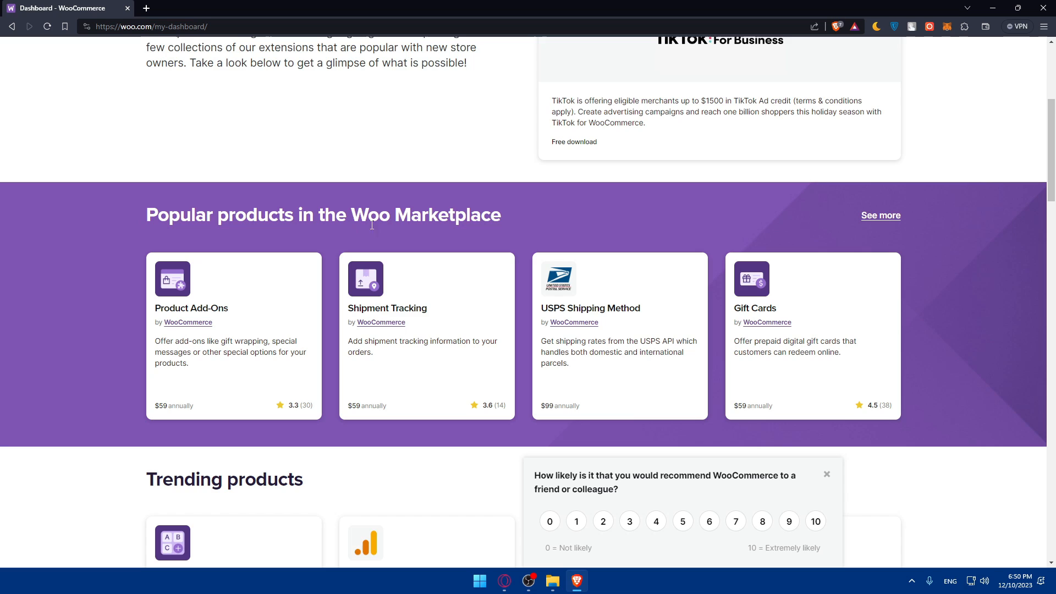
{"action": "scroll", "scroll_direction": "down", "scroll_amount": 3}
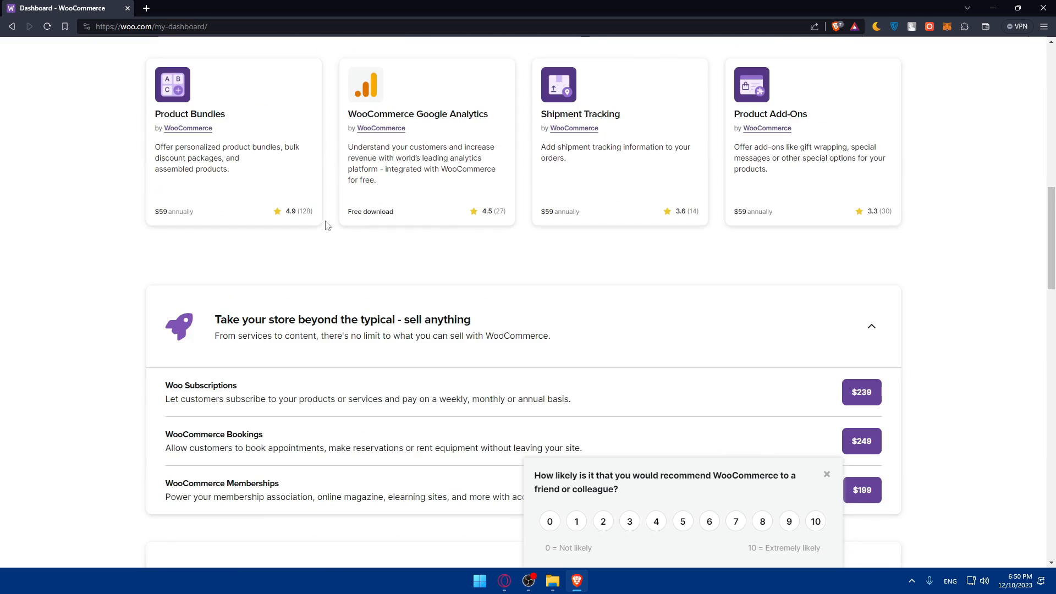
{"action": "scroll", "scroll_direction": "down", "scroll_amount": 3}
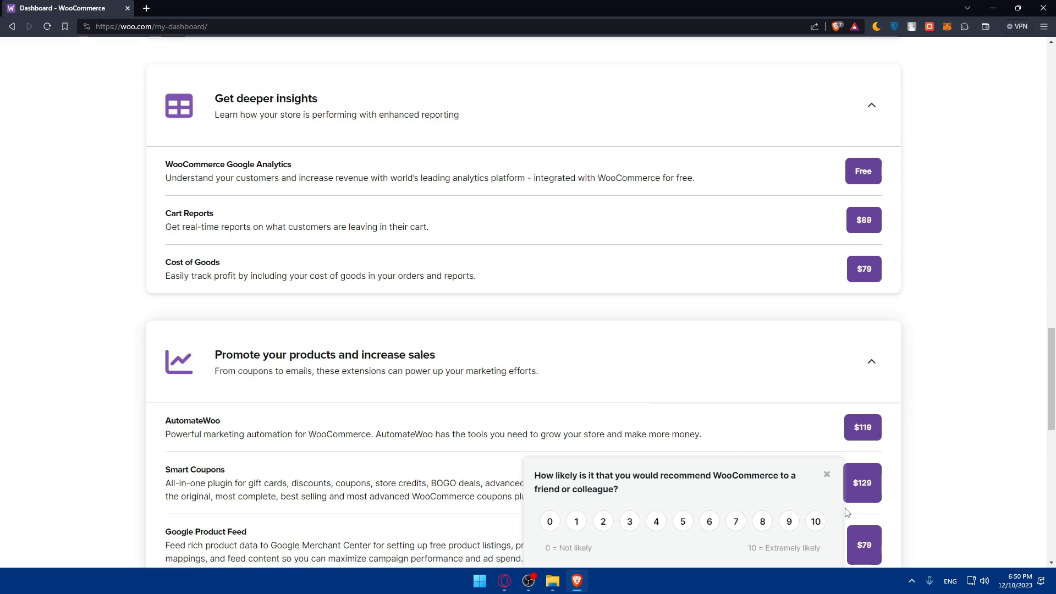
{"action": "scroll", "scroll_direction": "down", "scroll_amount": 3}
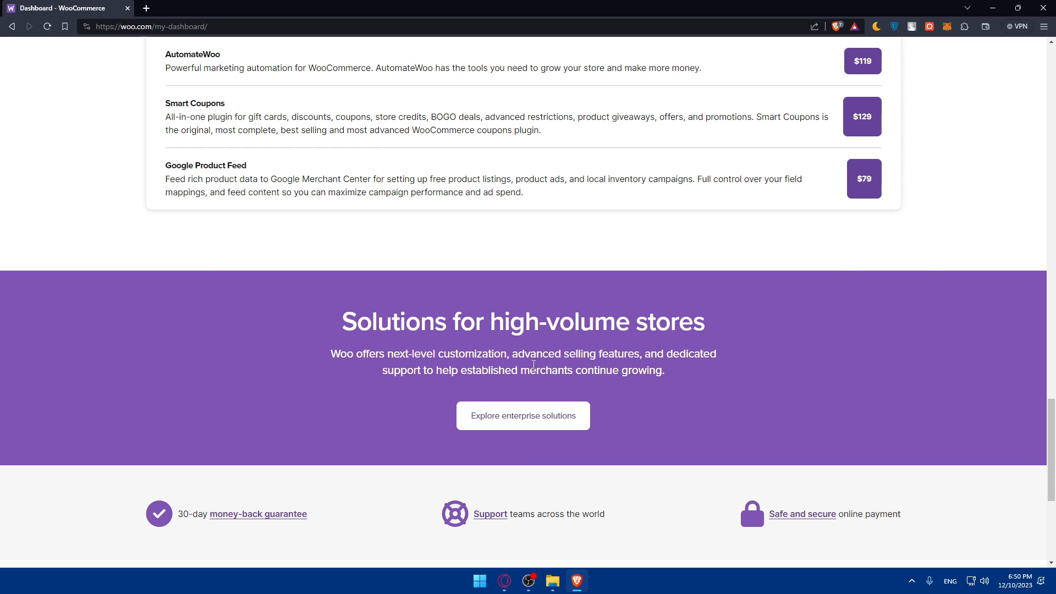
{"action": "scroll", "scroll_direction": "up", "scroll_amount": 3}
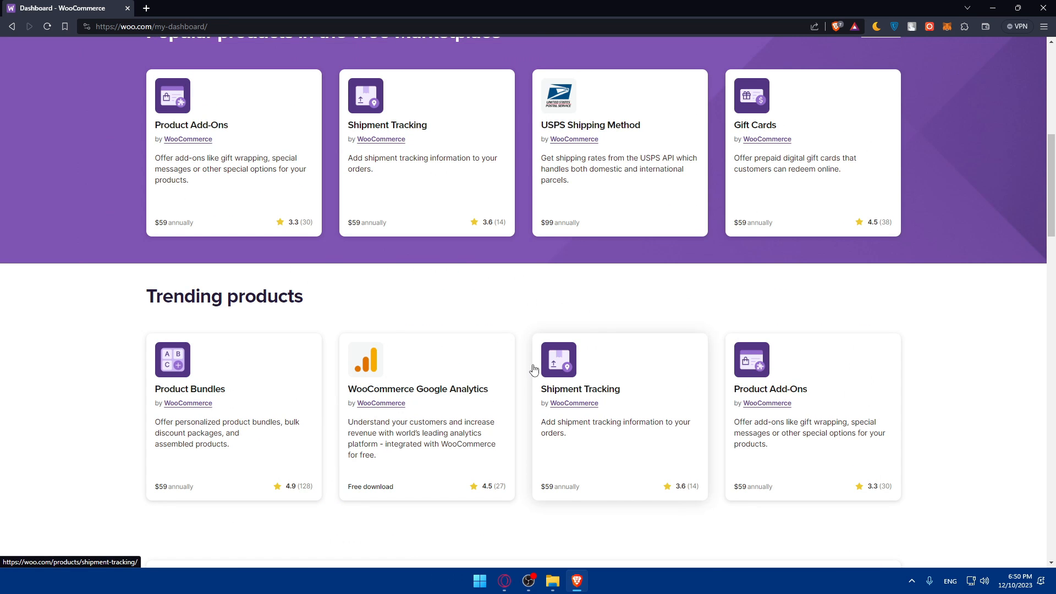
{"action": "scroll", "scroll_direction": "up", "scroll_amount": 3}
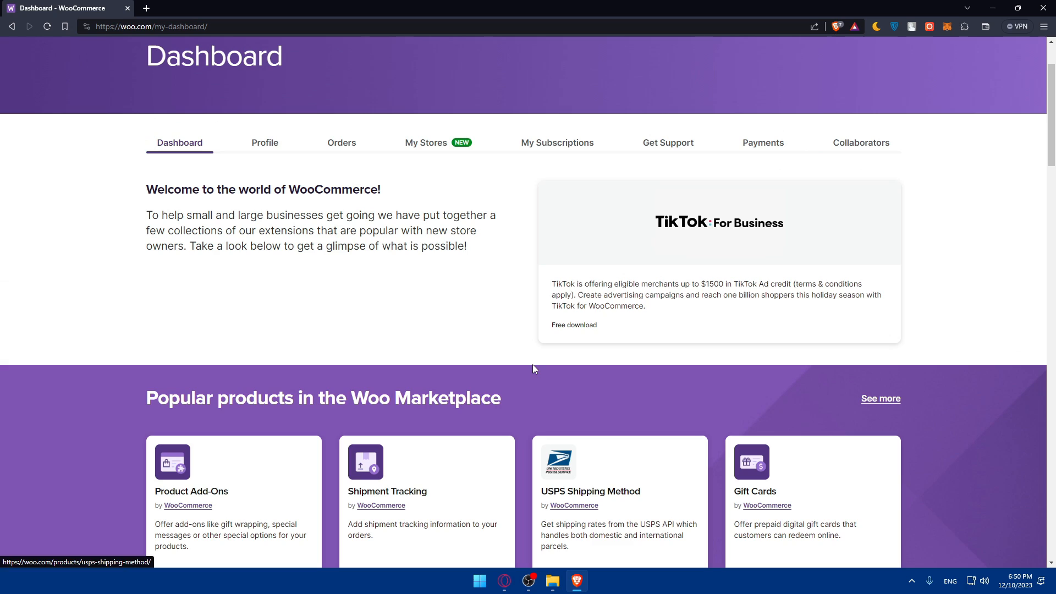
{"action": "mouse_move", "coordinate": [763, 142]}
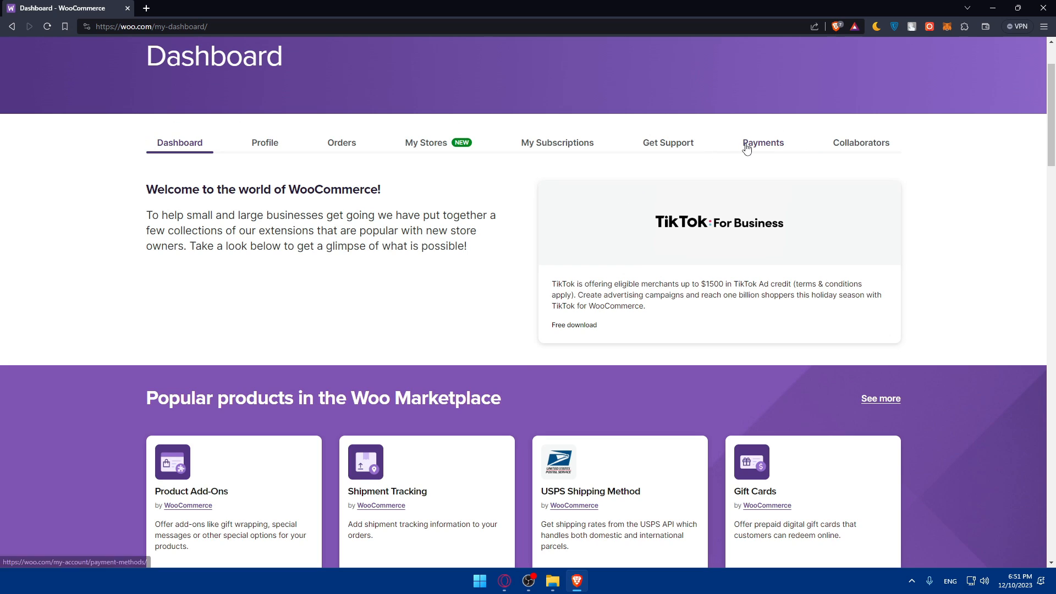
Open the Payments page on WooCommerce.com, which shows no saved card
{"action": "left_click", "coordinate": [762, 142]}
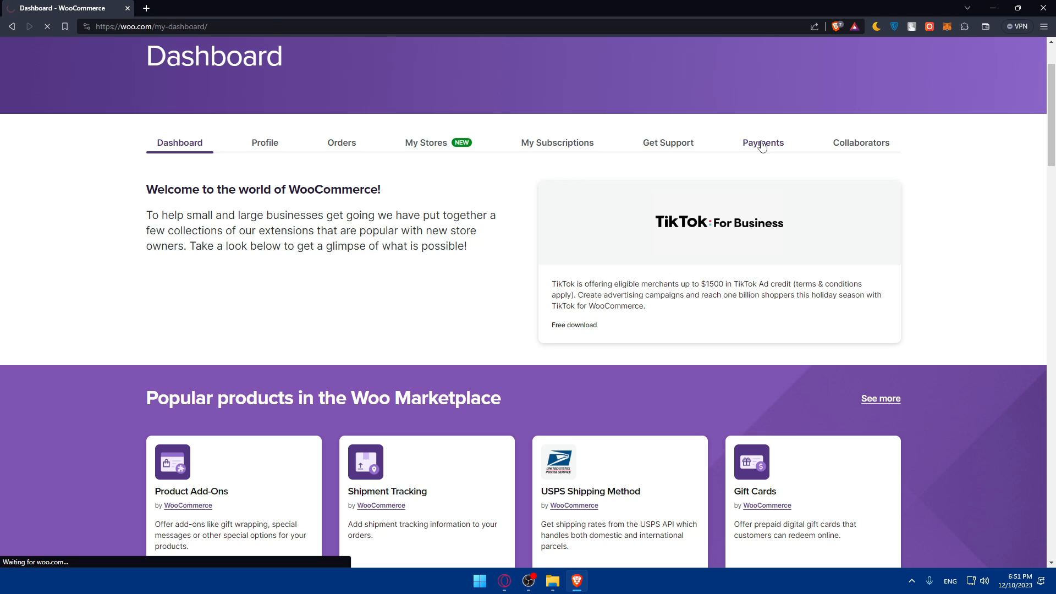
{"action": "left_click", "coordinate": [762, 141]}
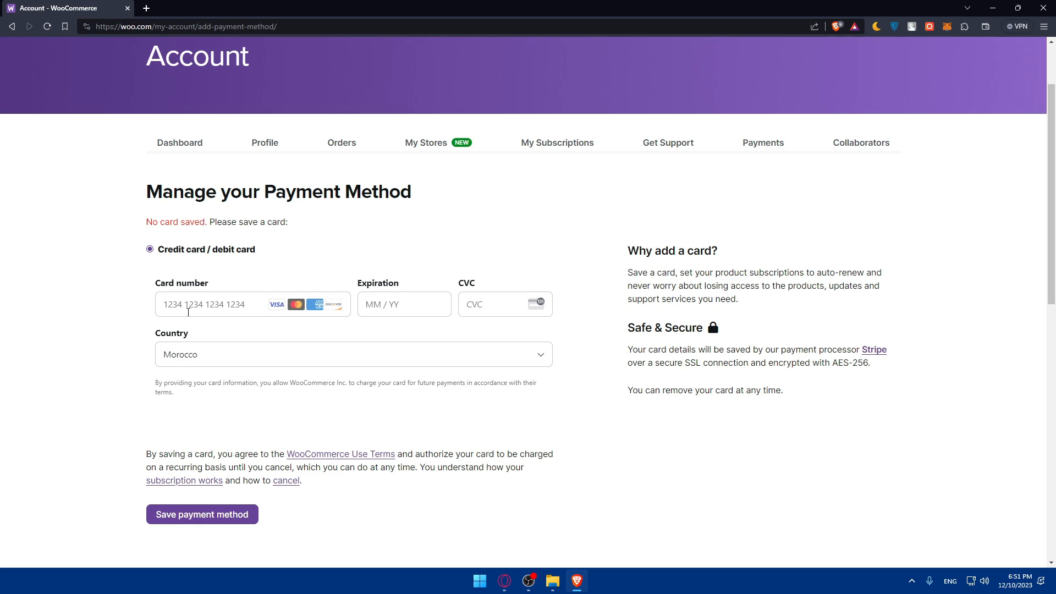
{"action": "mouse_move", "coordinate": [238, 355]}
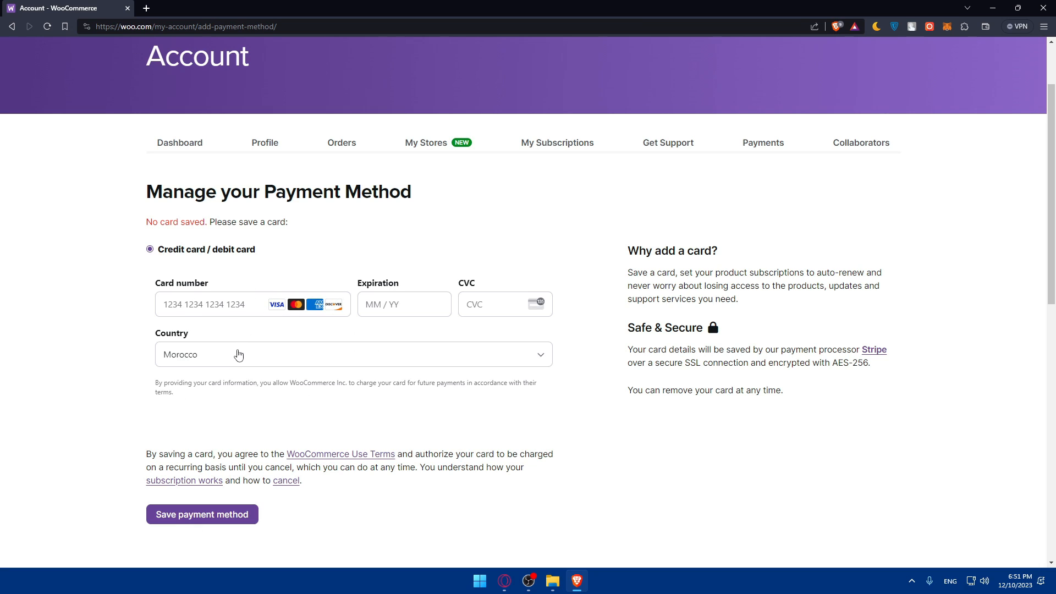
{"action": "mouse_move", "coordinate": [453, 167]}
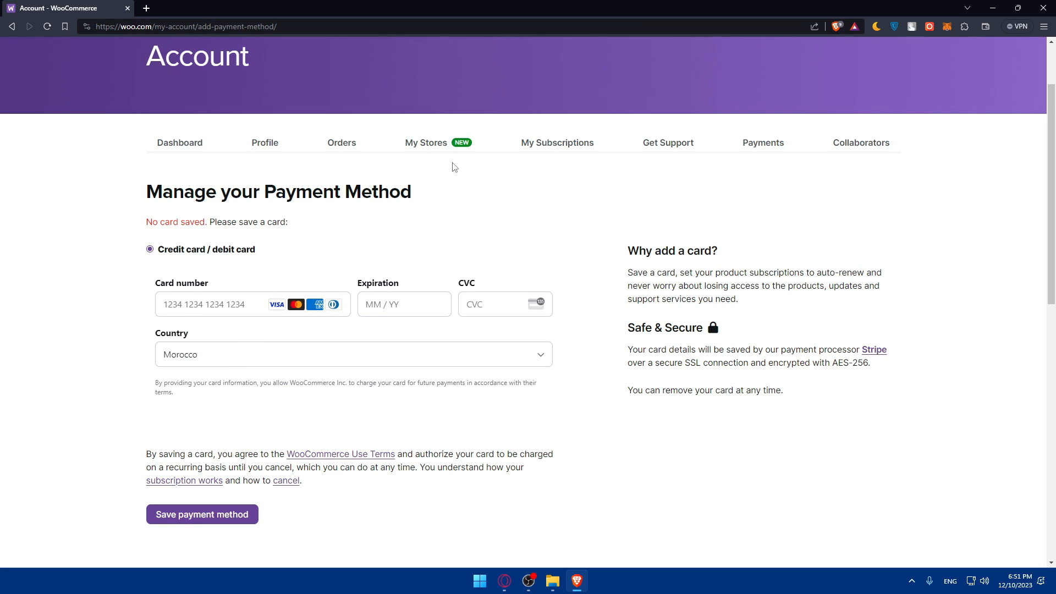
{"action": "mouse_move", "coordinate": [430, 158]}
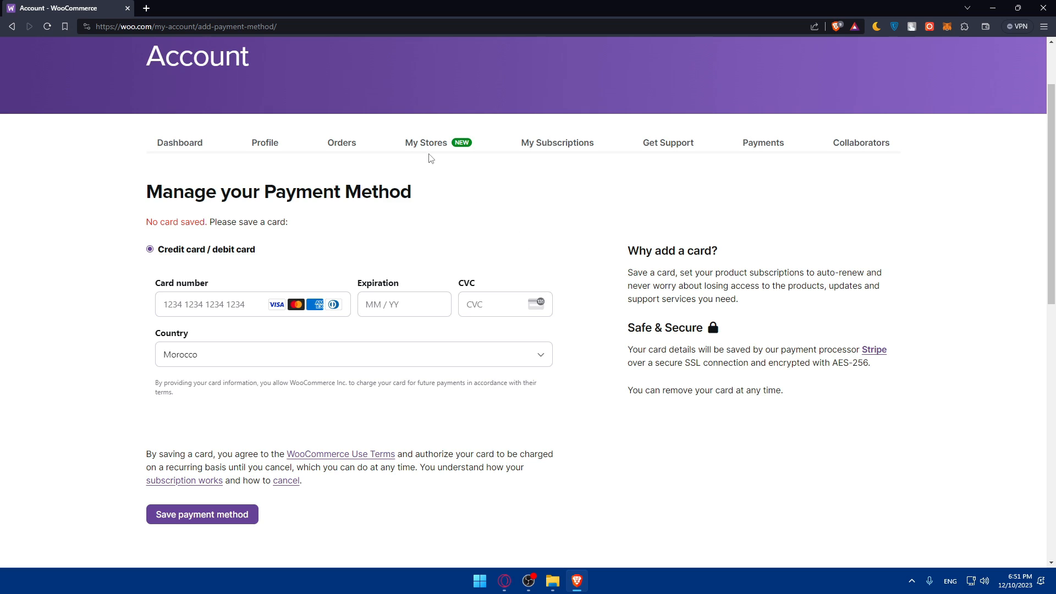
Open My Stores, close the failed store admin tab, and return to the store list
{"action": "left_click", "coordinate": [425, 141]}
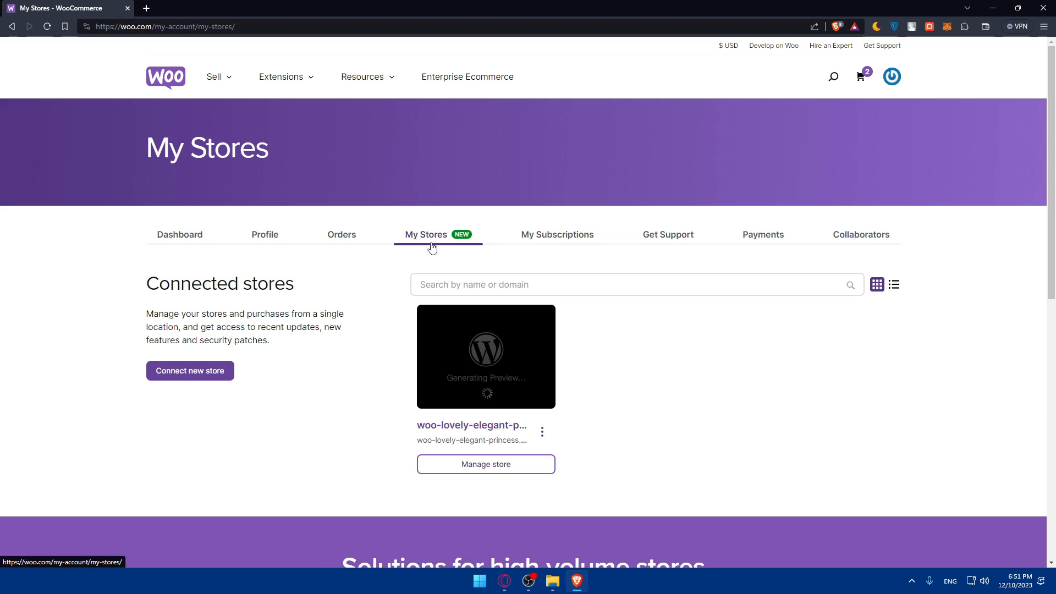
{"action": "mouse_move", "coordinate": [481, 360]}
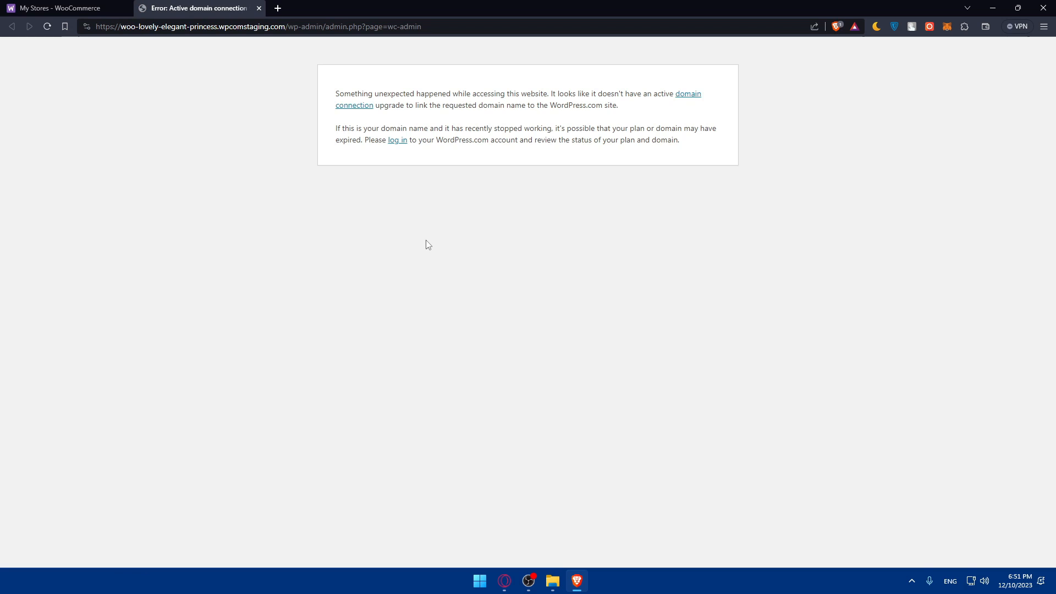
{"action": "left_click", "coordinate": [61, 7]}
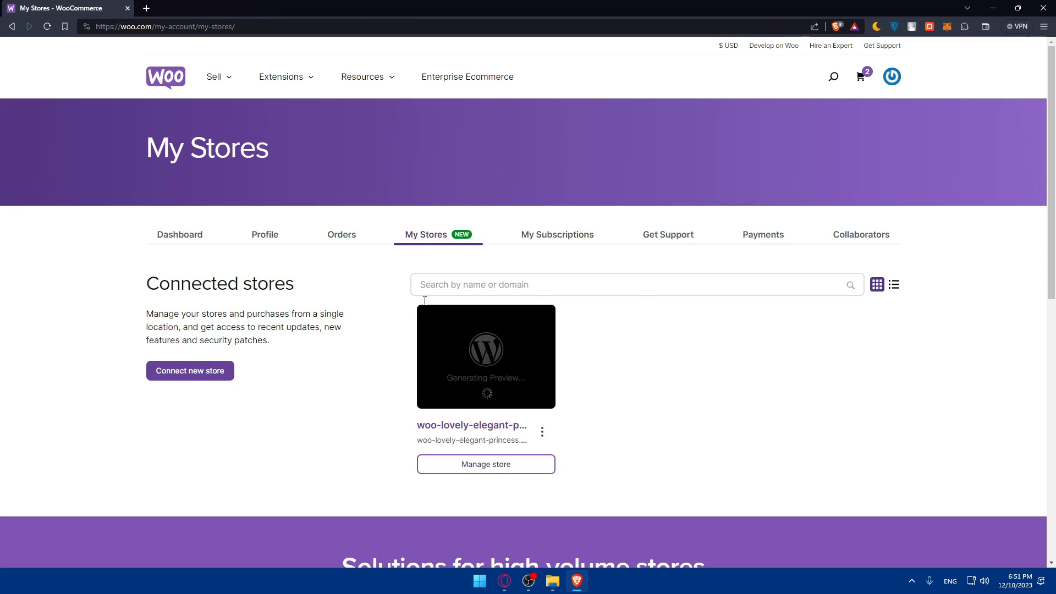
{"action": "left_click", "coordinate": [541, 431]}
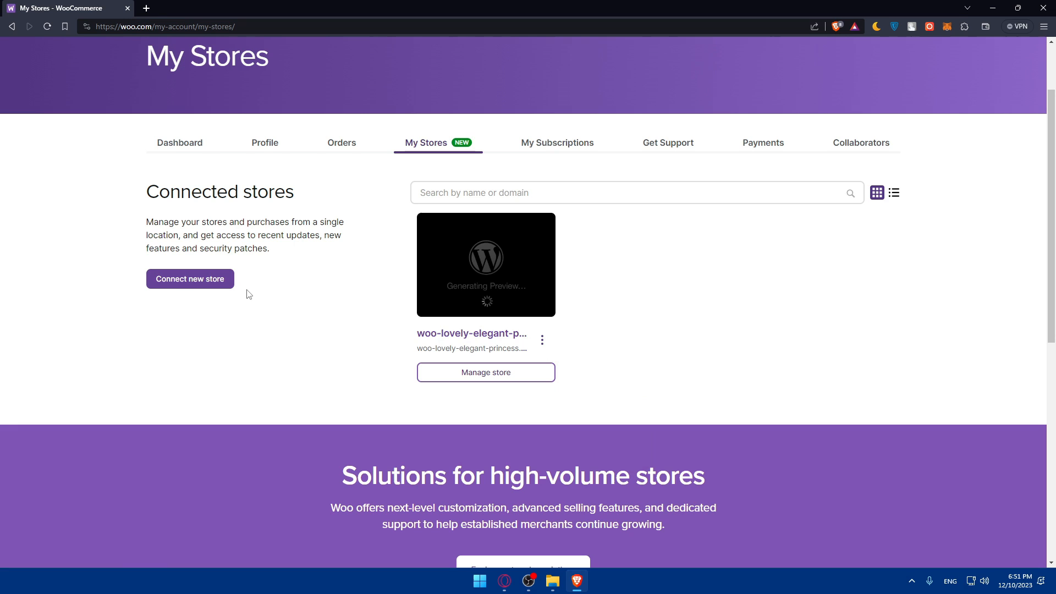
{"action": "mouse_move", "coordinate": [472, 305]}
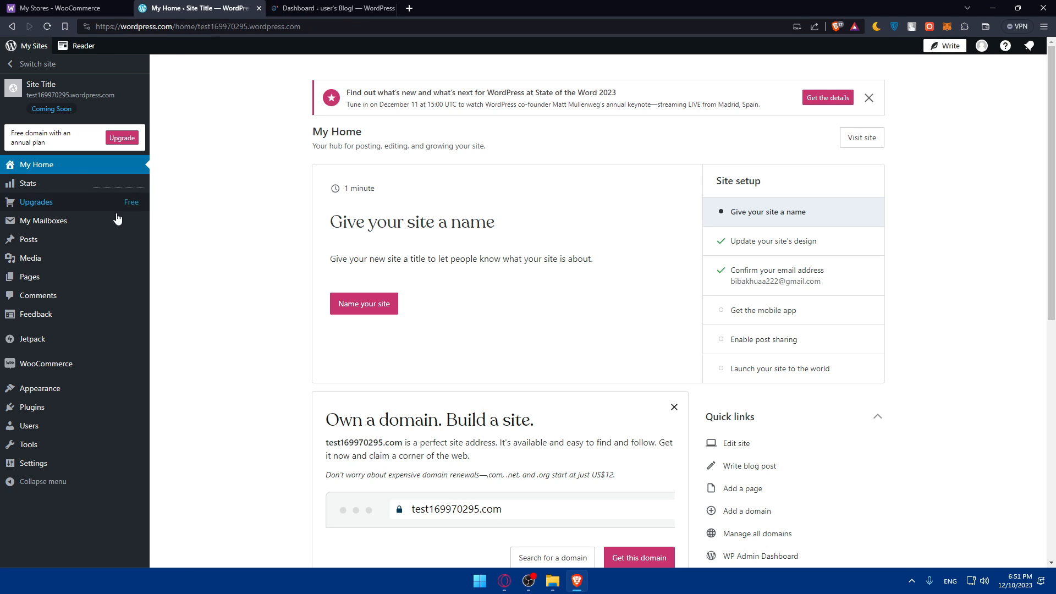
View the WordPress.com WooCommerce setup page, then go to Plugins > Add New locally
{"action": "left_click", "coordinate": [45, 363]}
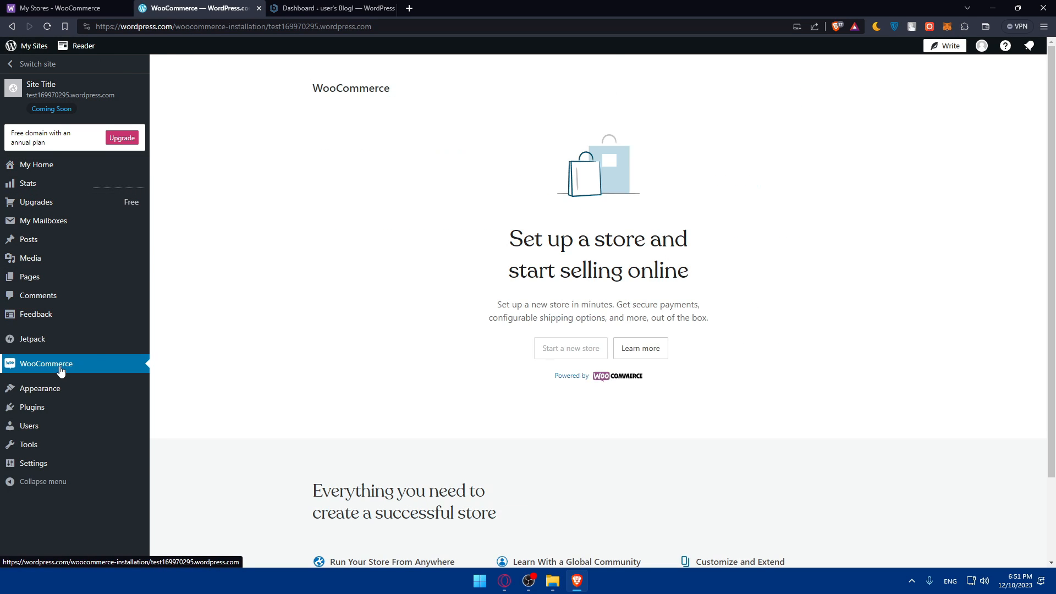
{"action": "mouse_move", "coordinate": [570, 348]}
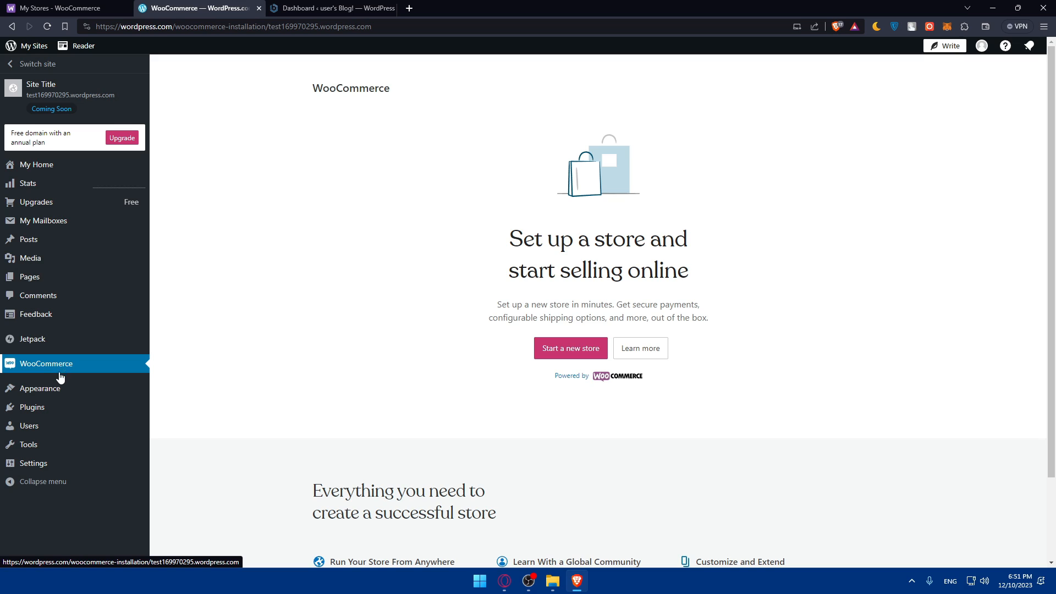
{"action": "mouse_move", "coordinate": [32, 339]}
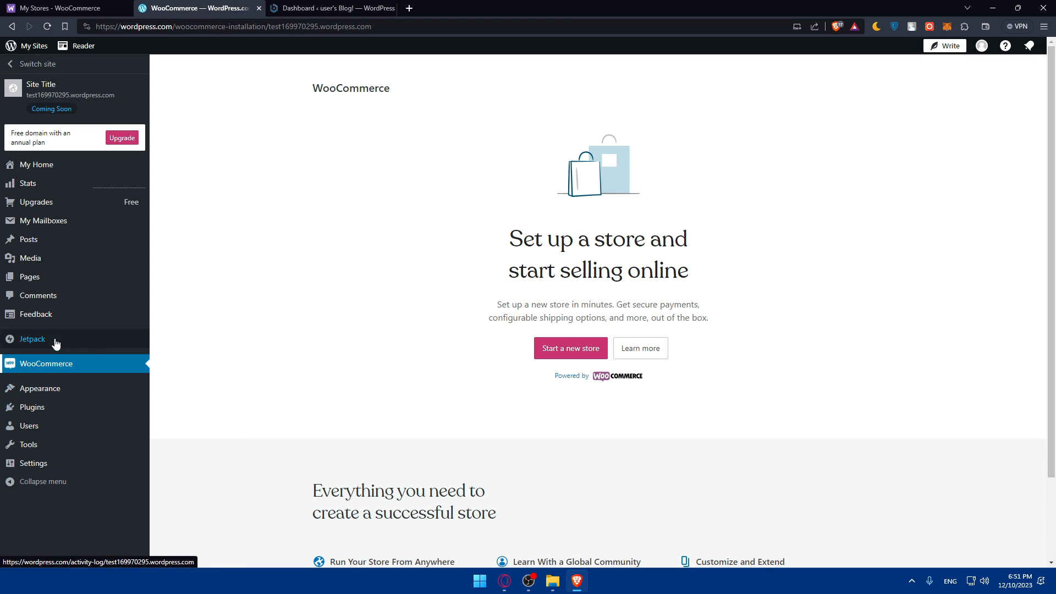
{"action": "mouse_move", "coordinate": [56, 415]}
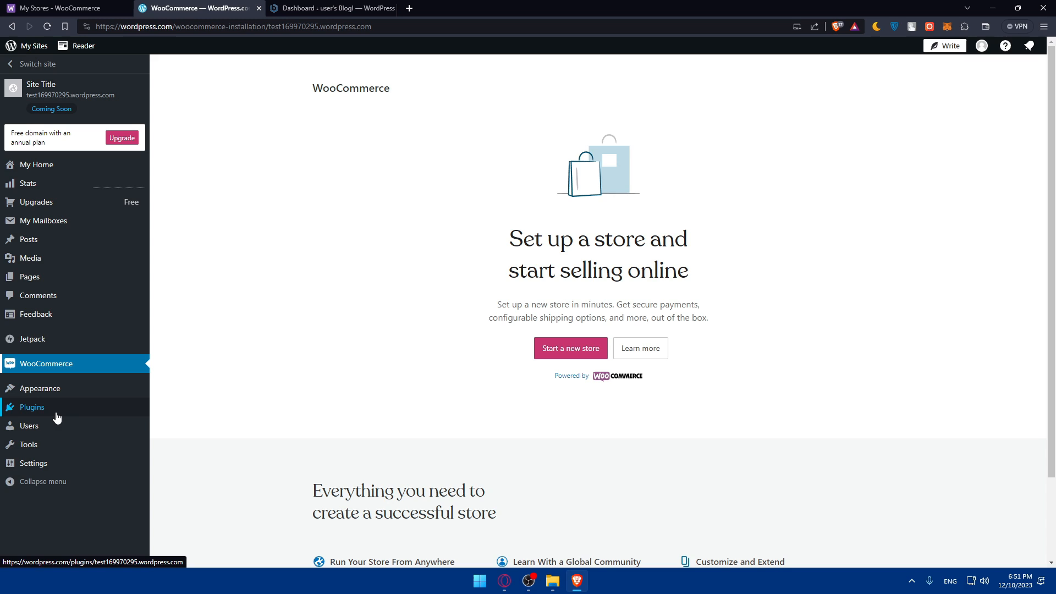
{"action": "left_click", "coordinate": [329, 8]}
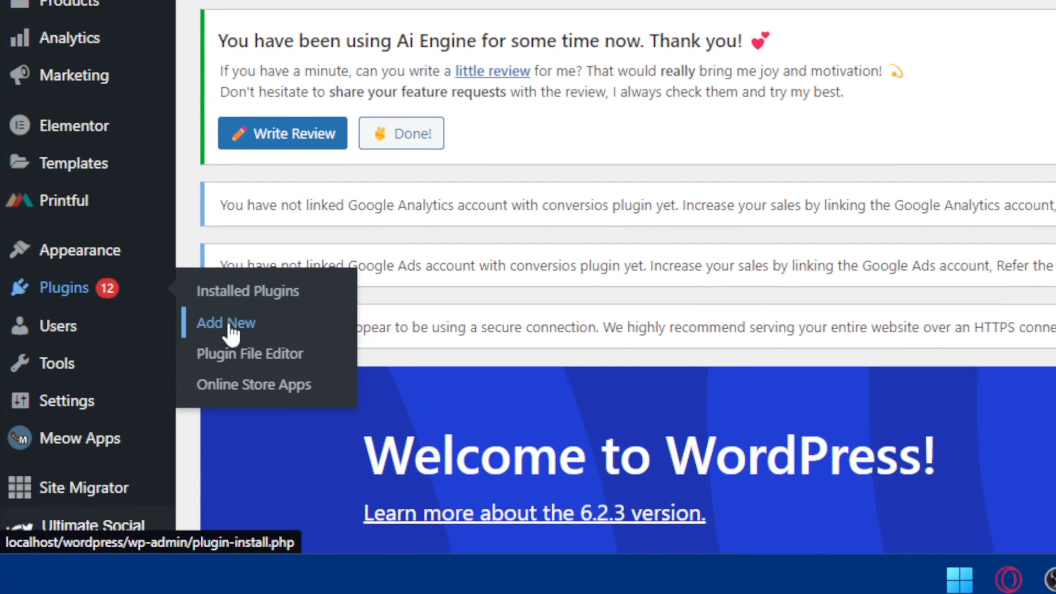
{"action": "left_click", "coordinate": [226, 323]}
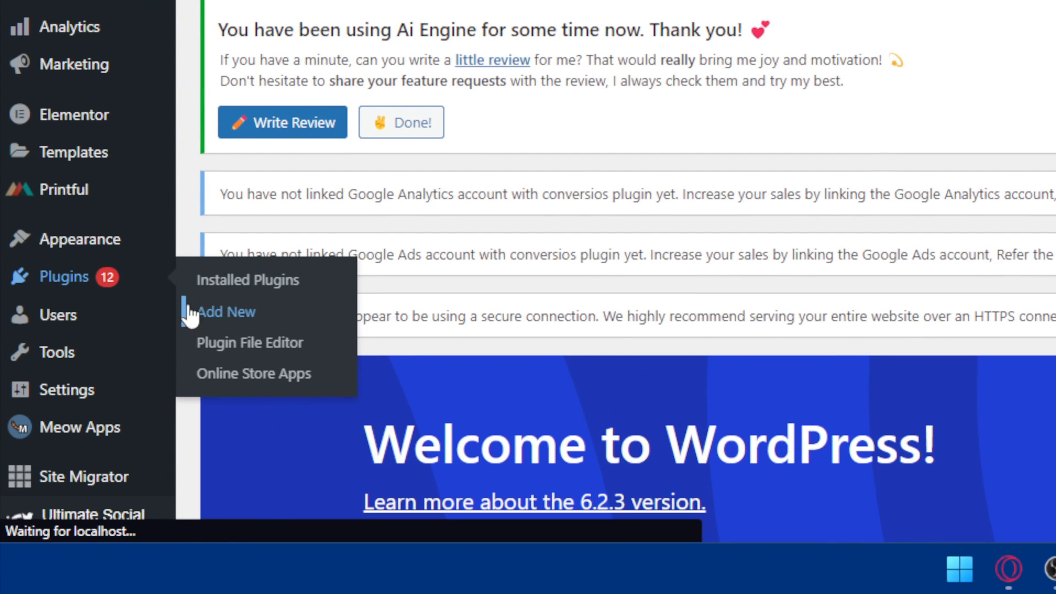
Search plugins for 'pay' and find WooCommerce PayPal Payments marked Active
{"action": "left_click", "coordinate": [227, 311]}
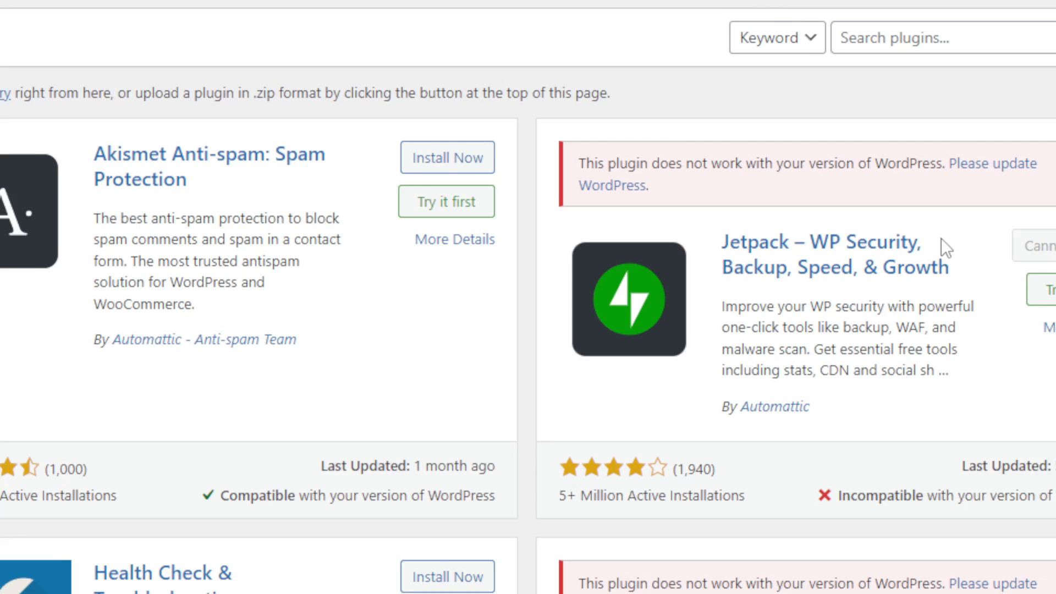
{"action": "scroll", "scroll_direction": "up", "scroll_amount": 3}
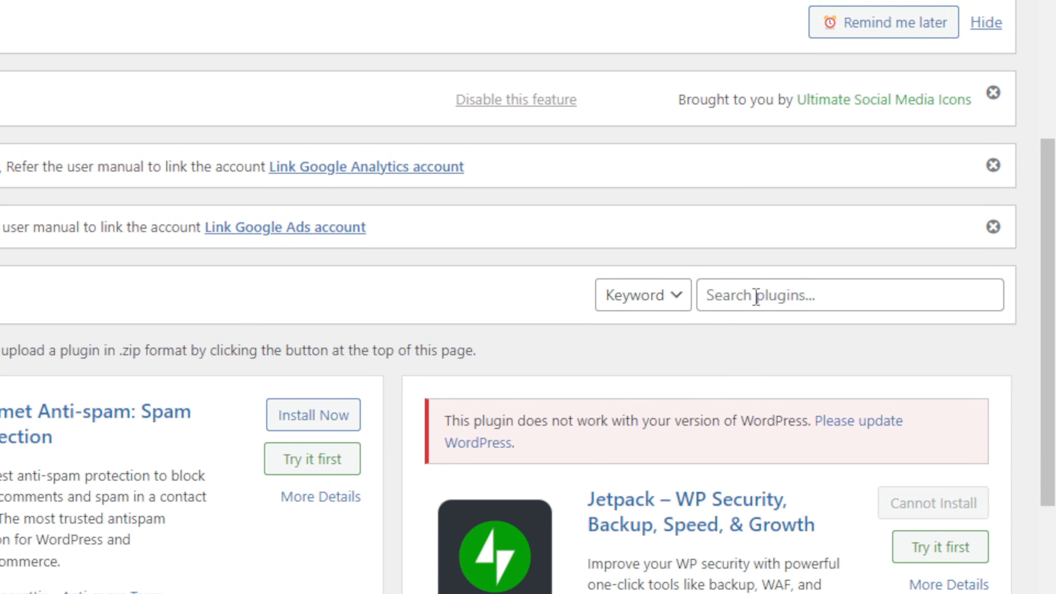
{"action": "type", "text": "pay"}
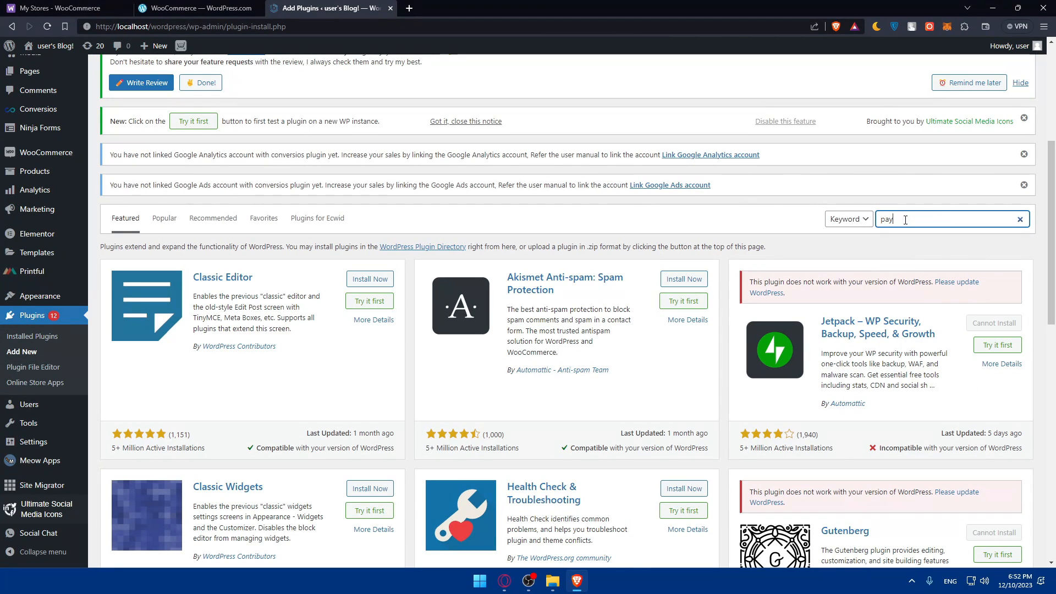
{"action": "key", "text": "Return"}
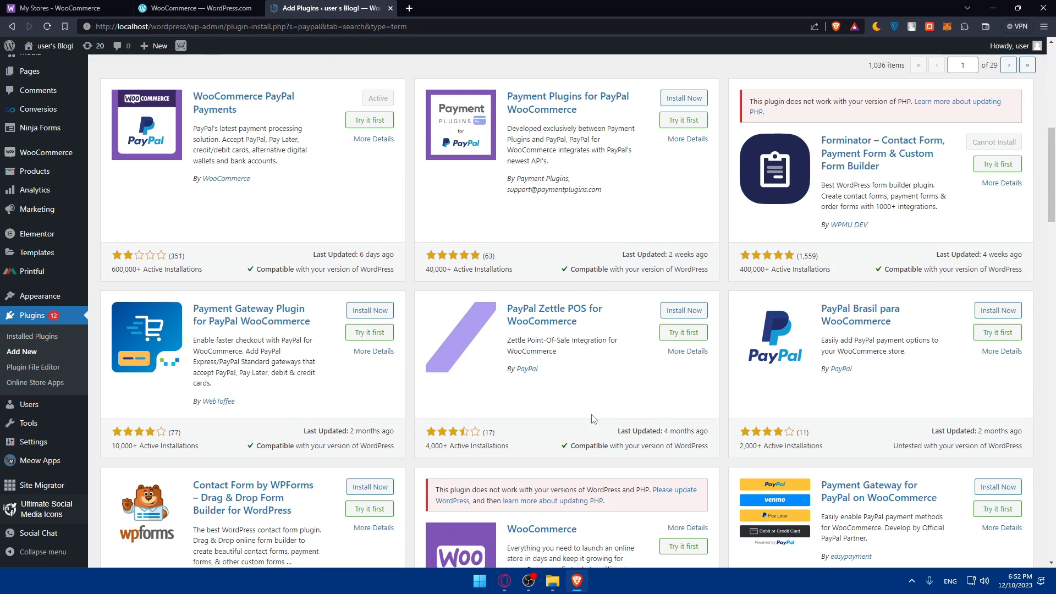
{"action": "scroll", "scroll_direction": "up", "scroll_amount": 3}
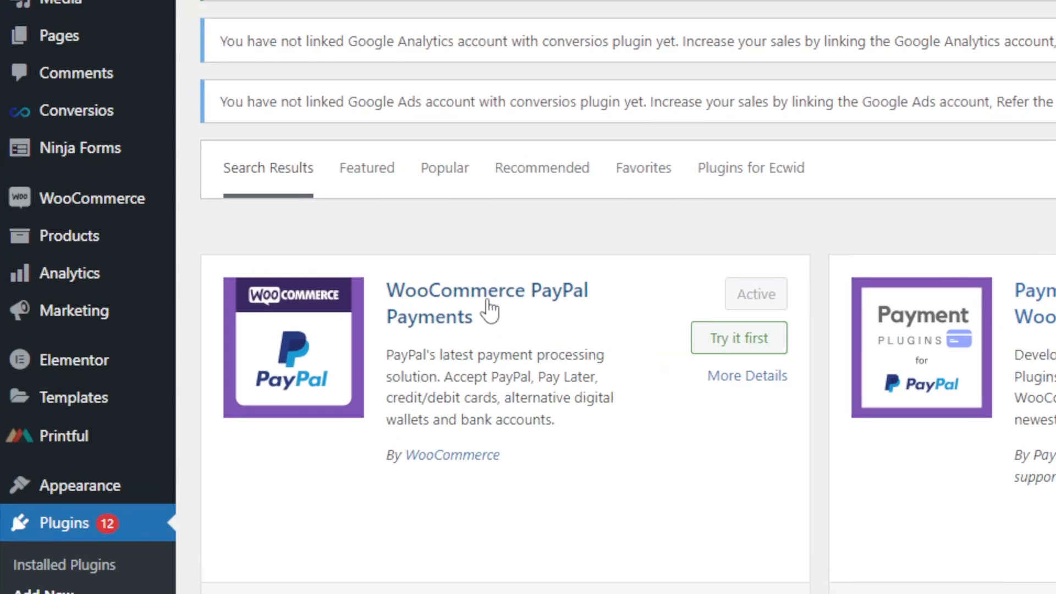
{"action": "scroll", "scroll_direction": "down", "scroll_amount": 3}
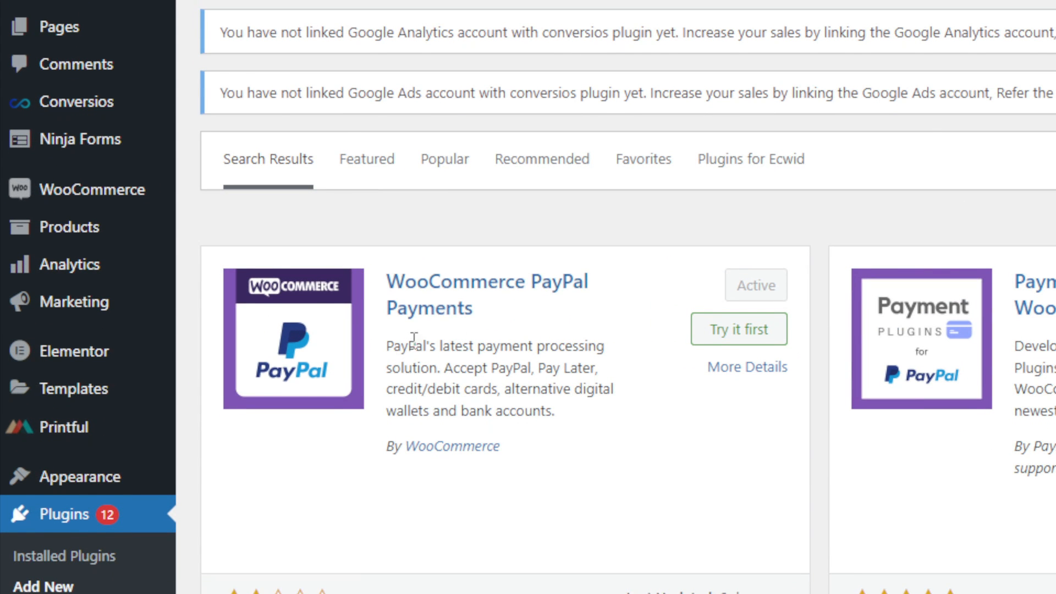
{"action": "scroll", "scroll_direction": "down", "scroll_amount": 3}
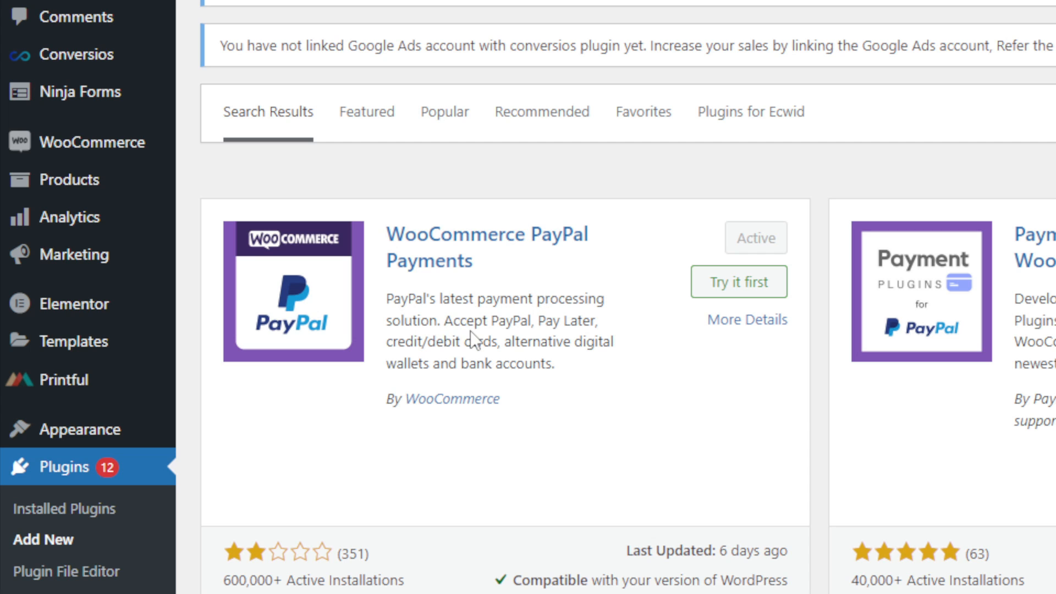
{"action": "scroll", "scroll_direction": "down", "scroll_amount": 3}
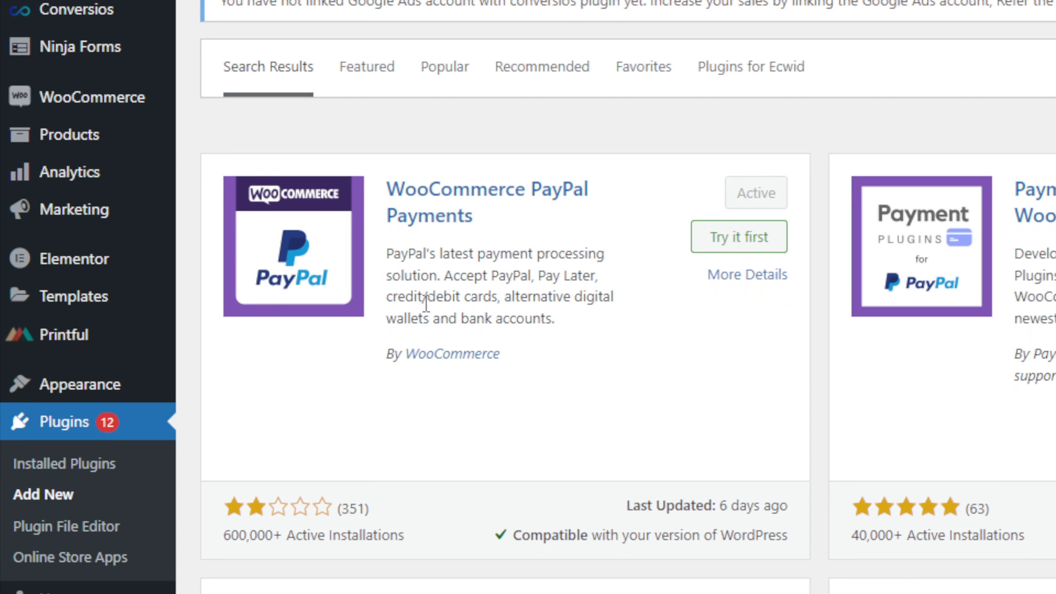
{"action": "mouse_move", "coordinate": [495, 328]}
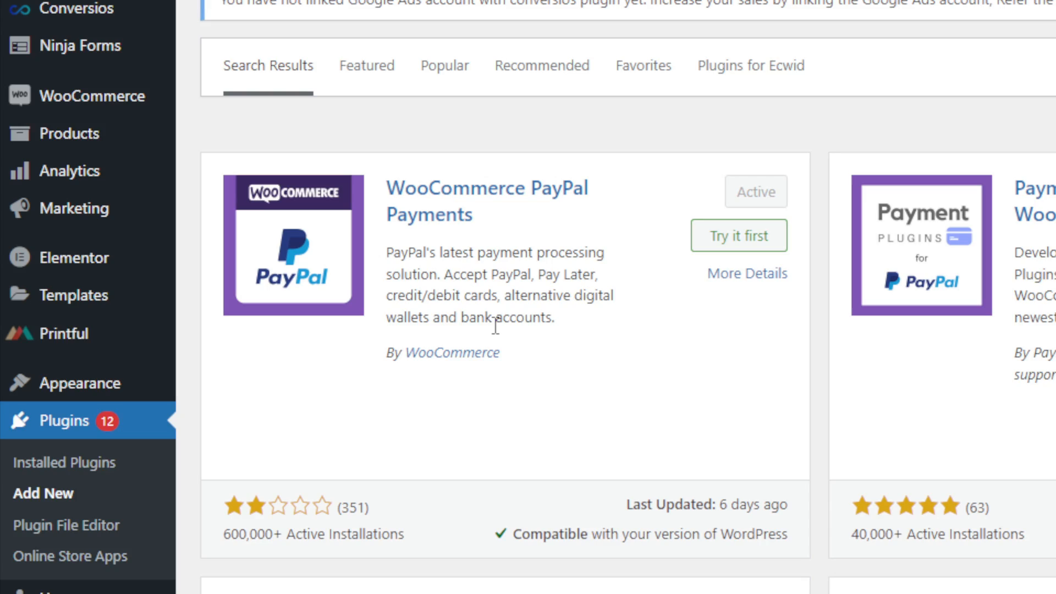
{"action": "scroll", "scroll_direction": "down", "scroll_amount": 3}
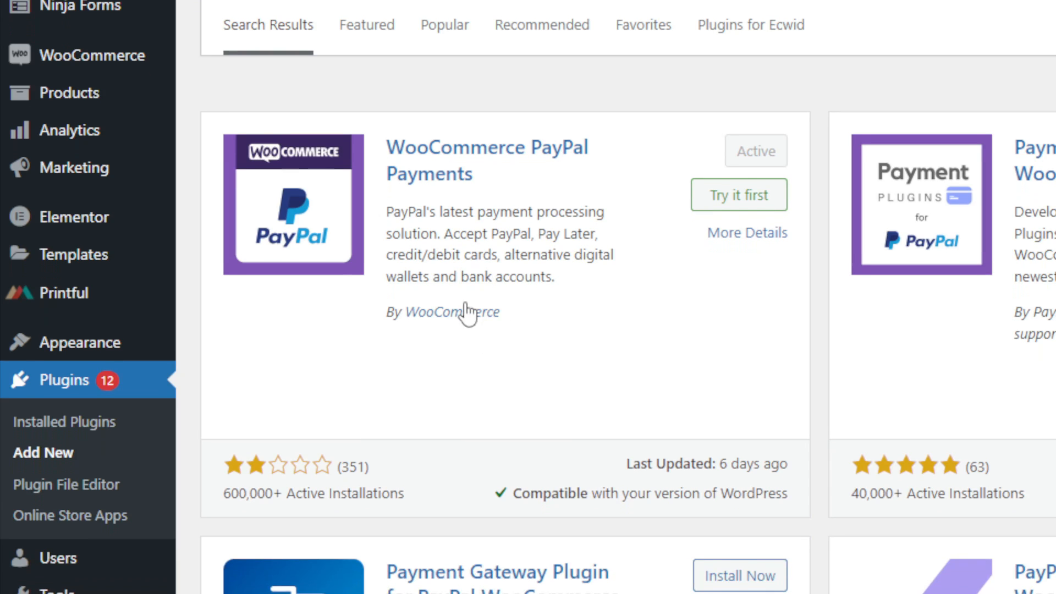
{"action": "scroll", "scroll_direction": "up", "scroll_amount": 3}
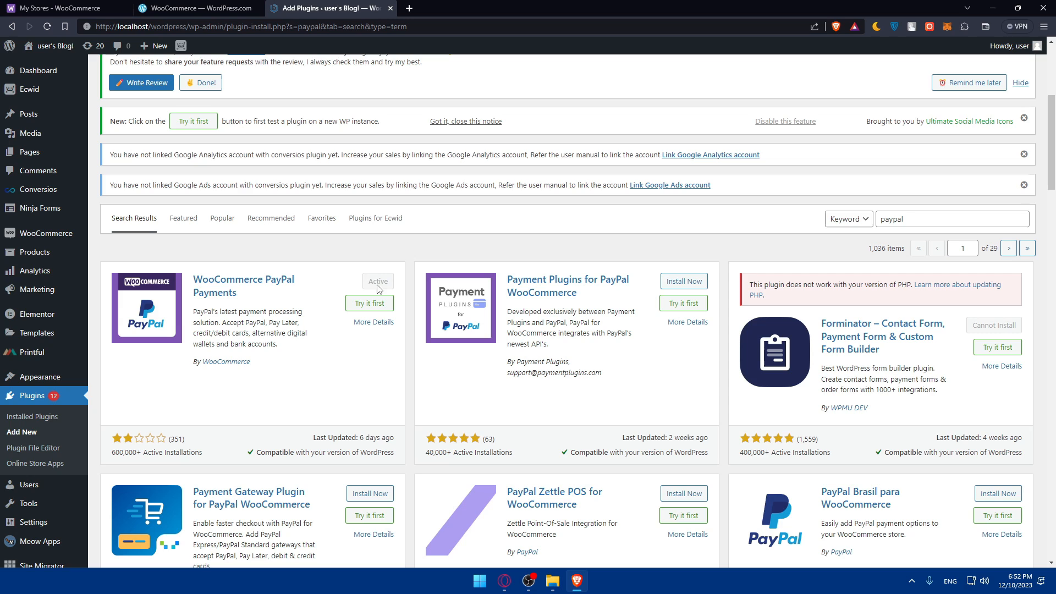
{"action": "left_click", "coordinate": [373, 322]}
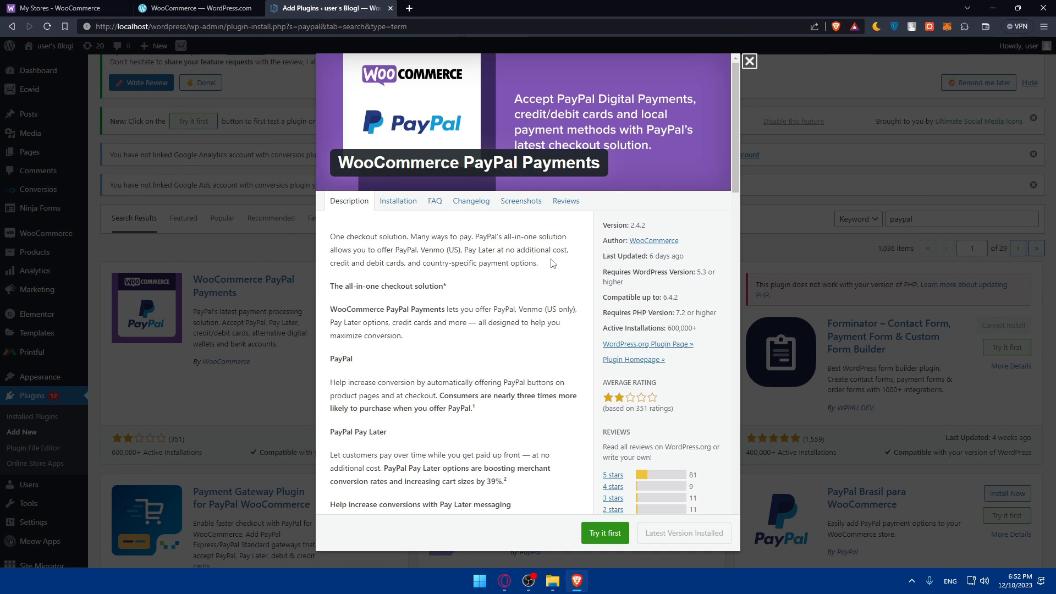
{"action": "scroll", "scroll_direction": "down", "scroll_amount": 3}
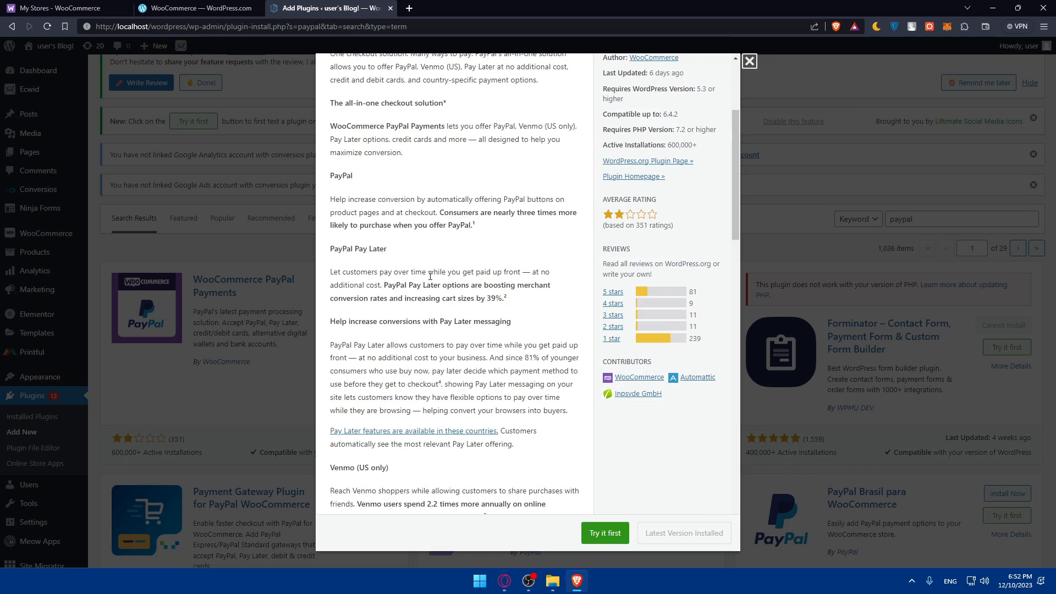
{"action": "scroll", "scroll_direction": "down", "scroll_amount": 3}
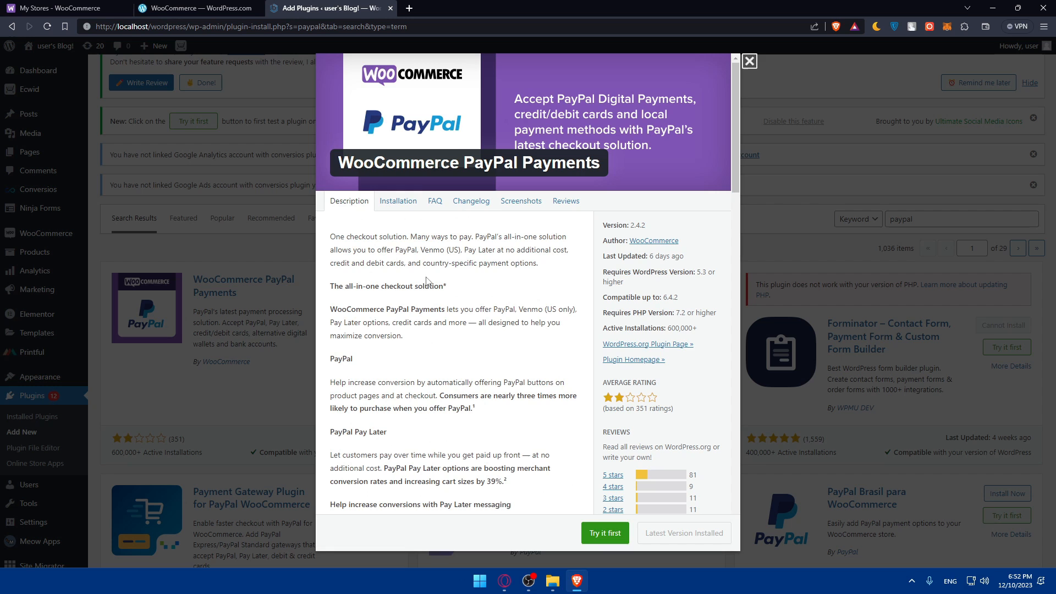
{"action": "left_click", "coordinate": [397, 201]}
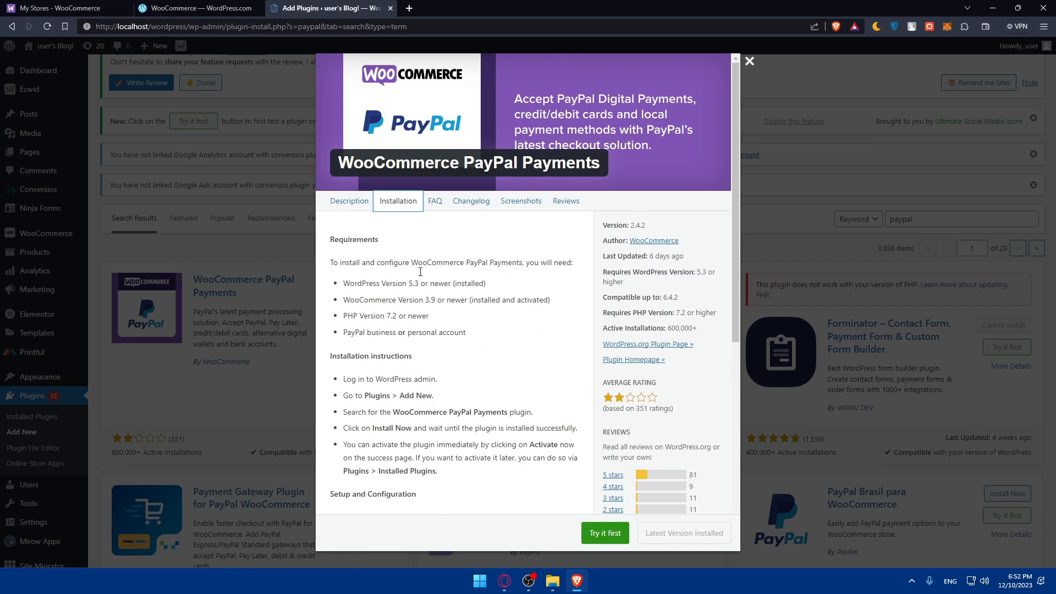
{"action": "scroll", "scroll_direction": "down", "scroll_amount": 3}
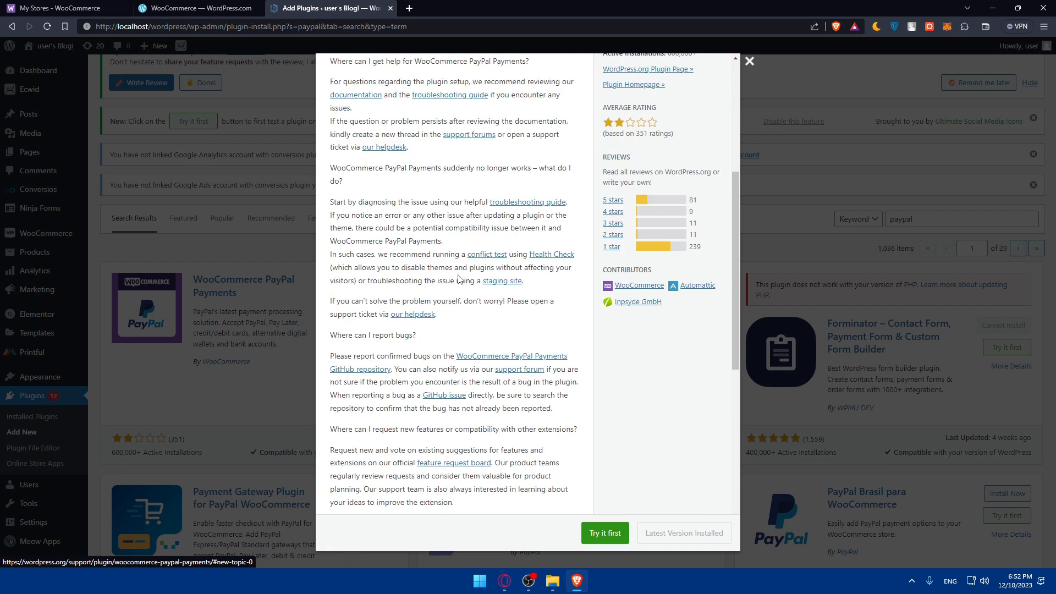
{"action": "scroll", "scroll_direction": "up", "scroll_amount": 3}
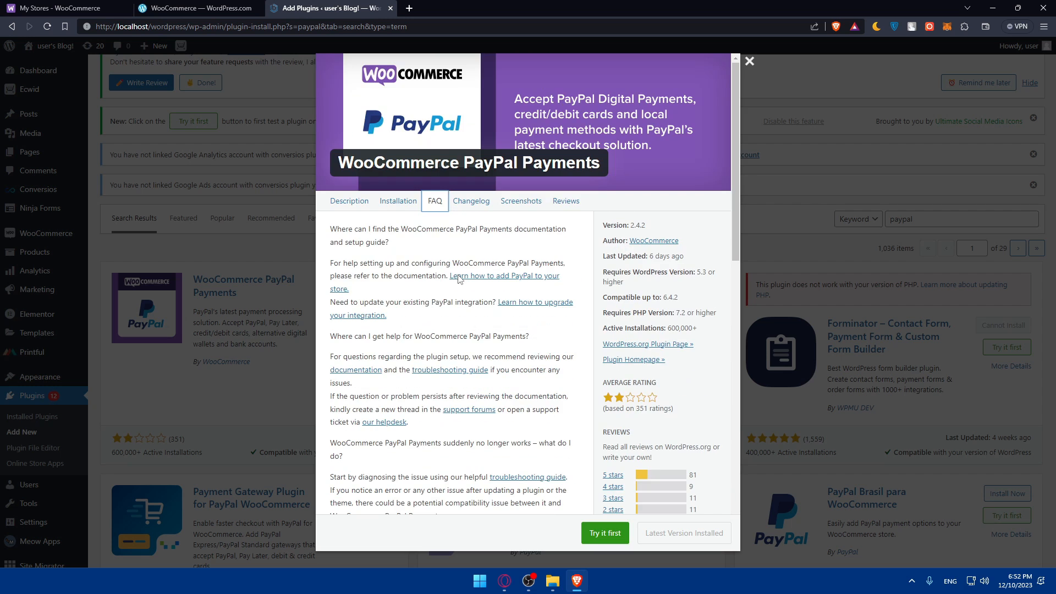
{"action": "left_click", "coordinate": [521, 201]}
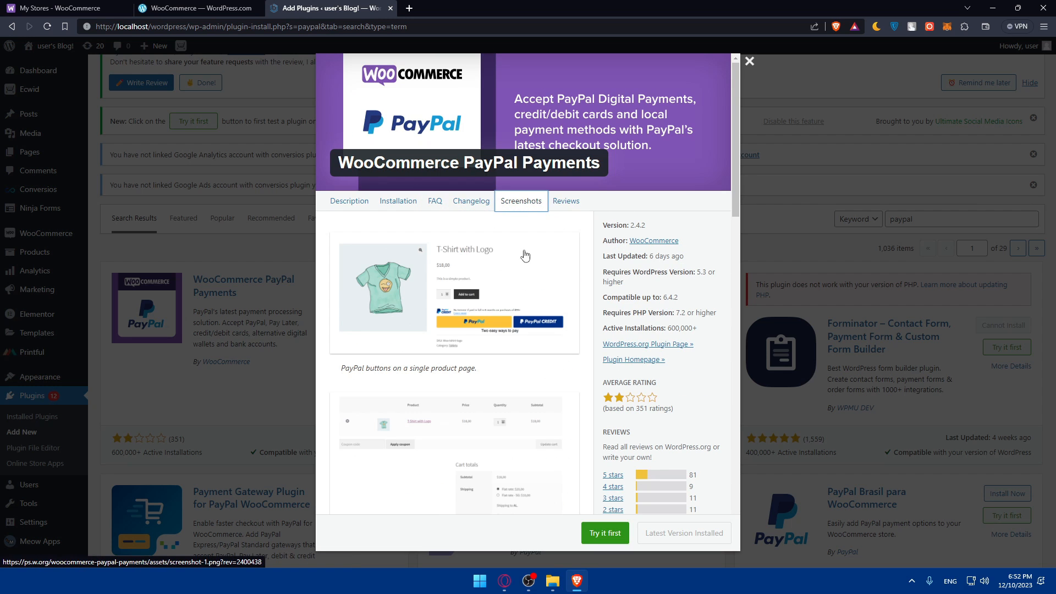
{"action": "scroll", "scroll_direction": "down", "scroll_amount": 3}
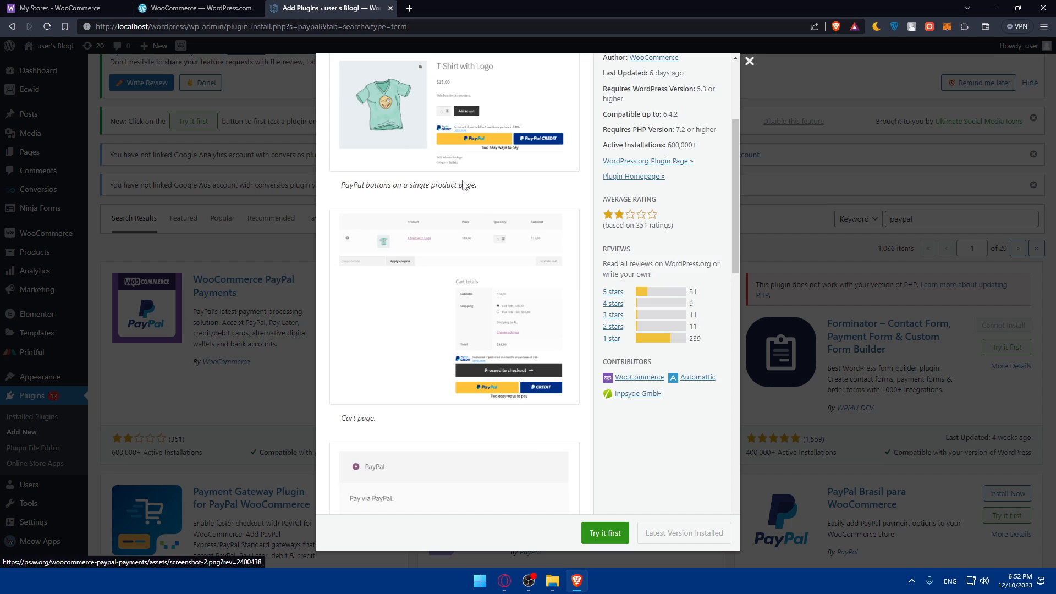
{"action": "scroll", "scroll_direction": "up", "scroll_amount": 3}
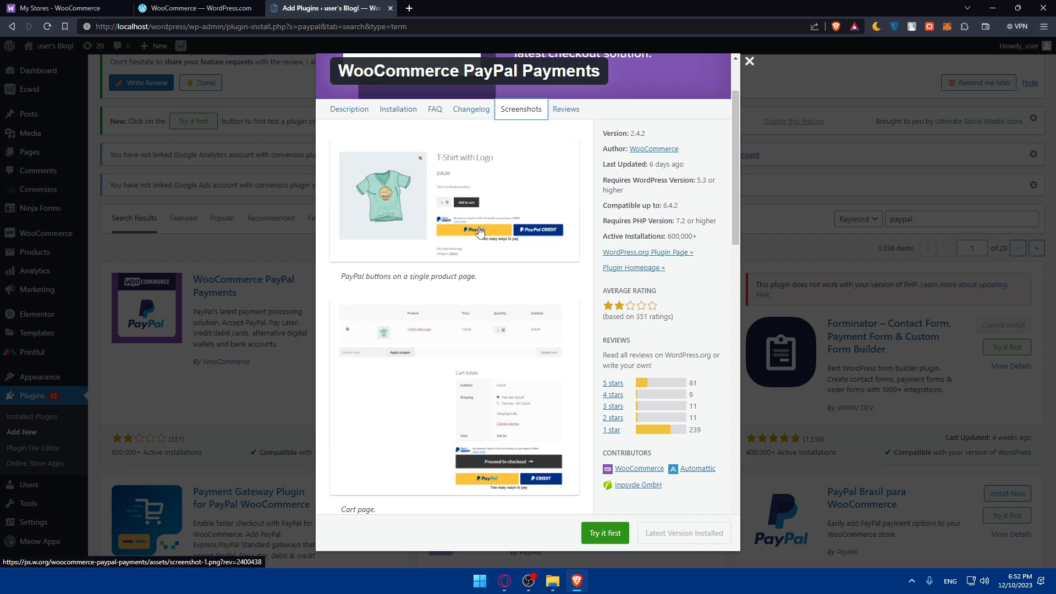
{"action": "scroll", "scroll_direction": "down", "scroll_amount": 3}
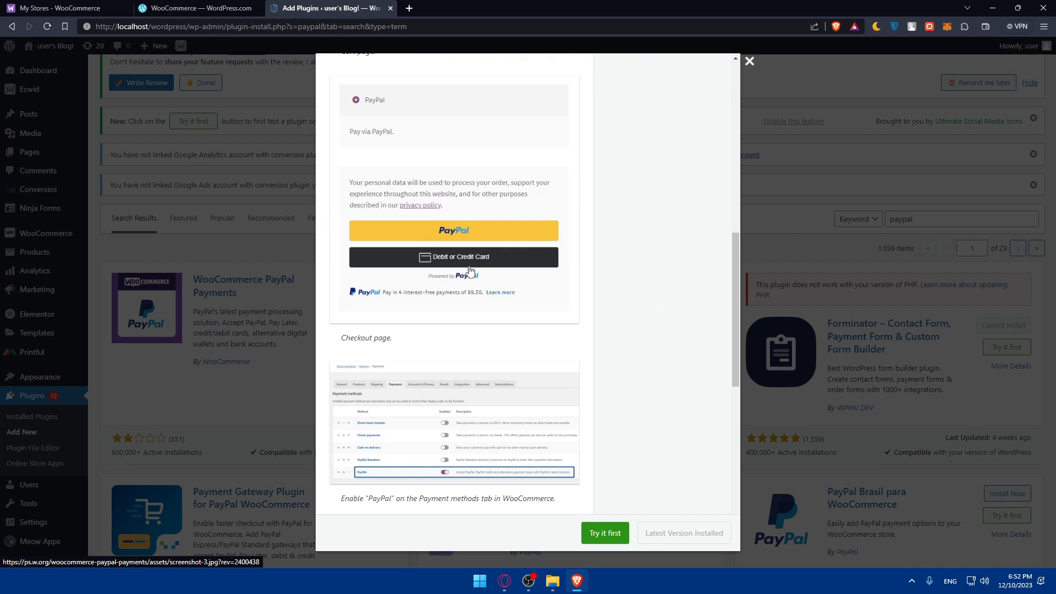
{"action": "scroll", "scroll_direction": "down", "scroll_amount": 3}
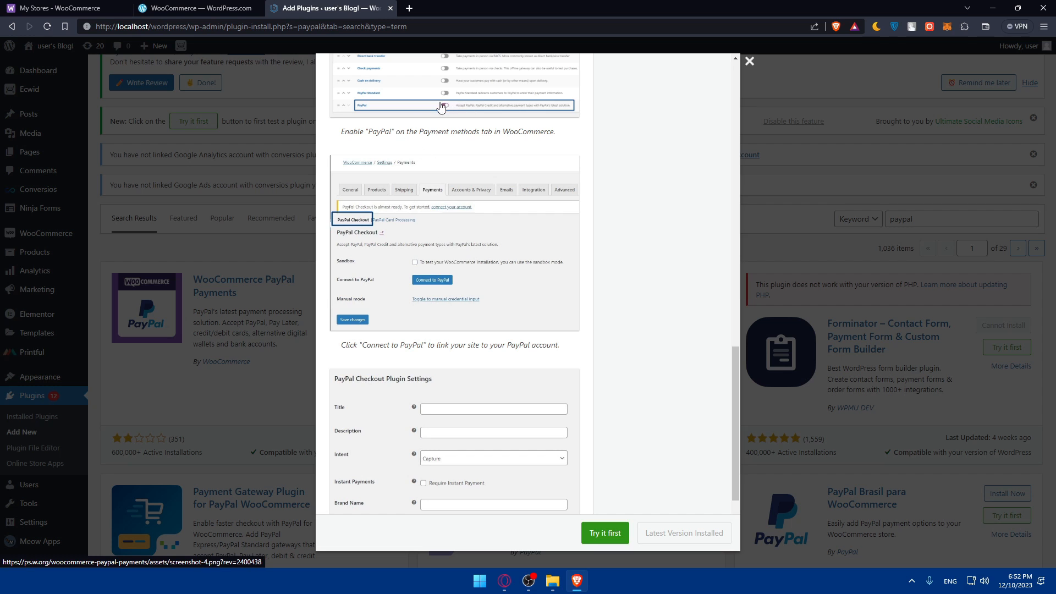
{"action": "left_click", "coordinate": [520, 201]}
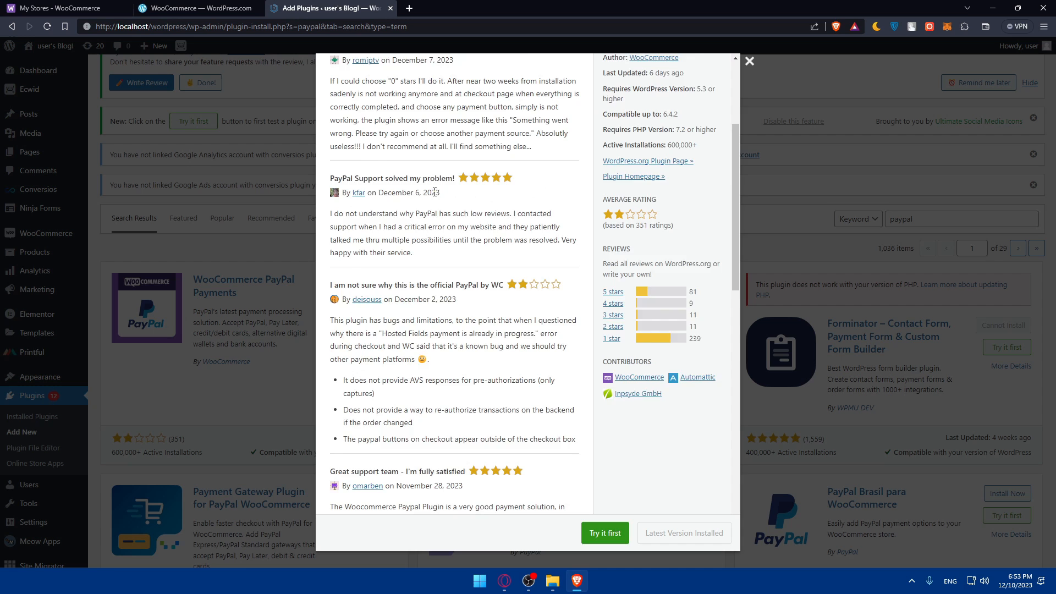
{"action": "scroll", "scroll_direction": "down", "scroll_amount": 3}
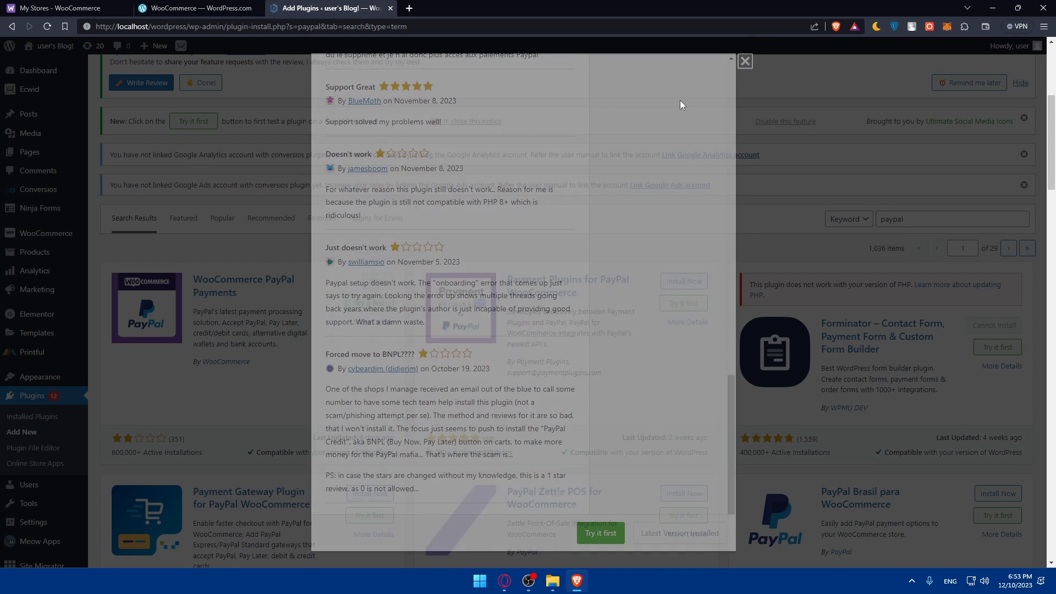
Close plugin details, then open WooCommerce PayPal Payments settings from Installed Plugins
{"action": "left_click", "coordinate": [745, 61]}
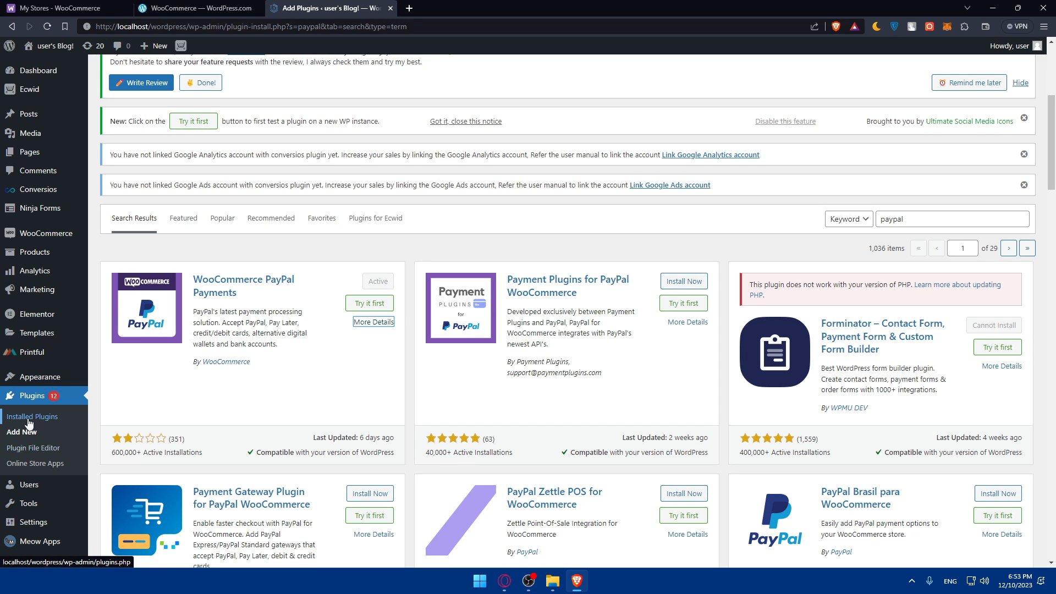
{"action": "left_click", "coordinate": [32, 416]}
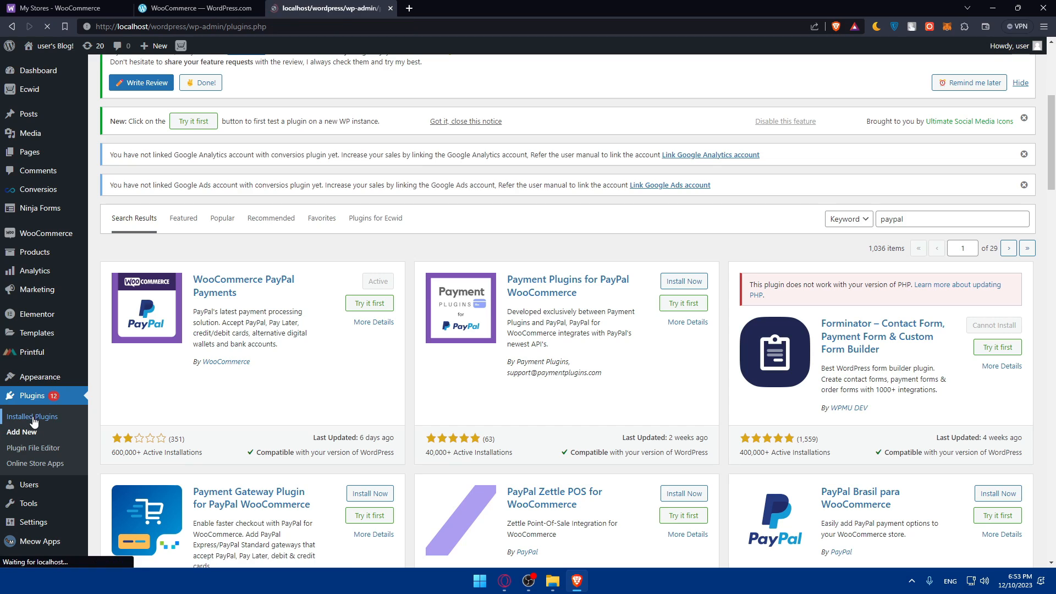
{"action": "left_click", "coordinate": [31, 416]}
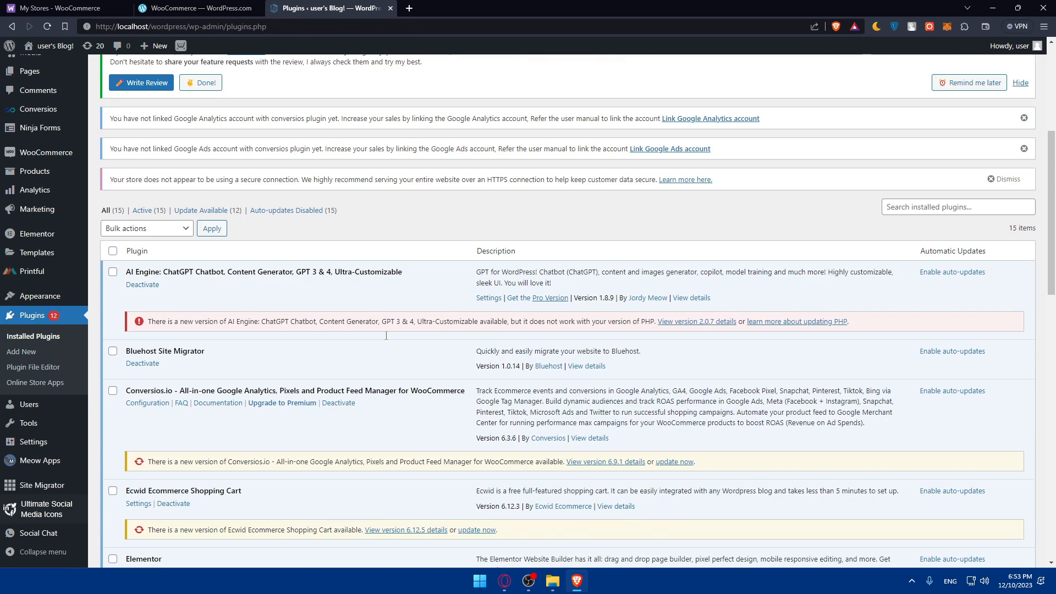
{"action": "scroll", "scroll_direction": "down", "scroll_amount": 3}
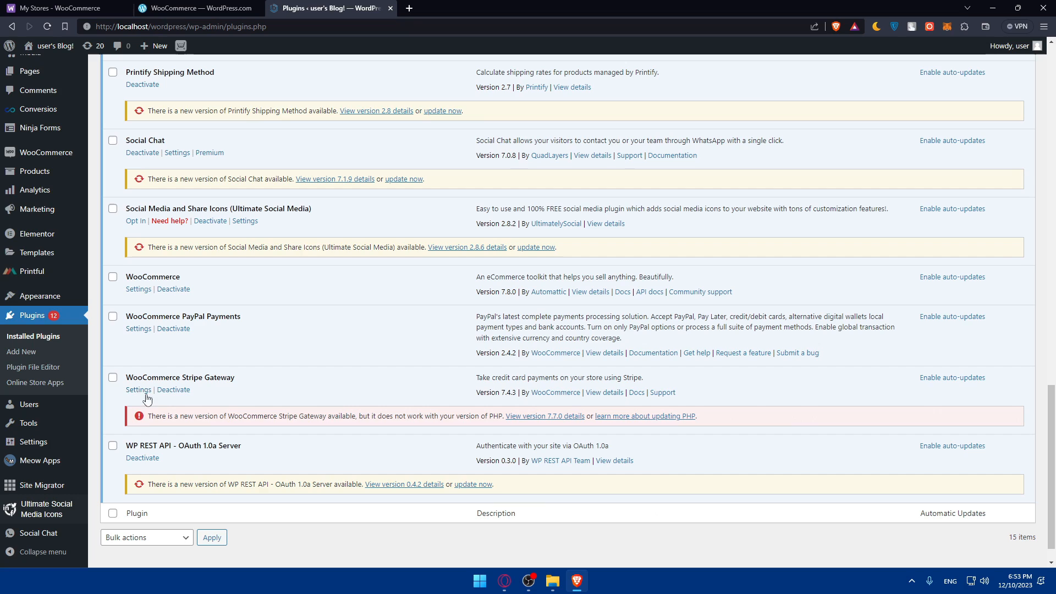
{"action": "left_click", "coordinate": [138, 329]}
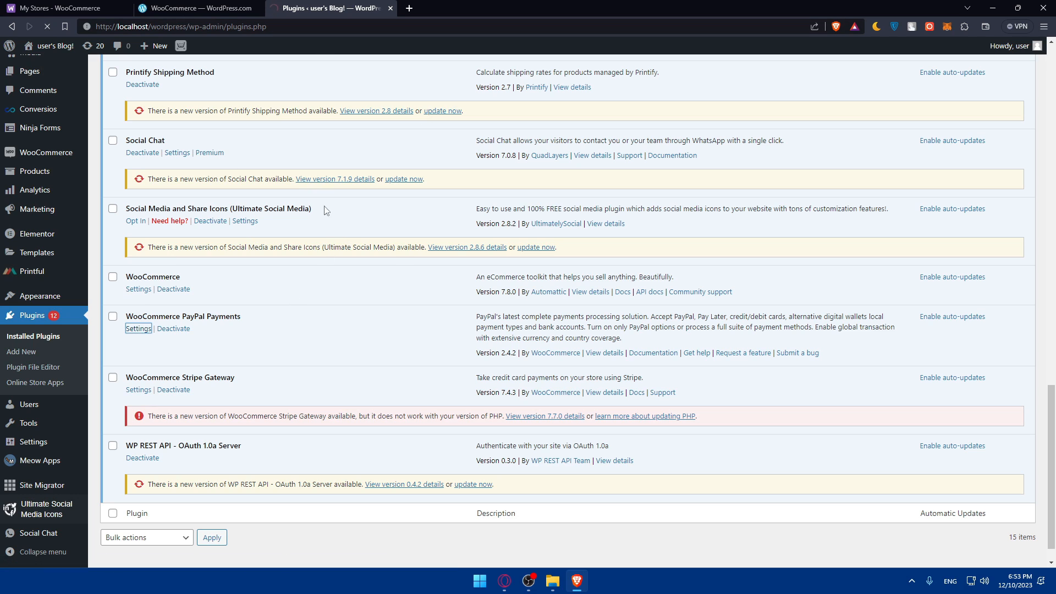
Switch to the WooCommerce settings tab showing the PayPal Connection status as Connected
{"action": "left_click", "coordinate": [138, 329]}
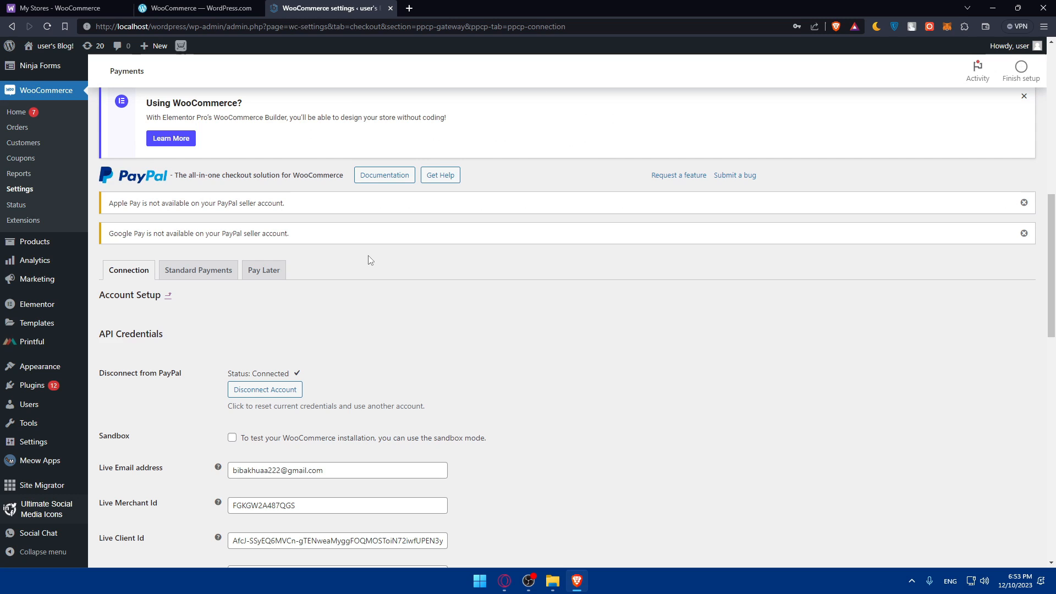
{"action": "scroll", "scroll_direction": "up", "scroll_amount": 3}
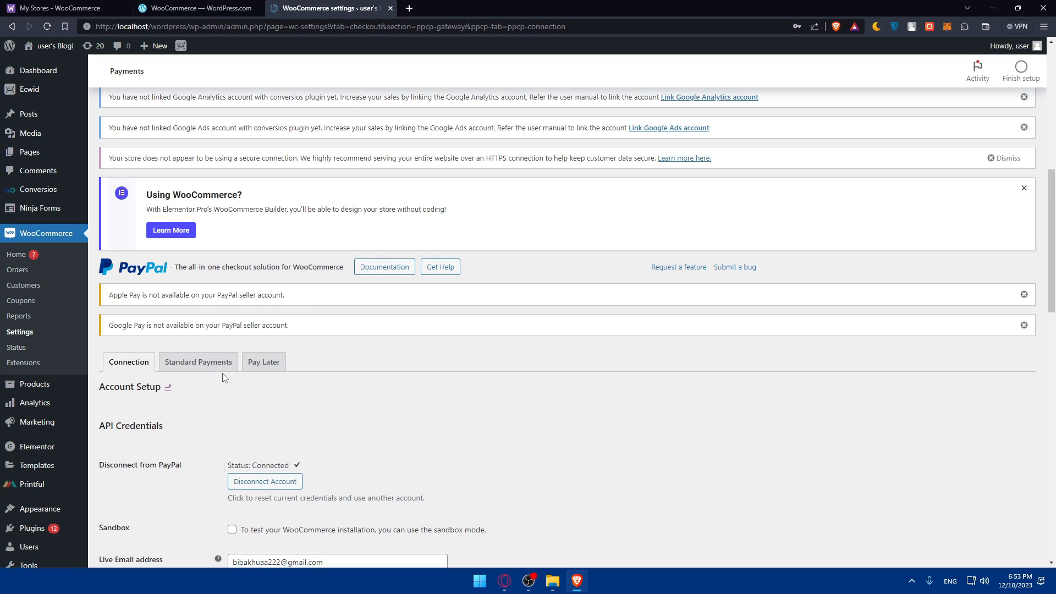
{"action": "mouse_move", "coordinate": [321, 407]}
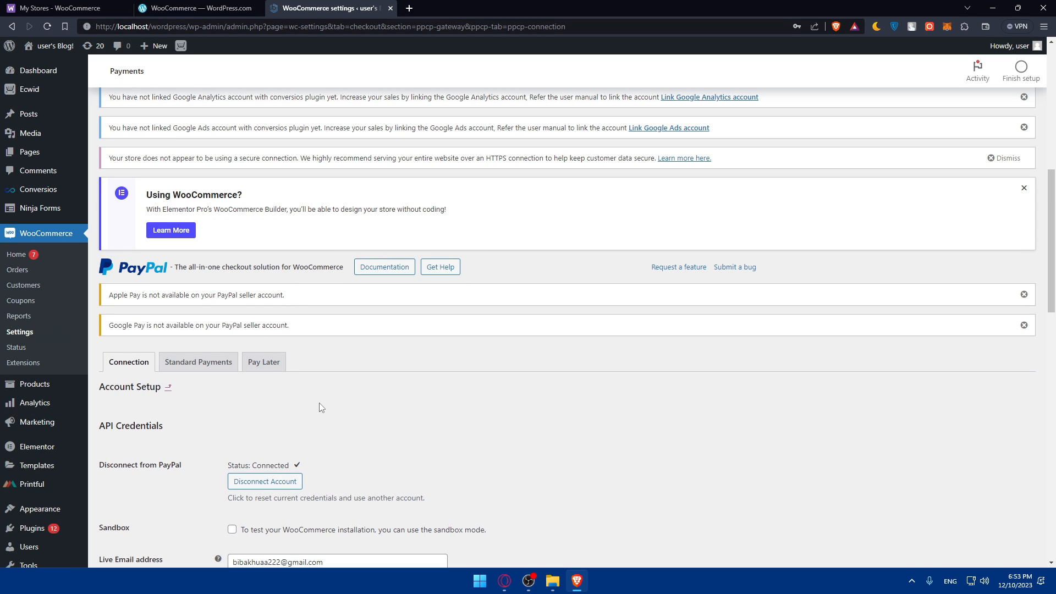
{"action": "mouse_move", "coordinate": [274, 456]}
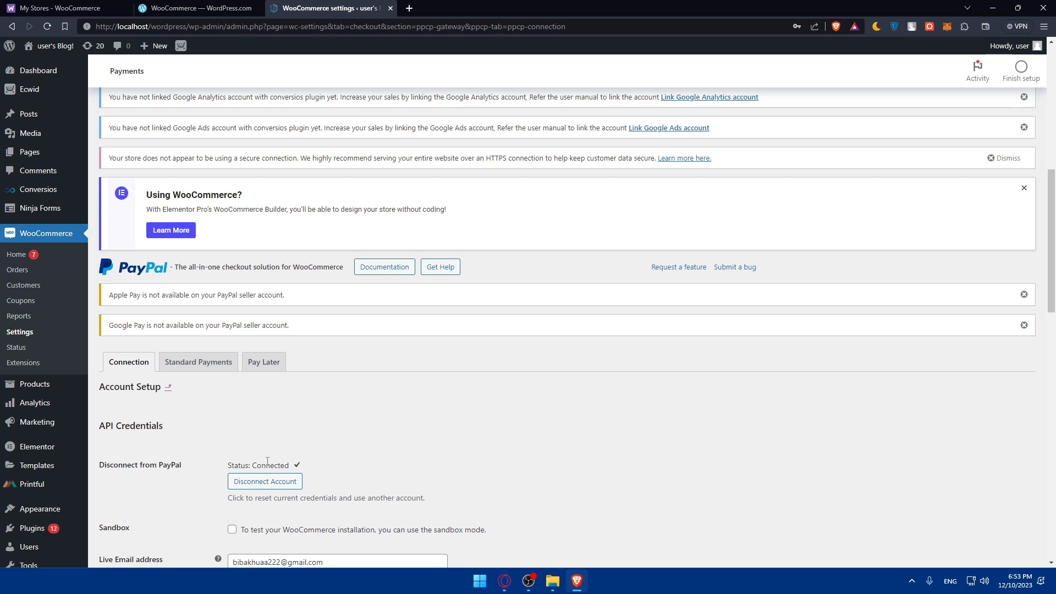
{"action": "mouse_move", "coordinate": [552, 288]}
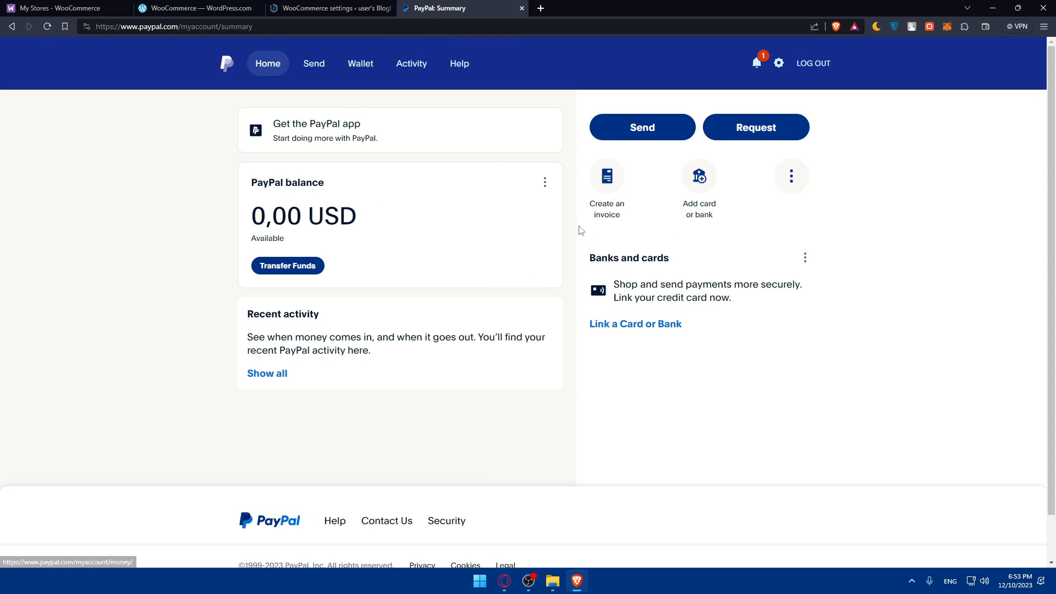
{"action": "left_click", "coordinate": [330, 8]}
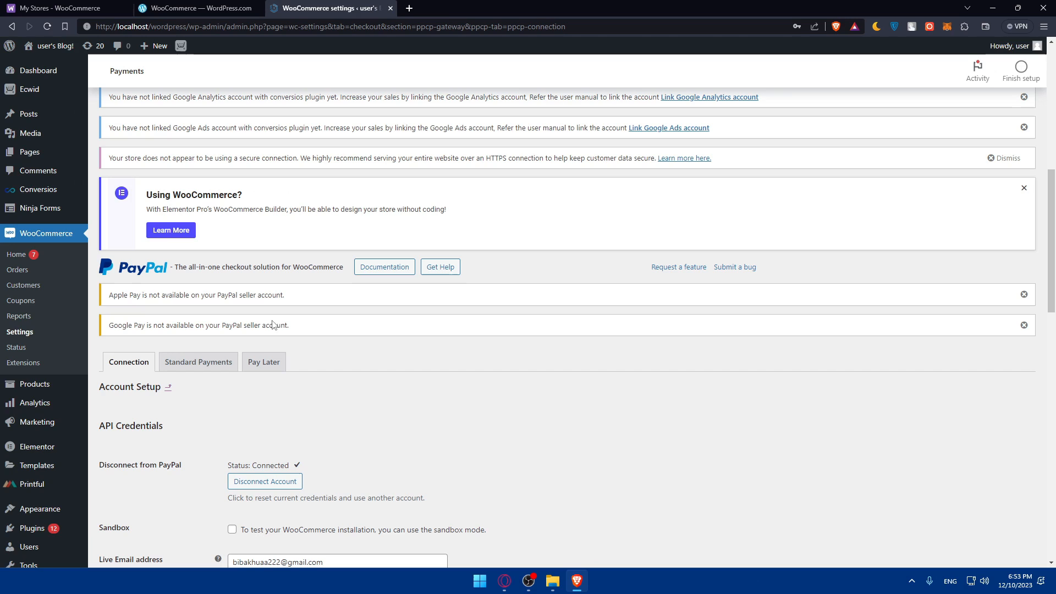
{"action": "mouse_move", "coordinate": [275, 438]}
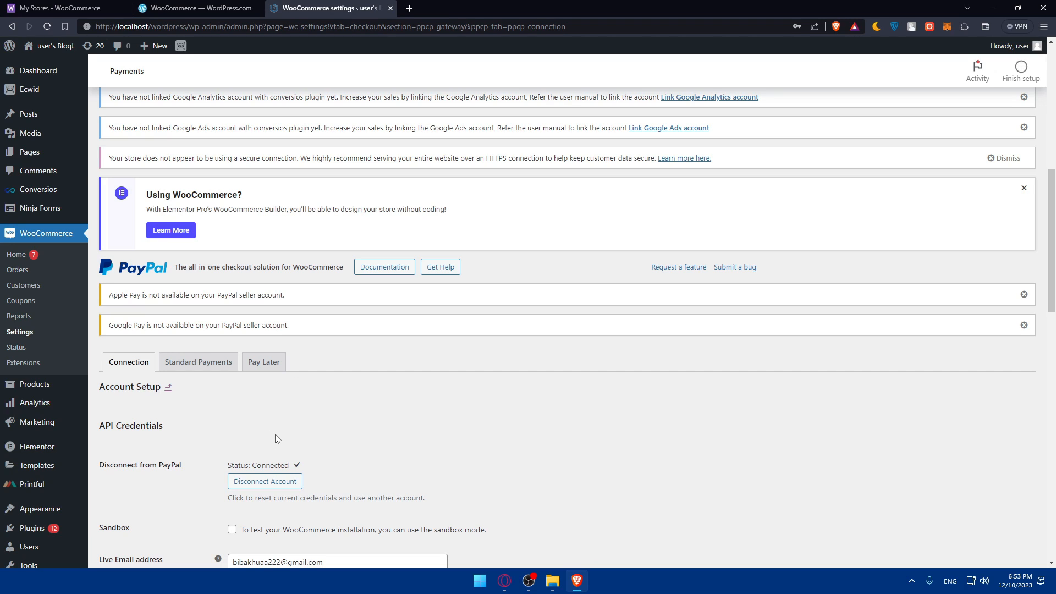
{"action": "mouse_move", "coordinate": [551, 387]}
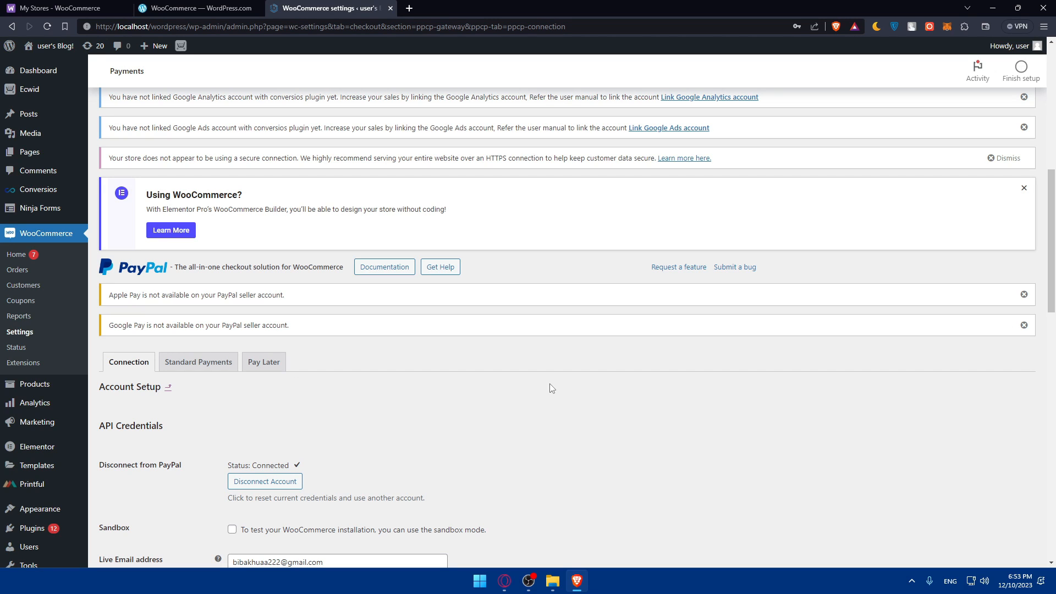
{"action": "mouse_move", "coordinate": [600, 423]}
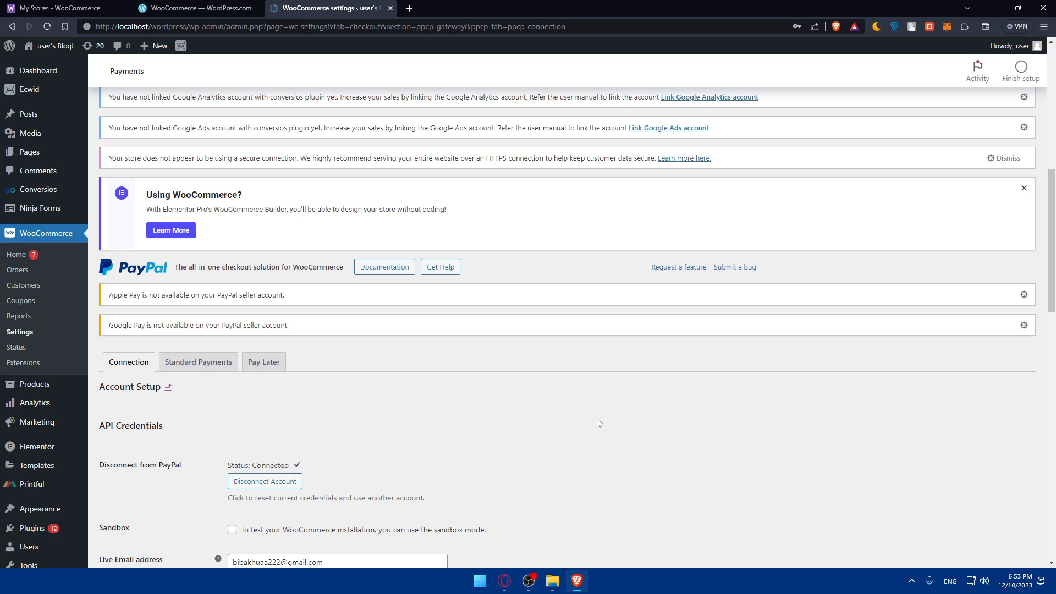
{"action": "scroll", "scroll_direction": "down", "scroll_amount": 3}
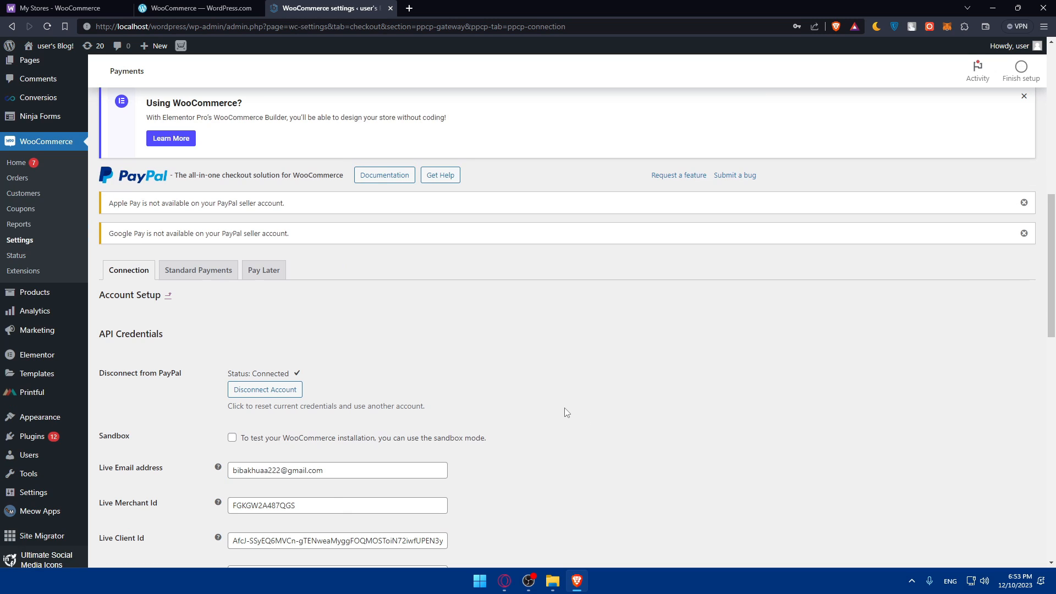
{"action": "scroll", "scroll_direction": "down", "scroll_amount": 3}
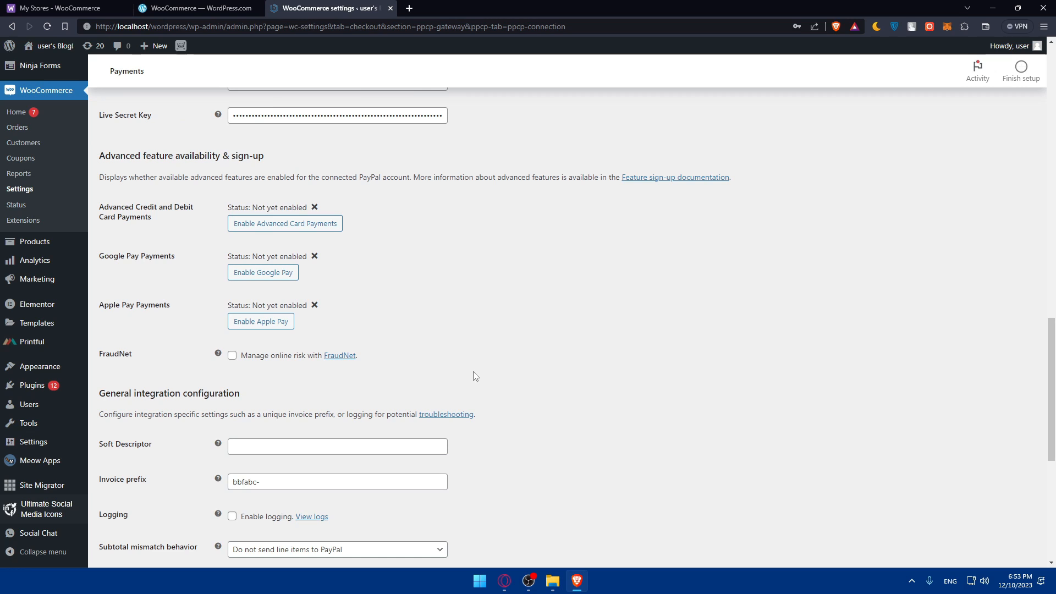
{"action": "mouse_move", "coordinate": [259, 307]}
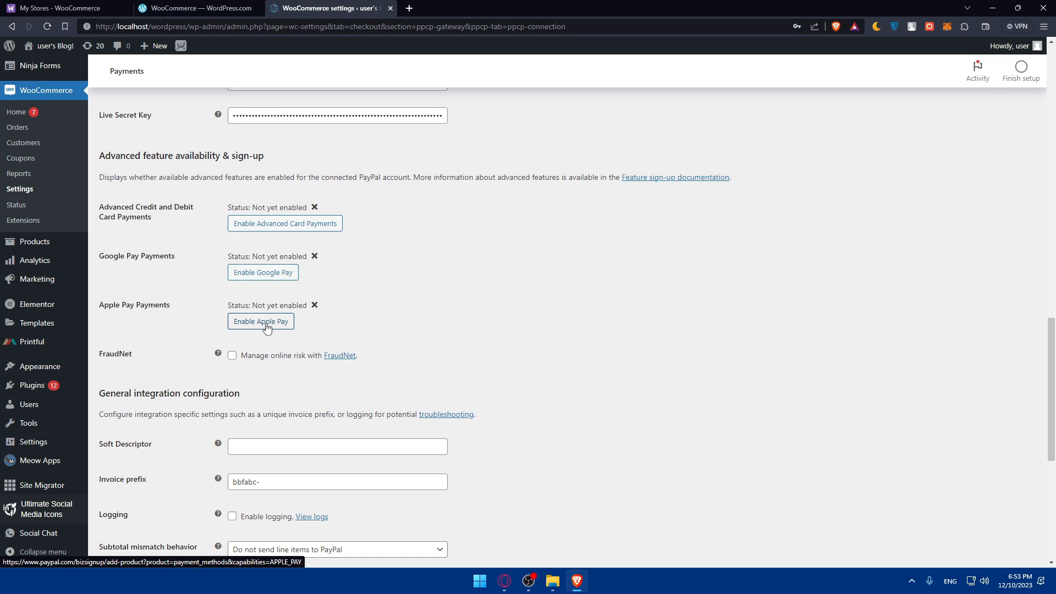
{"action": "mouse_move", "coordinate": [284, 236]}
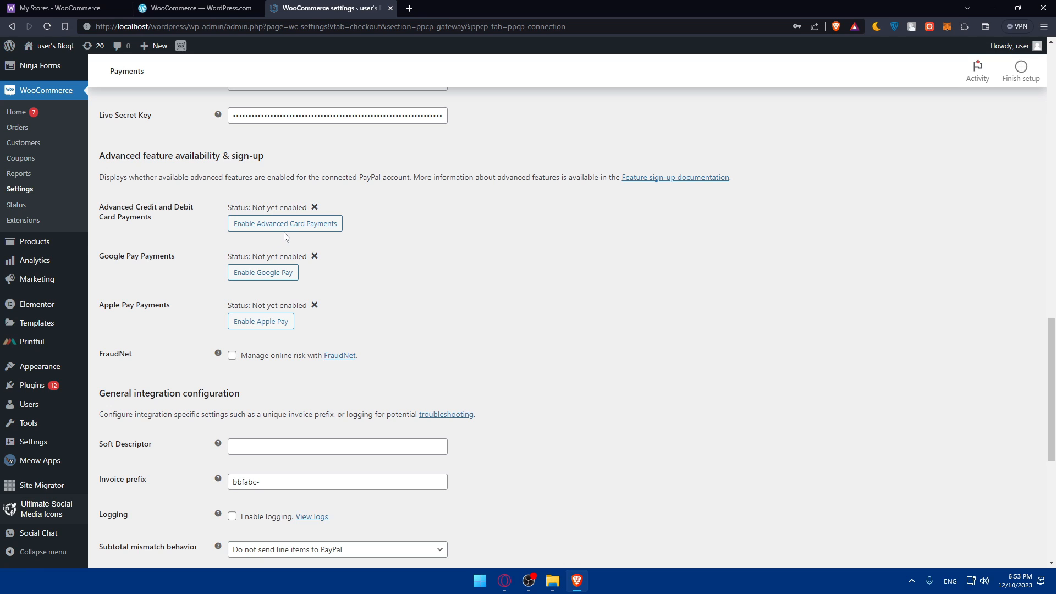
{"action": "scroll", "scroll_direction": "down", "scroll_amount": 3}
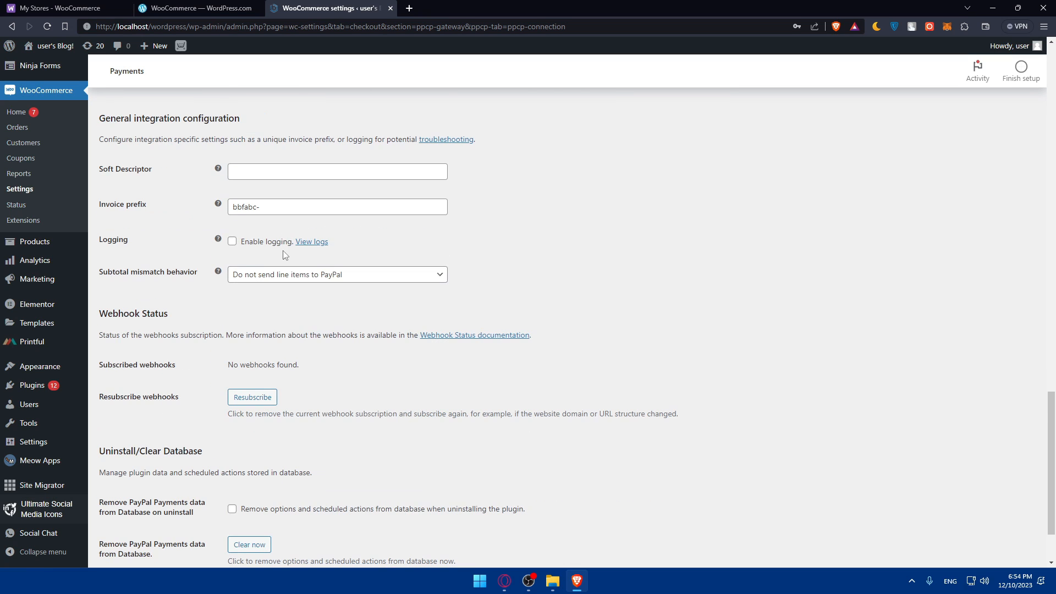
{"action": "scroll", "scroll_direction": "down", "scroll_amount": 3}
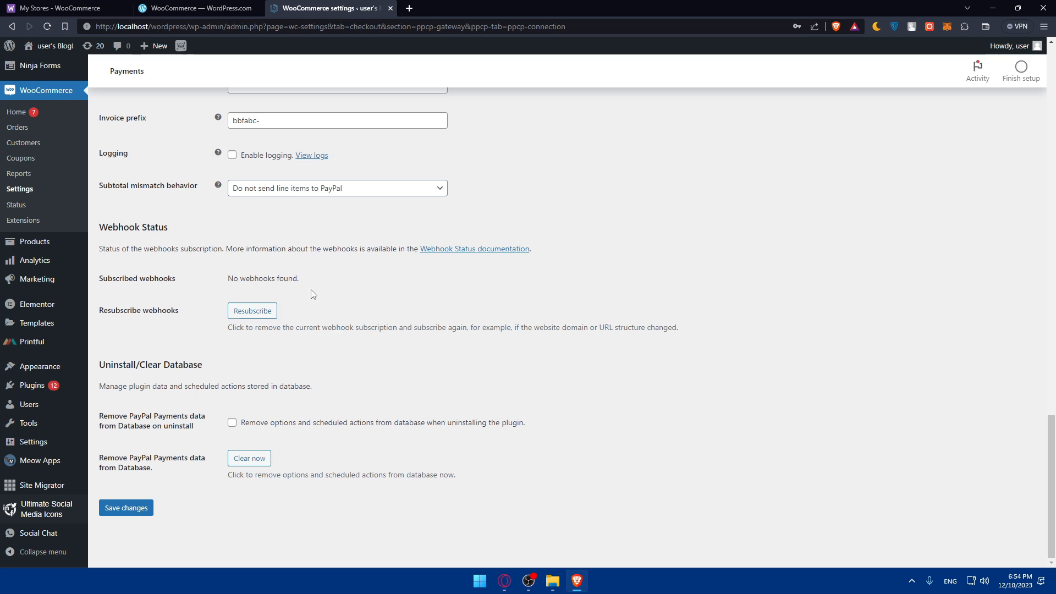
{"action": "scroll", "scroll_direction": "up", "scroll_amount": 3}
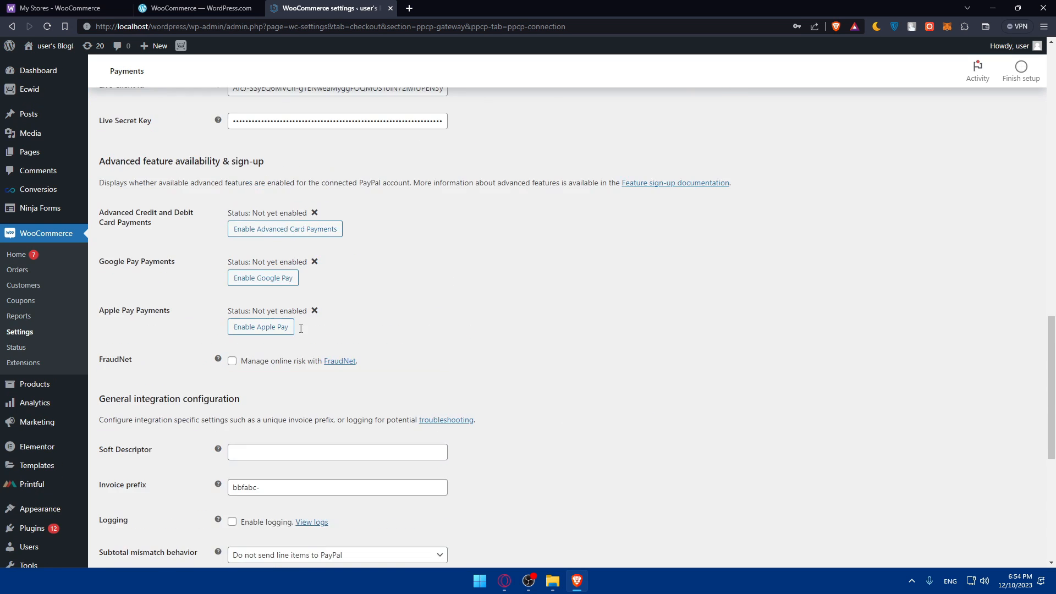
{"action": "scroll", "scroll_direction": "up", "scroll_amount": 3}
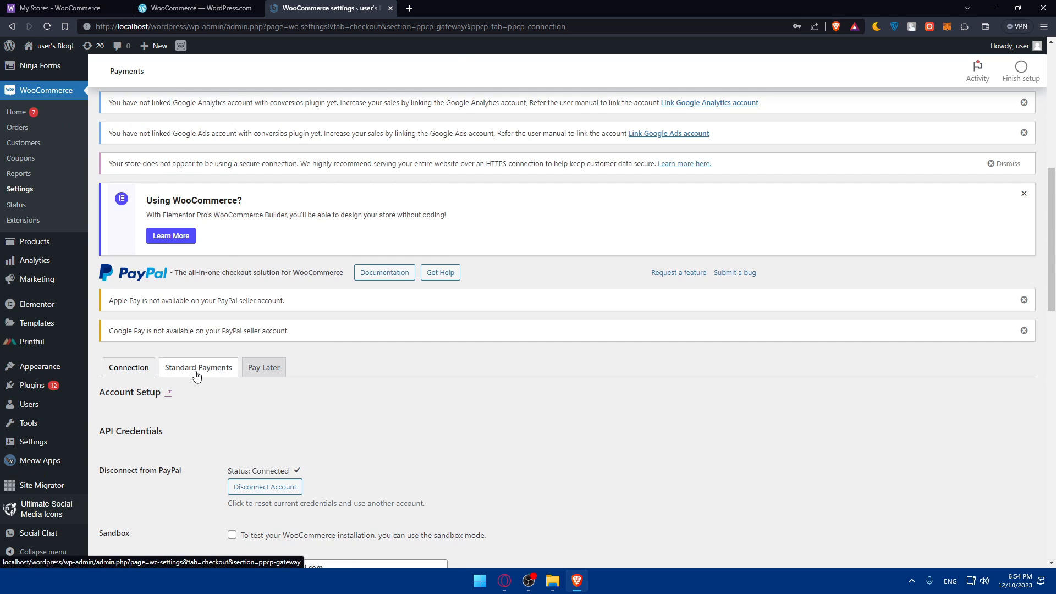
Open the Standard Payments tab and scroll through its settings
{"action": "left_click", "coordinate": [198, 367]}
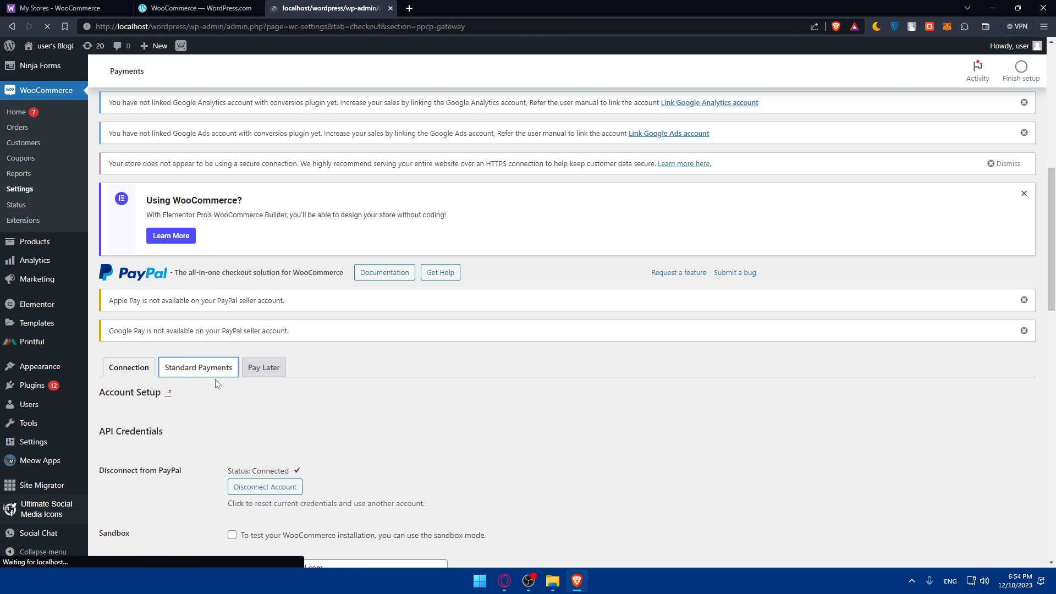
{"action": "left_click", "coordinate": [198, 366]}
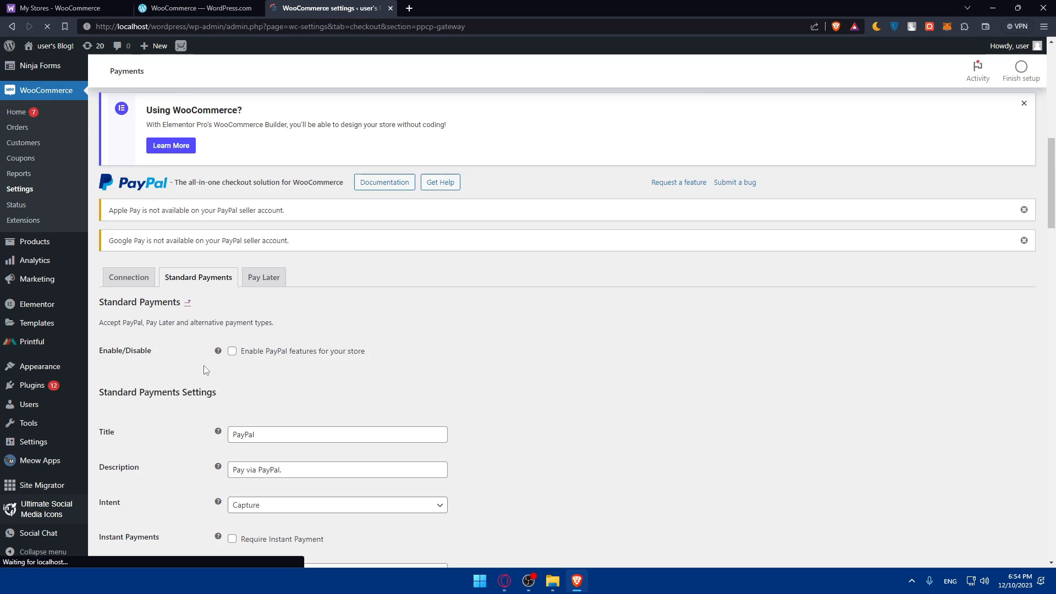
{"action": "scroll", "scroll_direction": "down", "scroll_amount": 3}
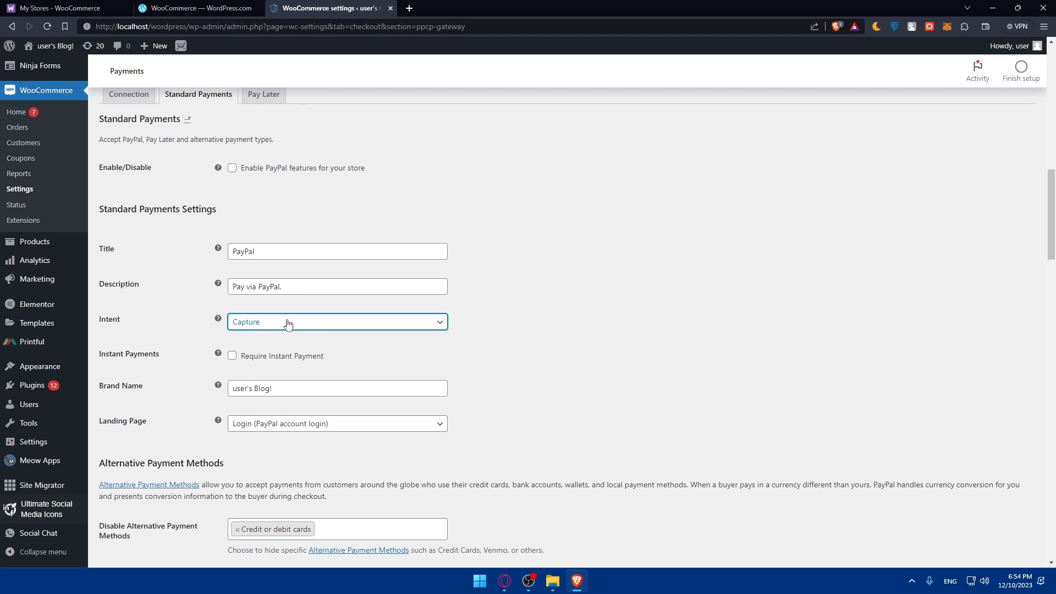
{"action": "scroll", "scroll_direction": "down", "scroll_amount": 3}
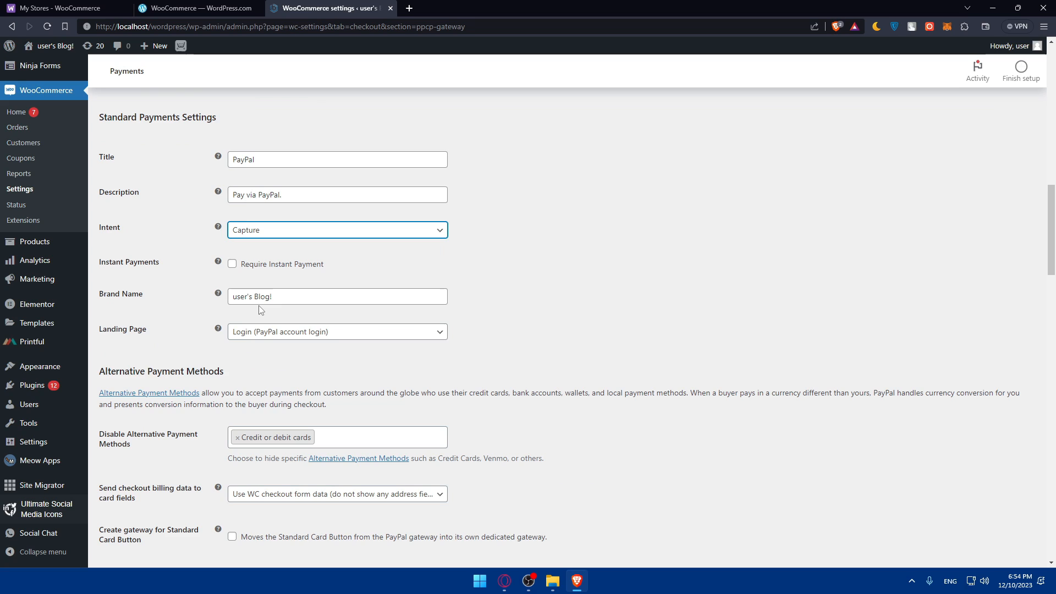
Keep PayPal account login as the landing page and scroll down to Smart Buttons
{"action": "left_click", "coordinate": [337, 331]}
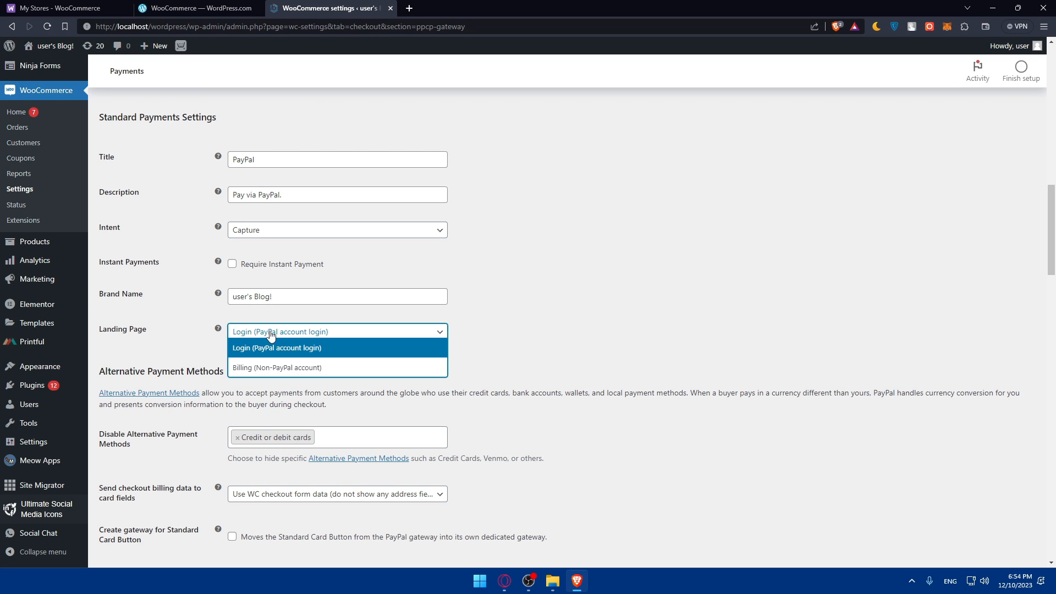
{"action": "left_click", "coordinate": [276, 347]}
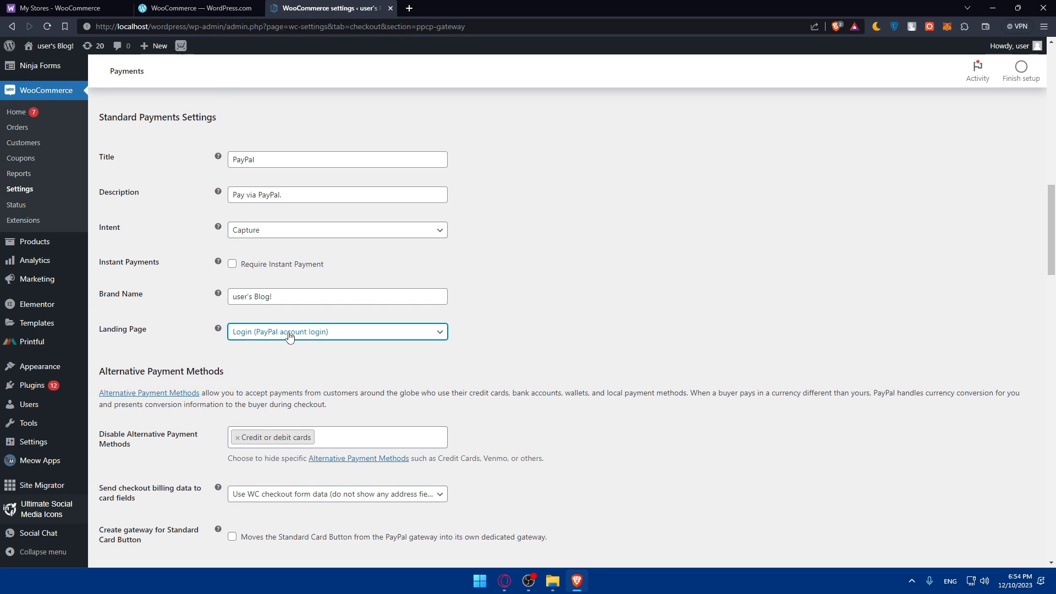
{"action": "scroll", "scroll_direction": "down", "scroll_amount": 3}
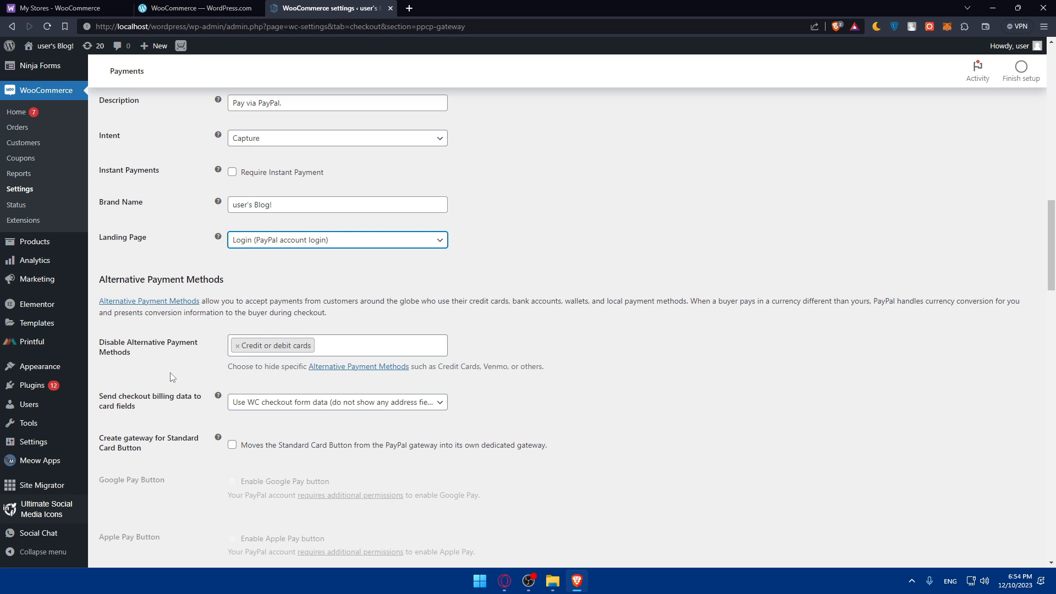
{"action": "scroll", "scroll_direction": "down", "scroll_amount": 3}
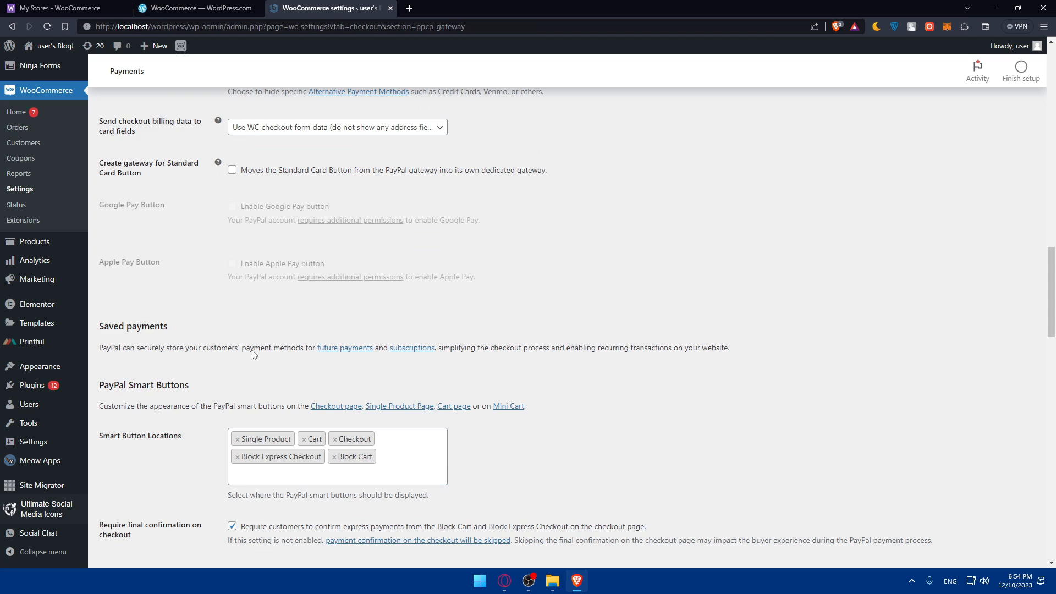
{"action": "scroll", "scroll_direction": "down", "scroll_amount": 3}
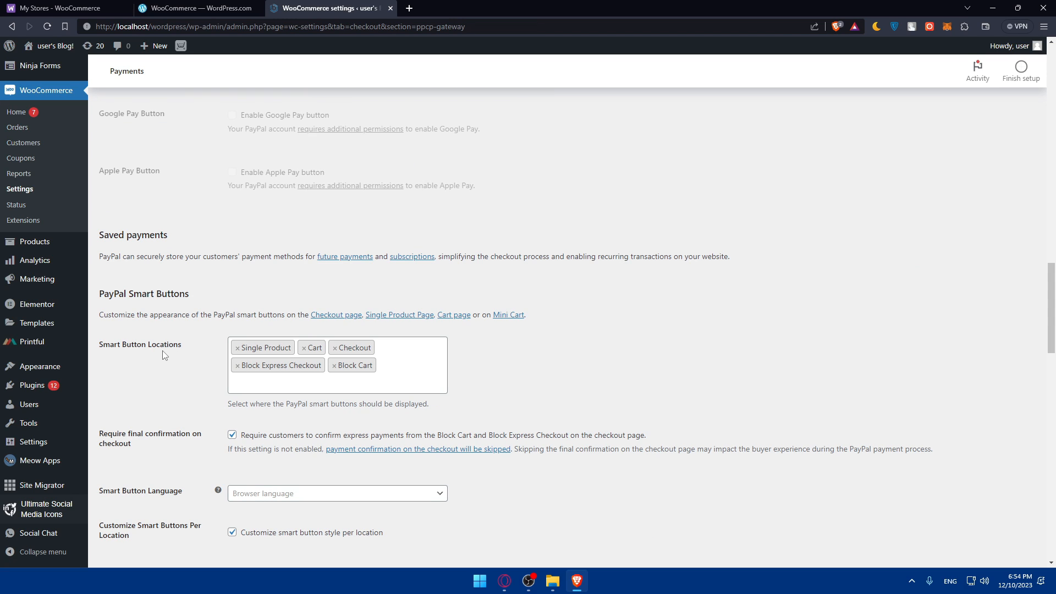
{"action": "scroll", "scroll_direction": "down", "scroll_amount": 3}
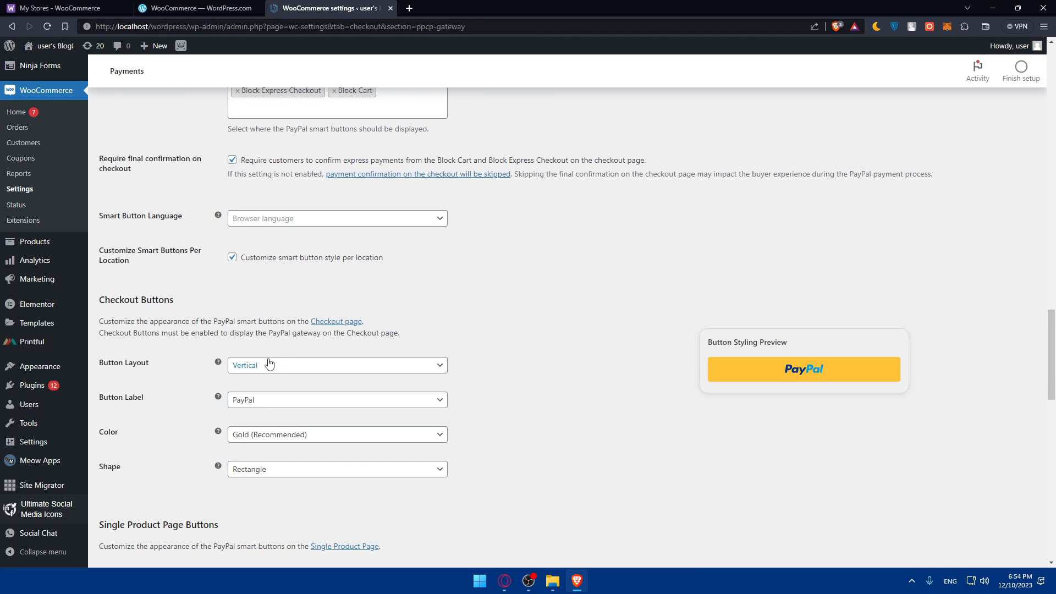
{"action": "mouse_move", "coordinate": [741, 364]}
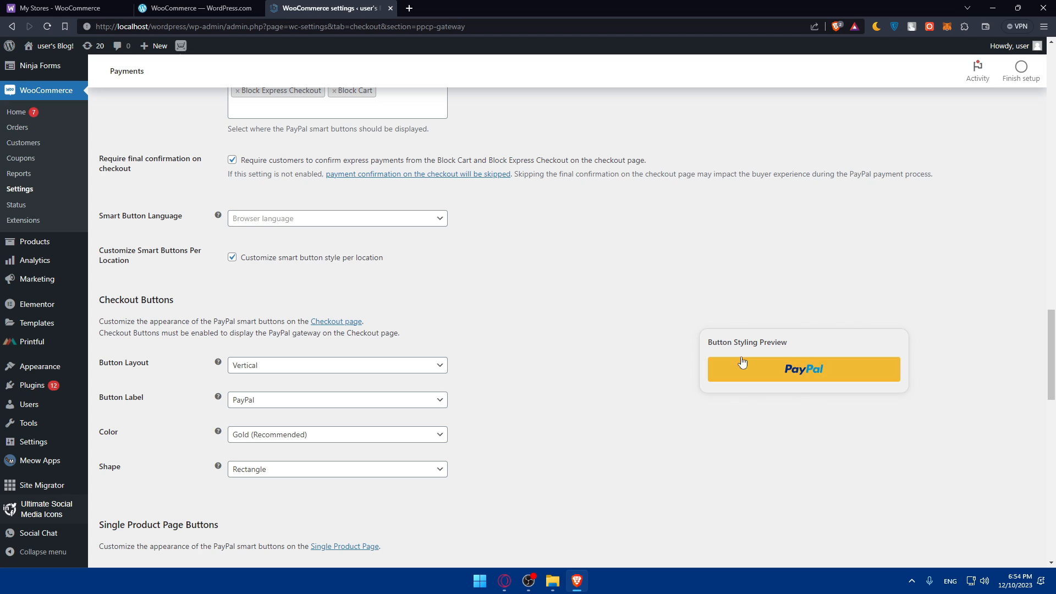
{"action": "mouse_move", "coordinate": [384, 373]}
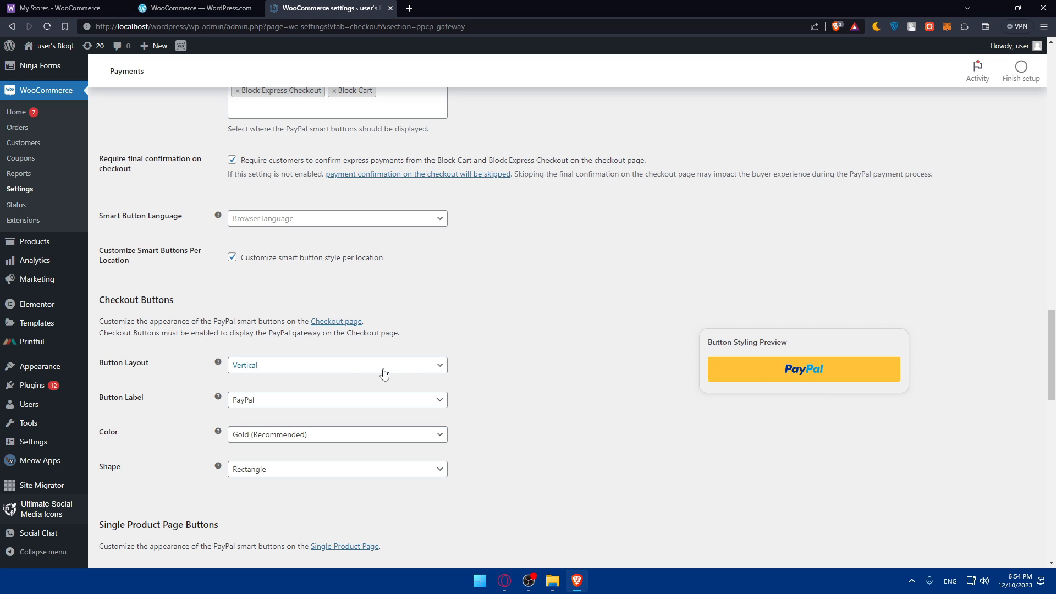
{"action": "left_click", "coordinate": [336, 365]}
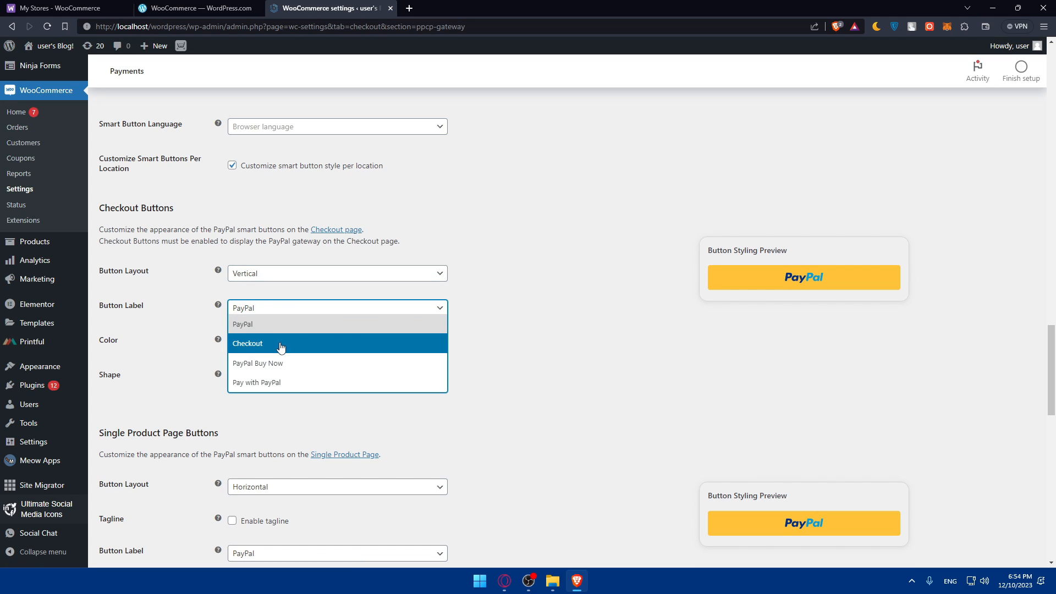
{"action": "left_click", "coordinate": [247, 343]}
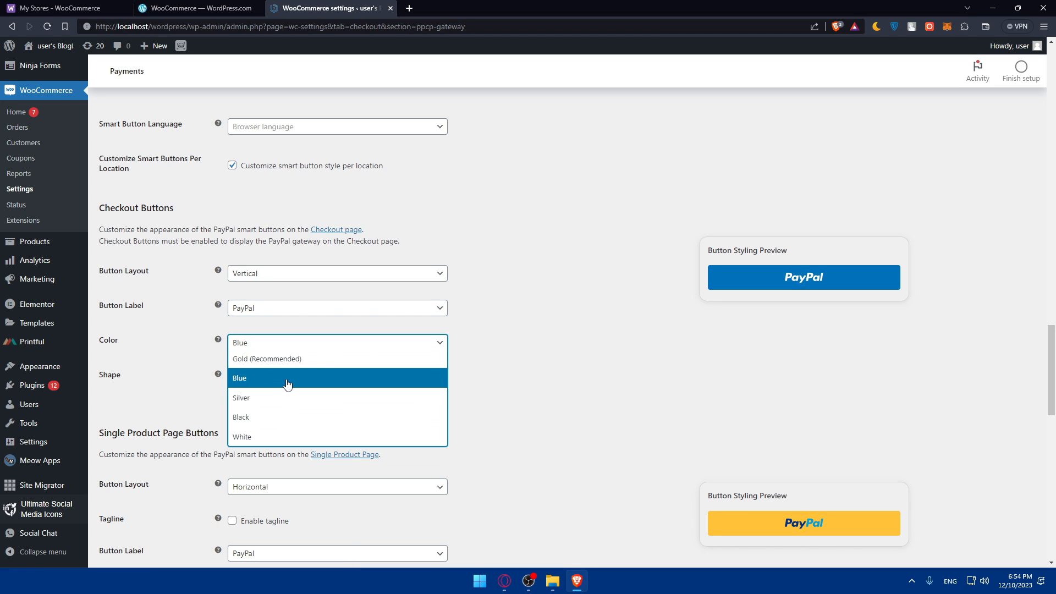
{"action": "left_click", "coordinate": [265, 357]}
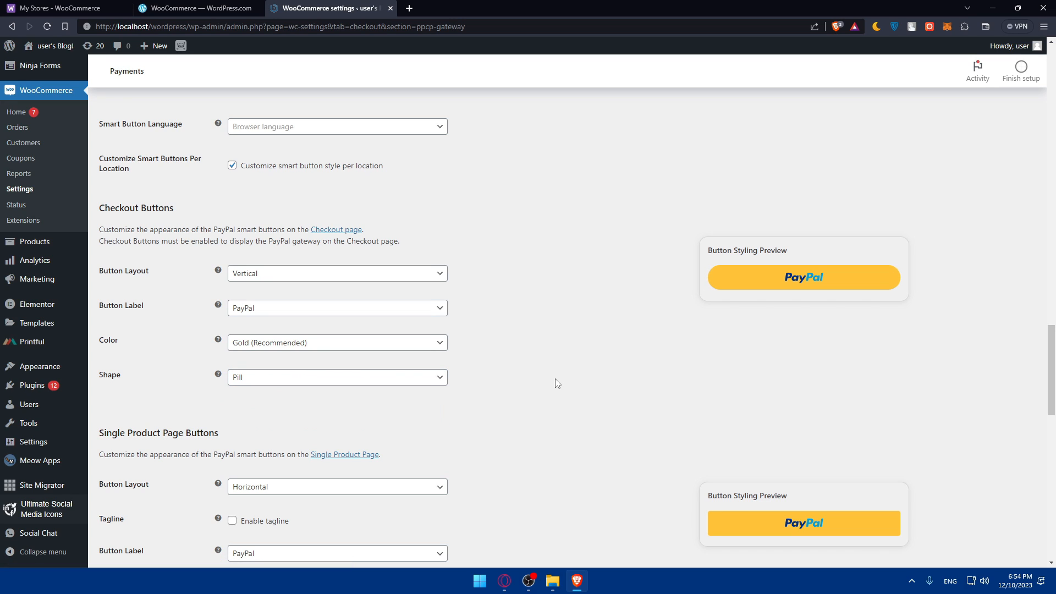
{"action": "scroll", "scroll_direction": "down", "scroll_amount": 3}
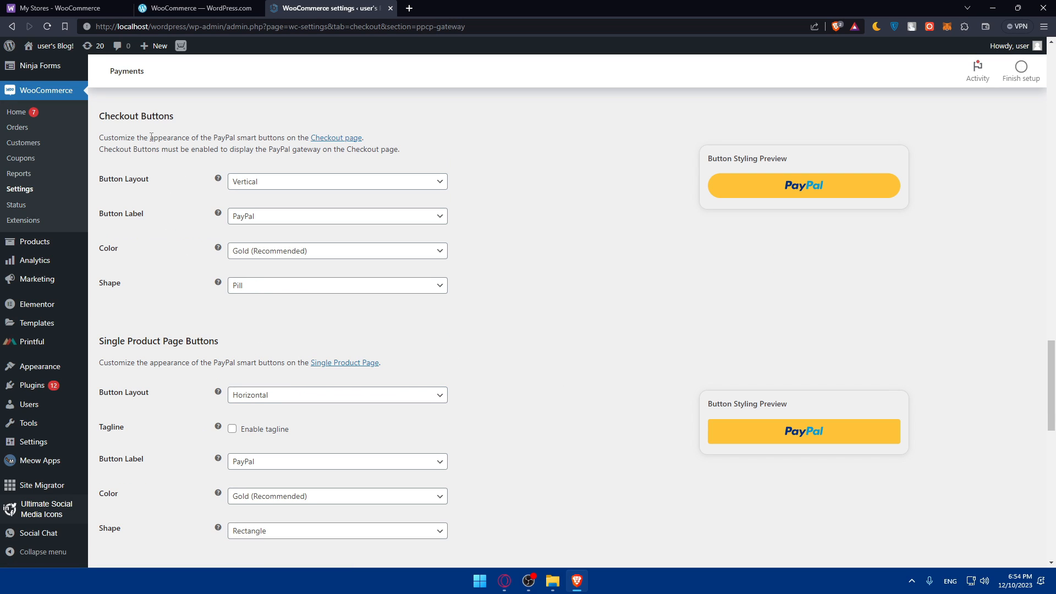
{"action": "scroll", "scroll_direction": "down", "scroll_amount": 3}
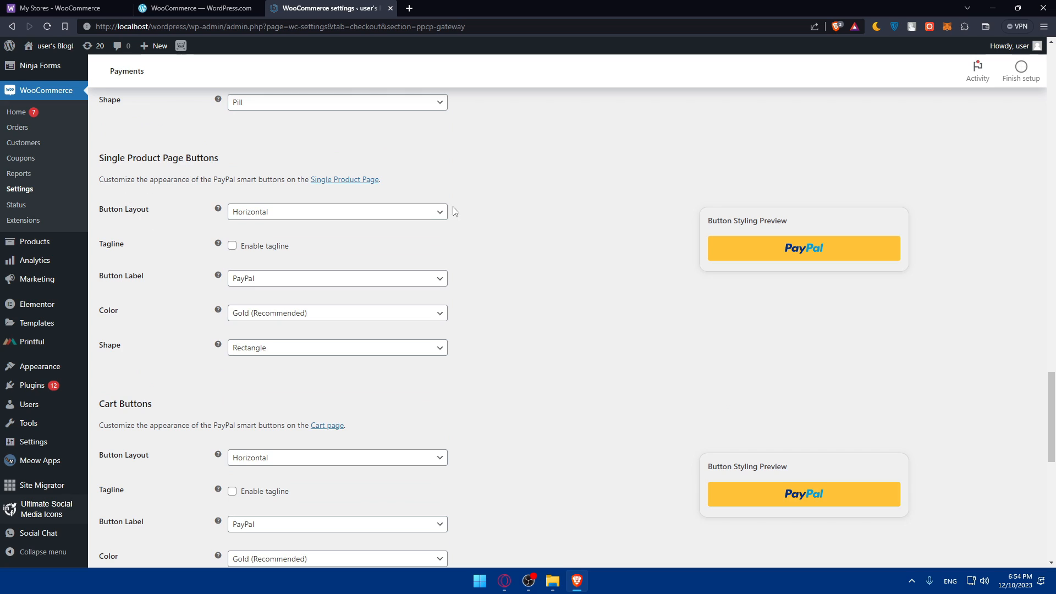
{"action": "mouse_move", "coordinate": [156, 247]}
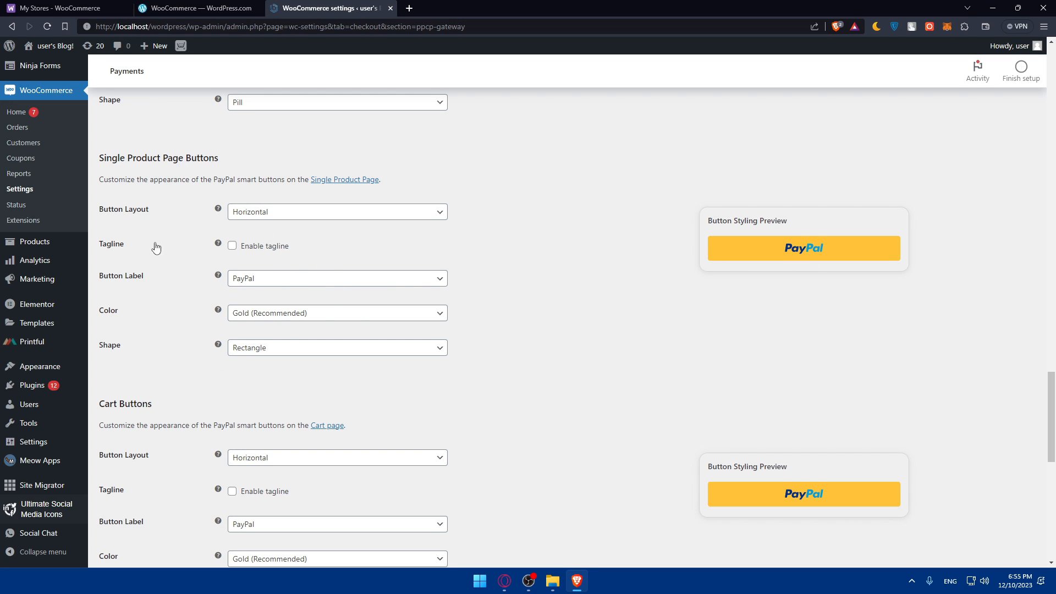
{"action": "scroll", "scroll_direction": "down", "scroll_amount": 3}
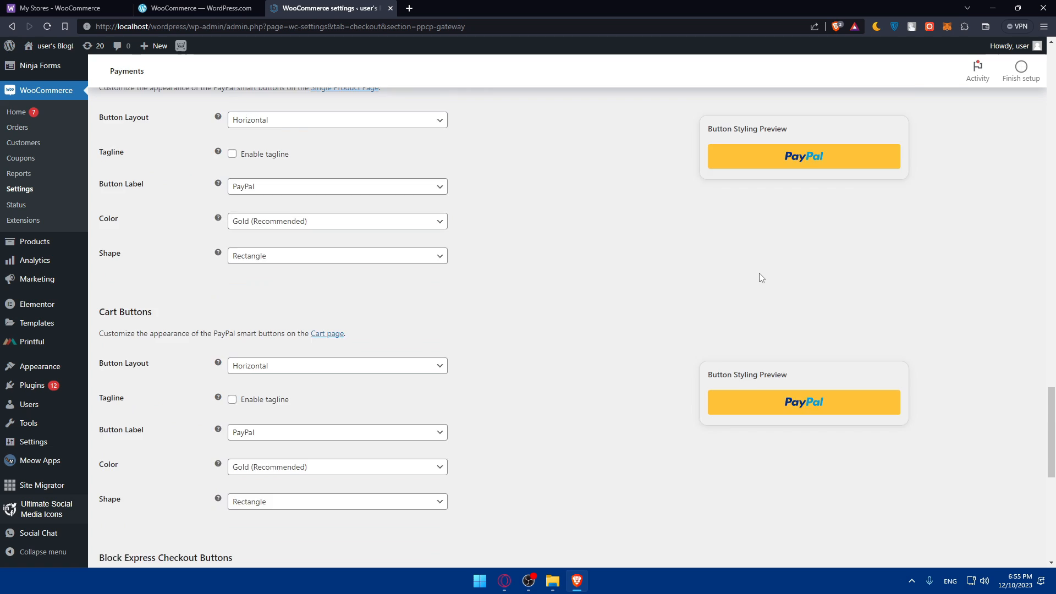
{"action": "scroll", "scroll_direction": "down", "scroll_amount": 3}
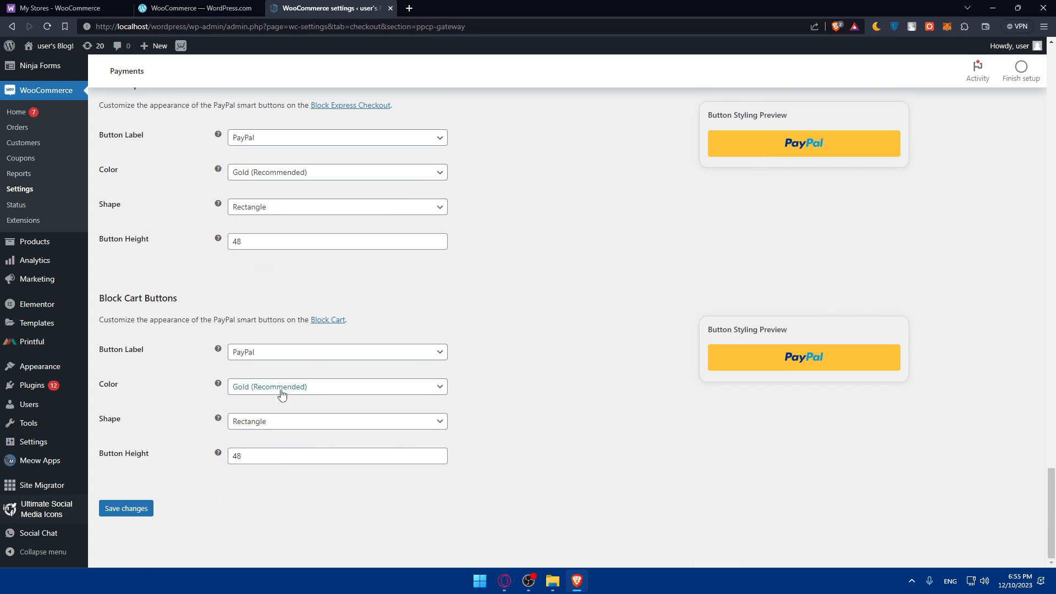
Save the reviewed PayPal Standard Payments and smart button settings
{"action": "left_click", "coordinate": [126, 508]}
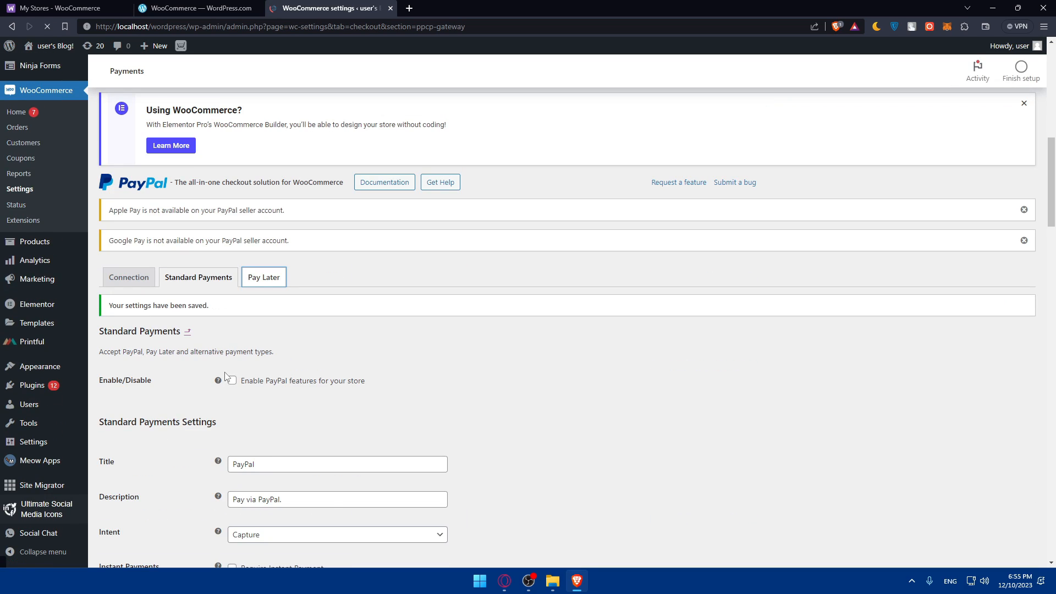
Review the Pay Later tab's button locations and messaging, all enabled across store locations
{"action": "left_click", "coordinate": [264, 277]}
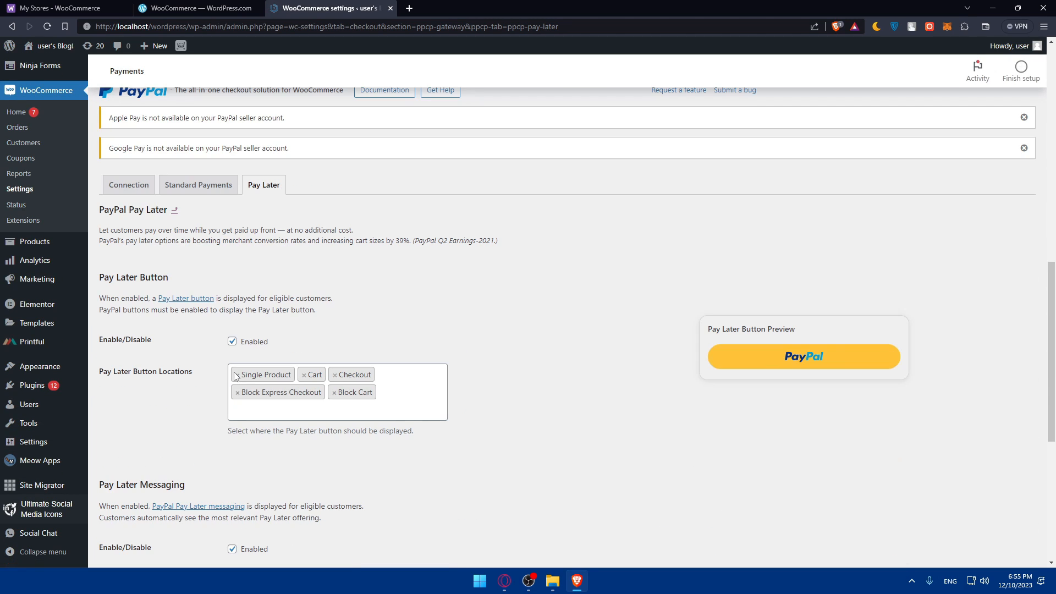
{"action": "mouse_move", "coordinate": [185, 298]}
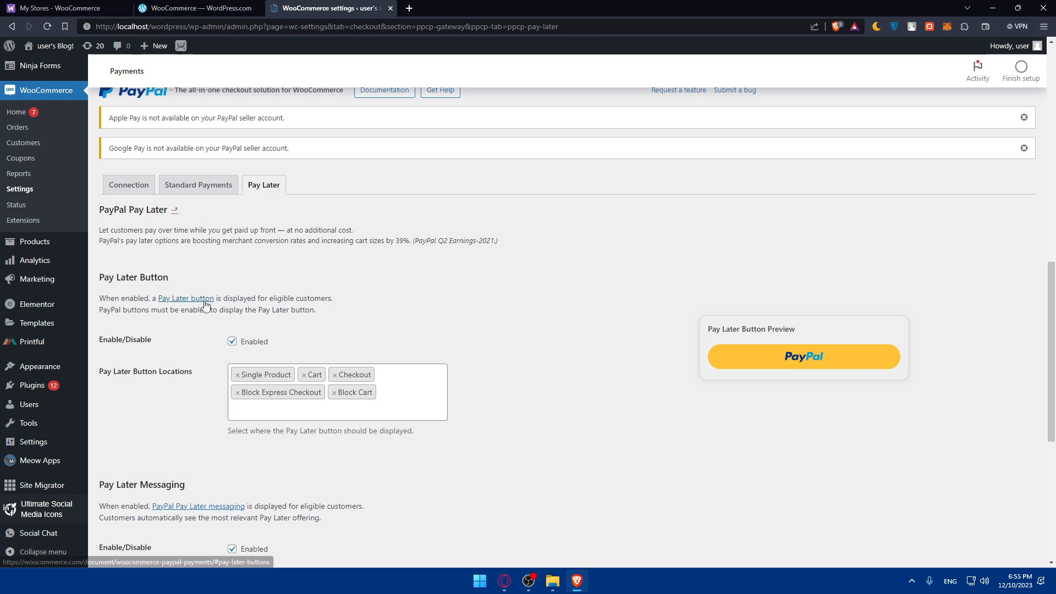
{"action": "mouse_move", "coordinate": [256, 339]}
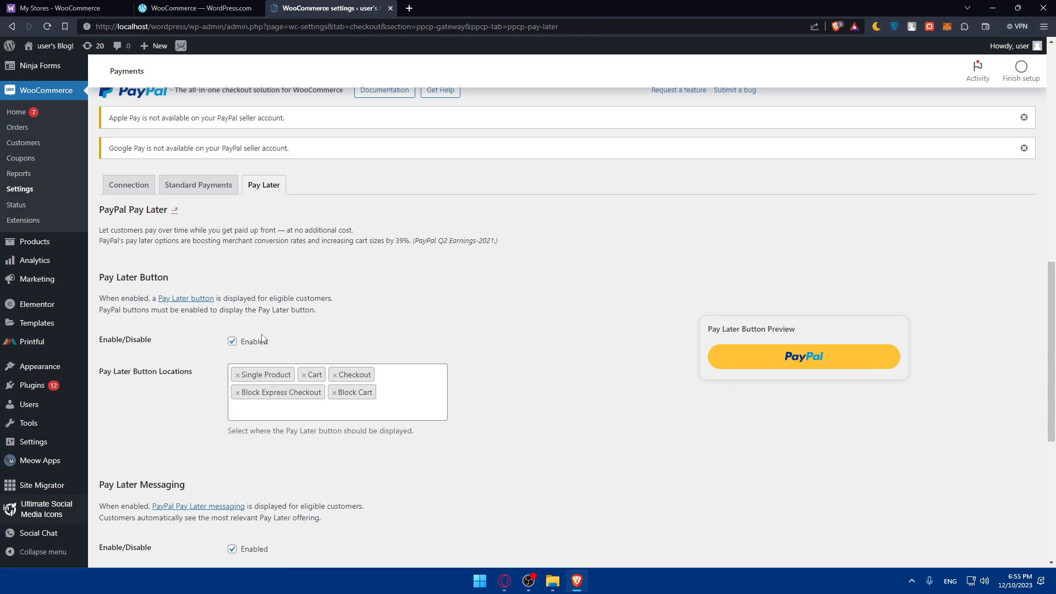
{"action": "scroll", "scroll_direction": "down", "scroll_amount": 3}
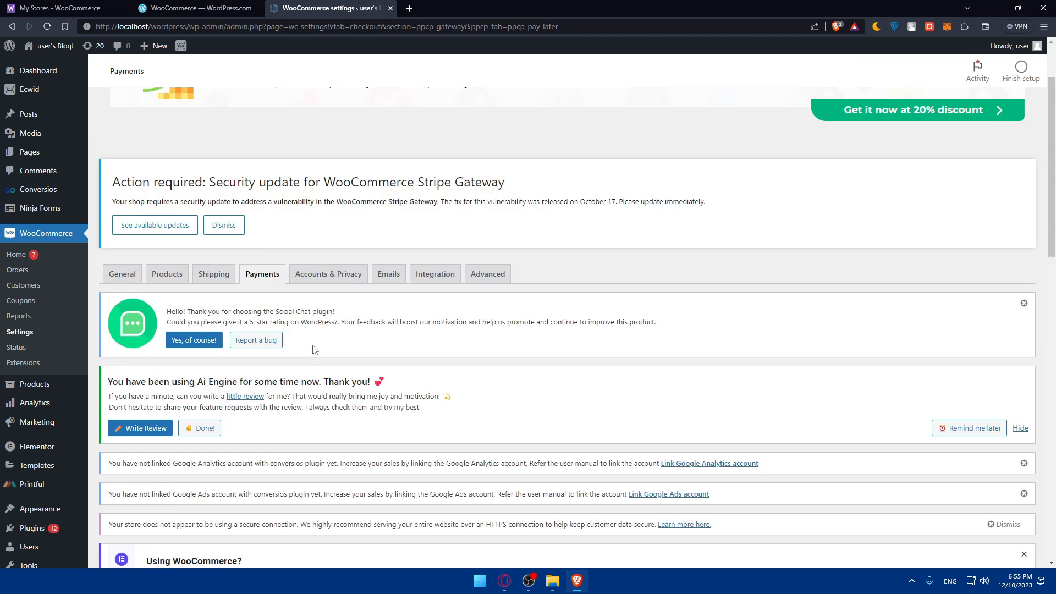
{"action": "scroll", "scroll_direction": "down", "scroll_amount": 3}
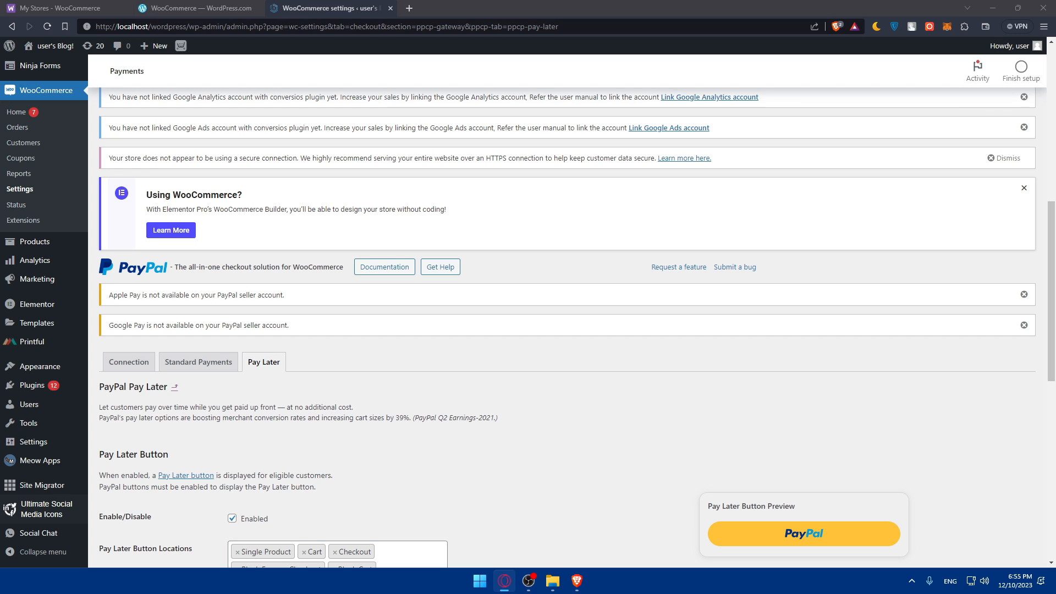
{"action": "mouse_move", "coordinate": [198, 361]}
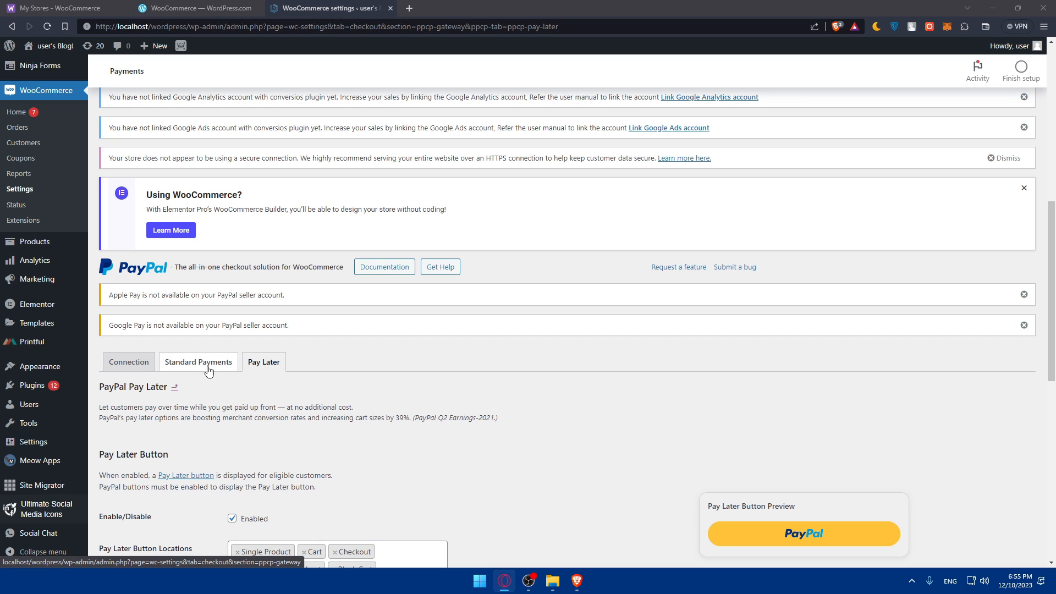
Scroll through the Standard Payments tab down to the smart button styling and back
{"action": "left_click", "coordinate": [198, 362]}
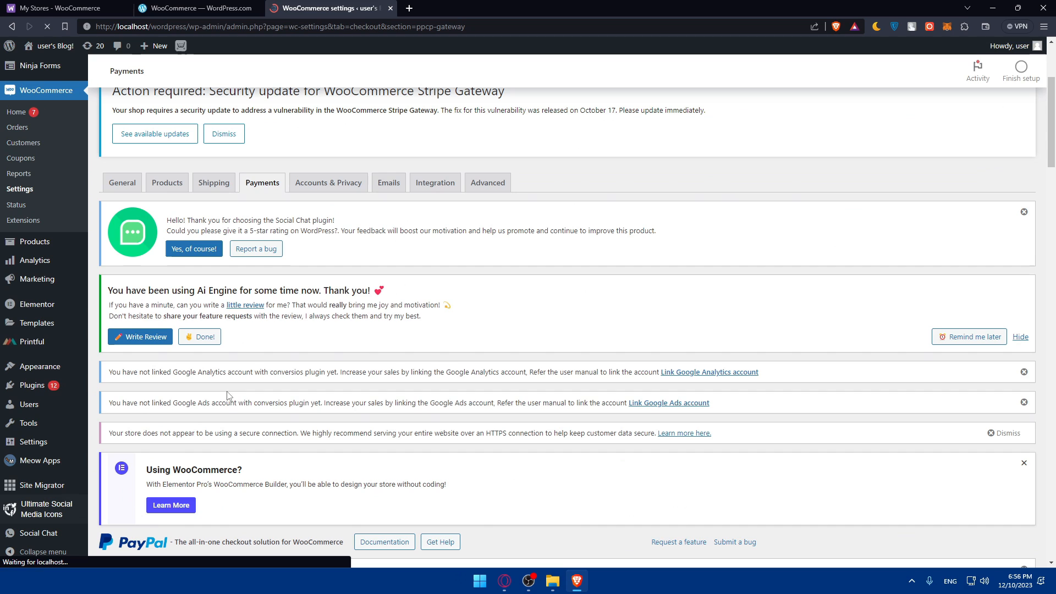
{"action": "scroll", "scroll_direction": "down", "scroll_amount": 3}
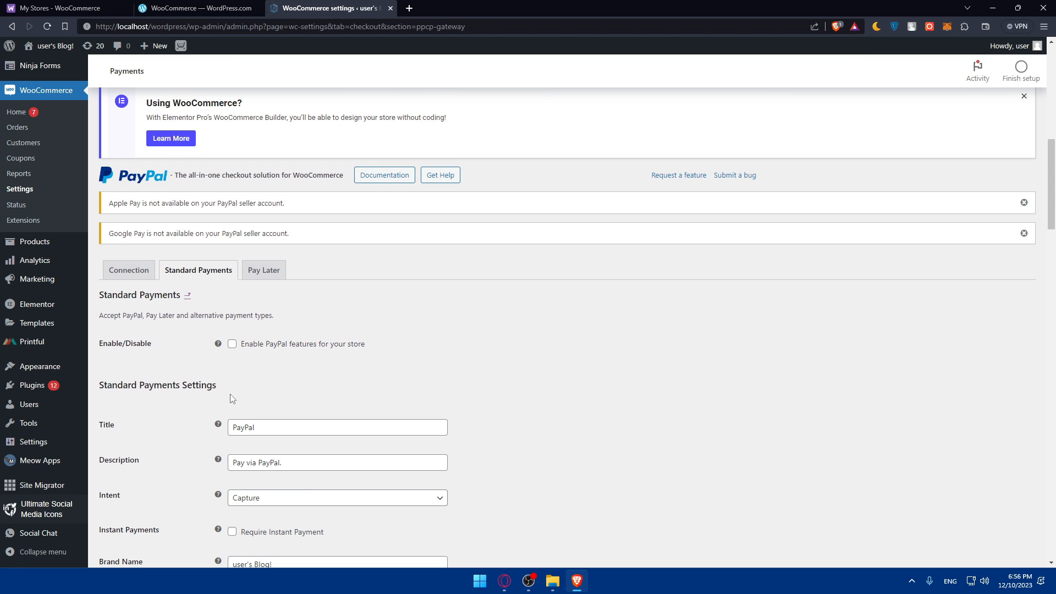
{"action": "scroll", "scroll_direction": "down", "scroll_amount": 3}
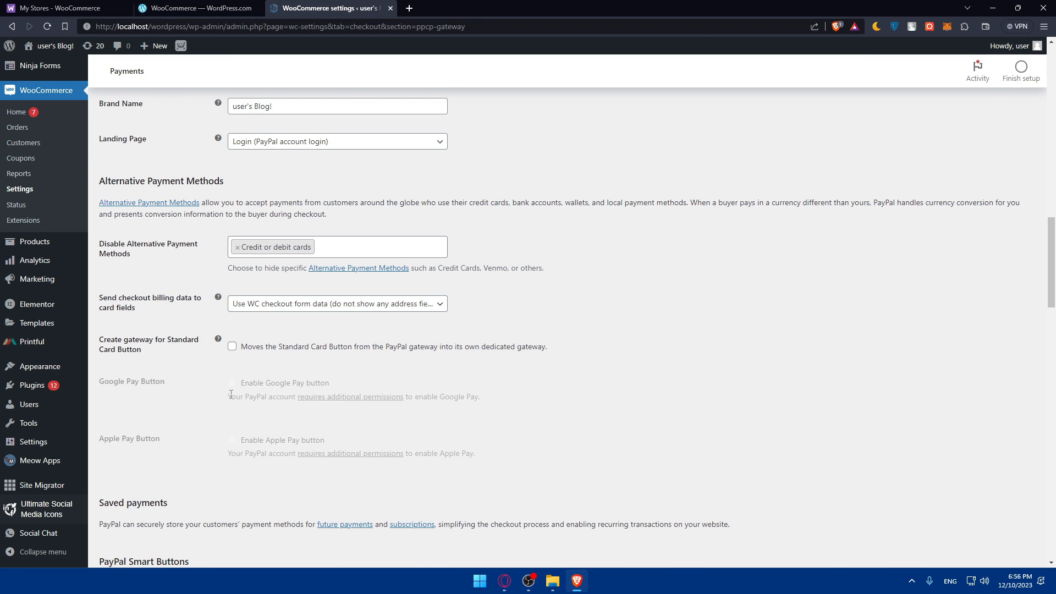
{"action": "scroll", "scroll_direction": "down", "scroll_amount": 3}
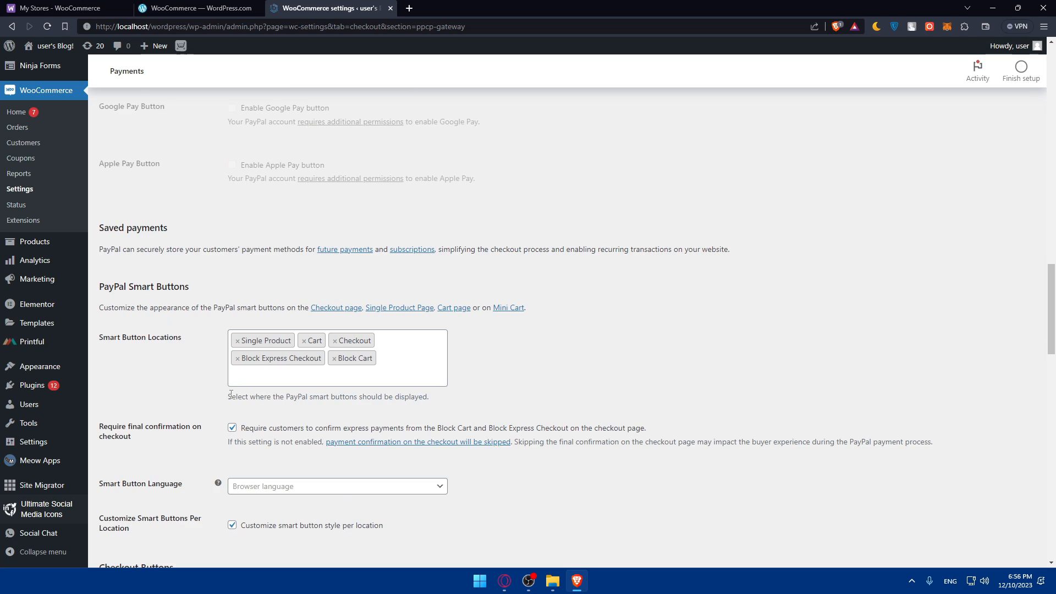
{"action": "scroll", "scroll_direction": "down", "scroll_amount": 3}
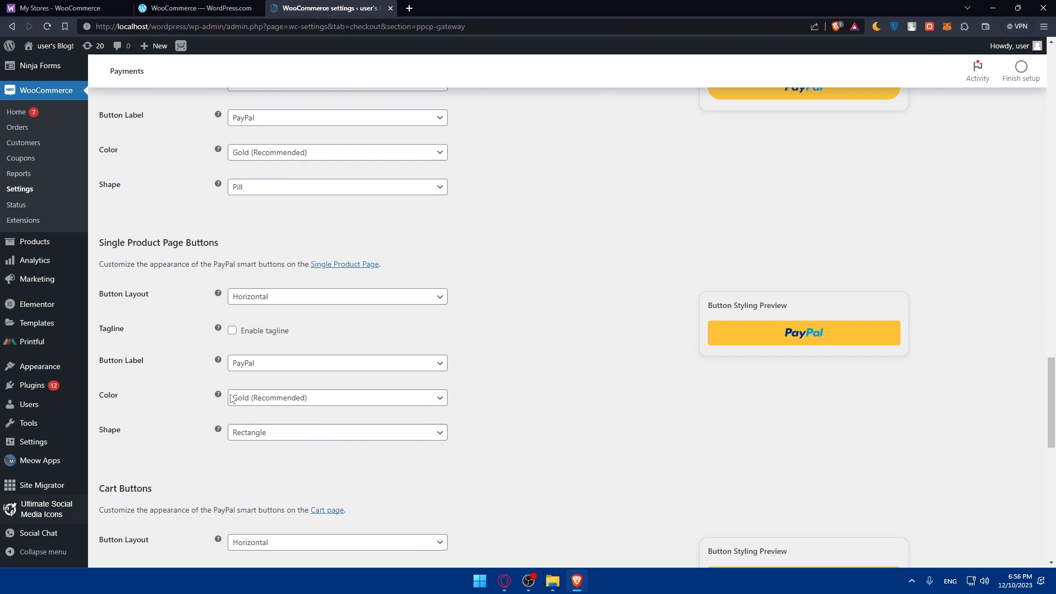
{"action": "scroll", "scroll_direction": "up", "scroll_amount": 3}
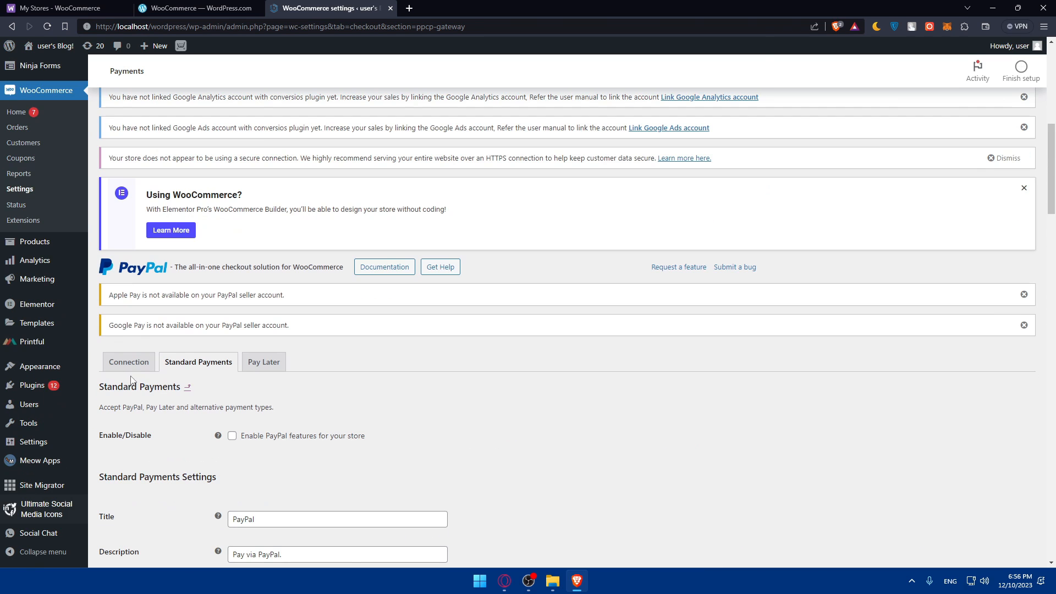
{"action": "left_click", "coordinate": [128, 362]}
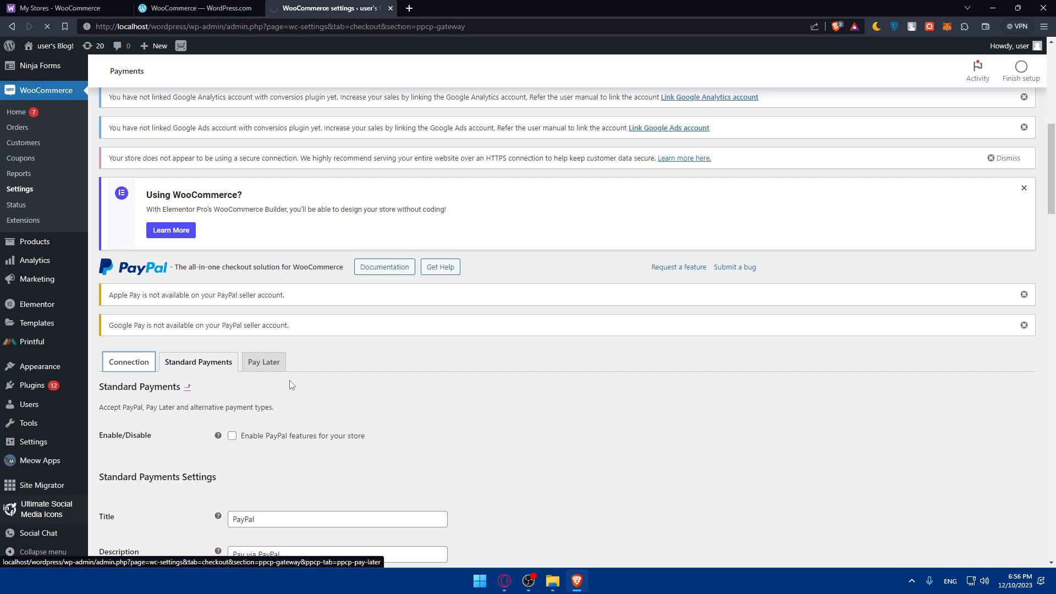
Review the Connection tab's Connected status and its live API Credentials section
{"action": "left_click", "coordinate": [128, 362]}
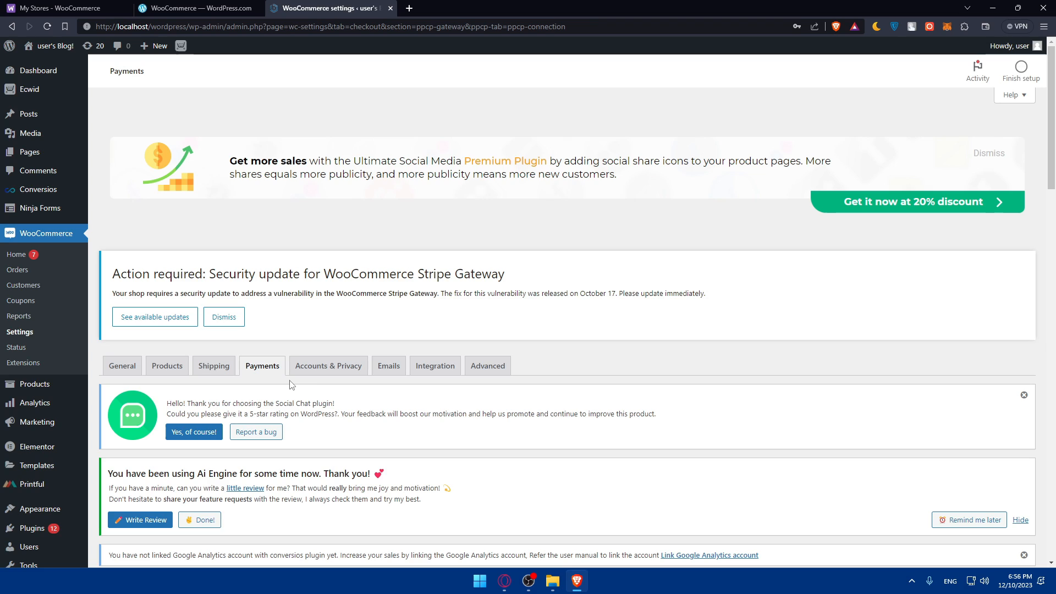
{"action": "mouse_move", "coordinate": [336, 402]}
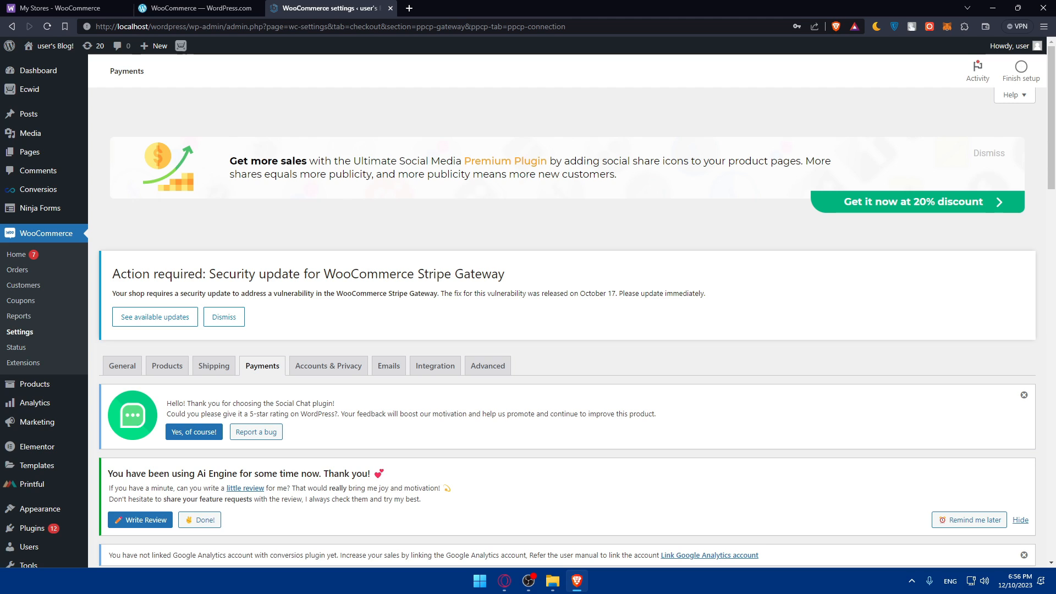
{"action": "scroll", "scroll_direction": "down", "scroll_amount": 3}
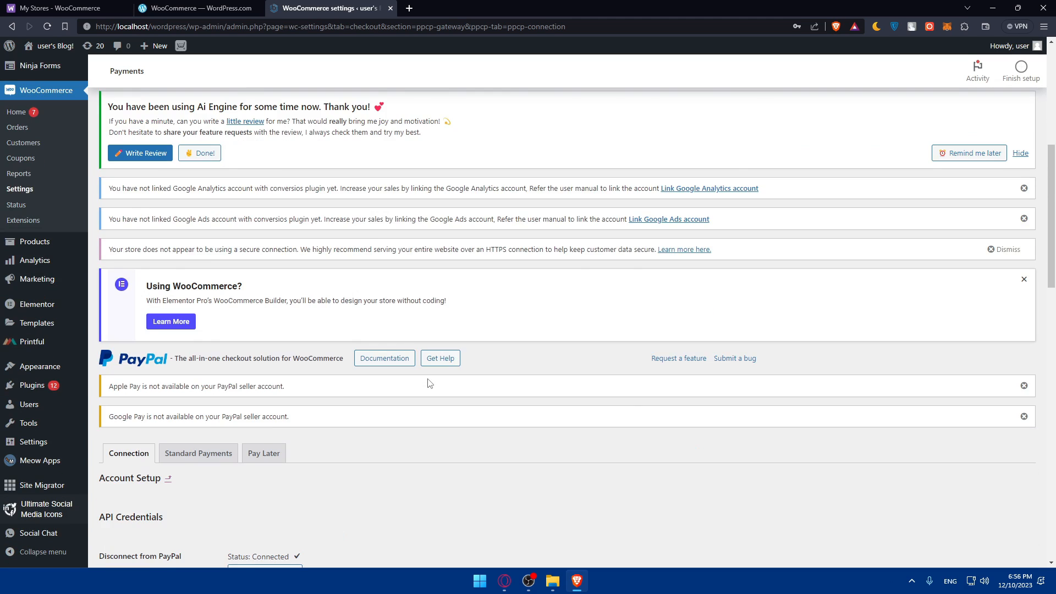
{"action": "scroll", "scroll_direction": "down", "scroll_amount": 3}
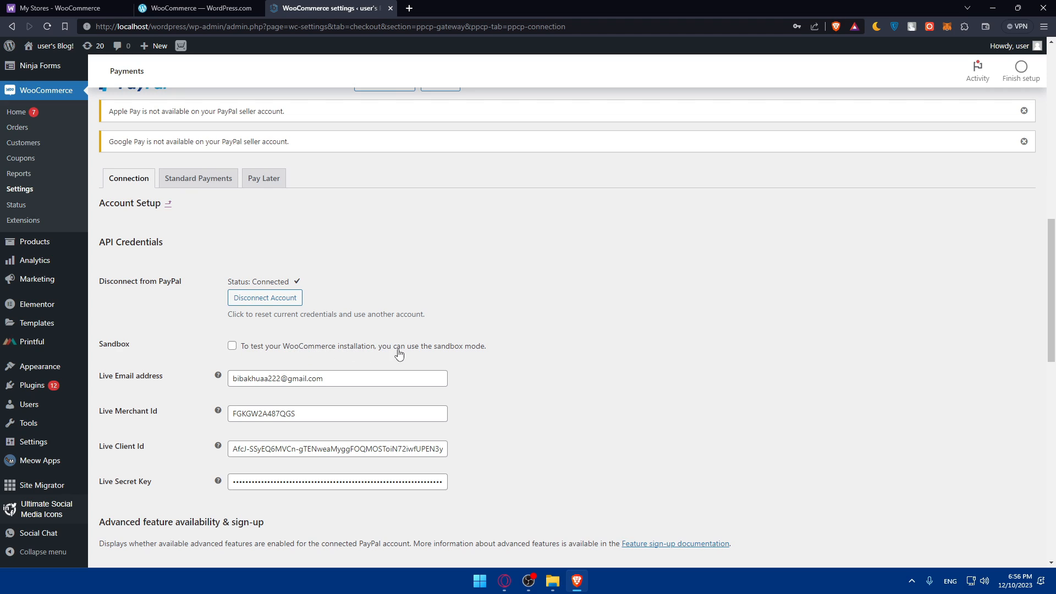
{"action": "mouse_move", "coordinate": [248, 337]}
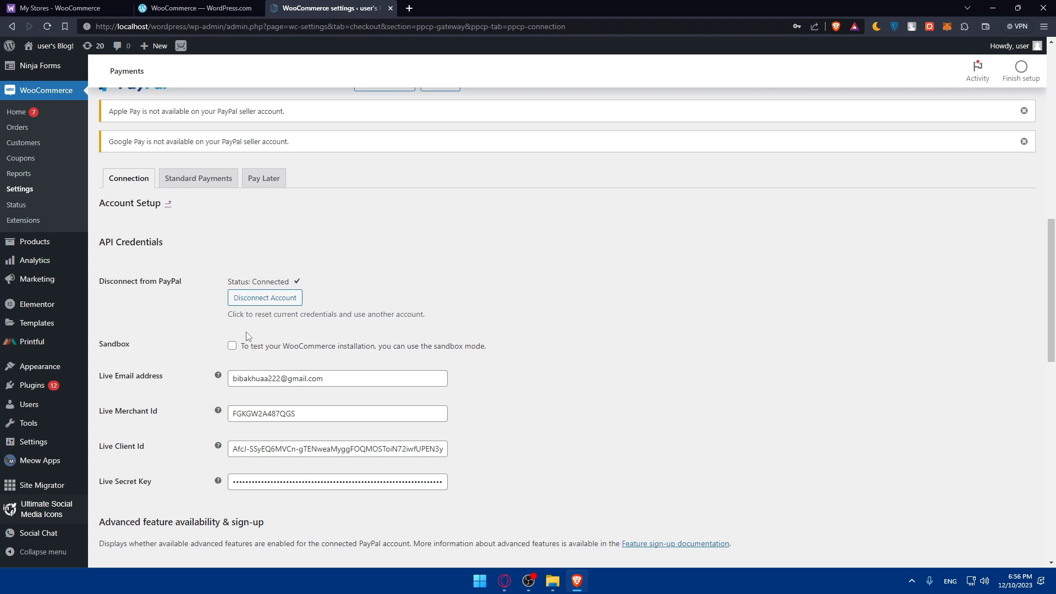
{"action": "scroll", "scroll_direction": "down", "scroll_amount": 3}
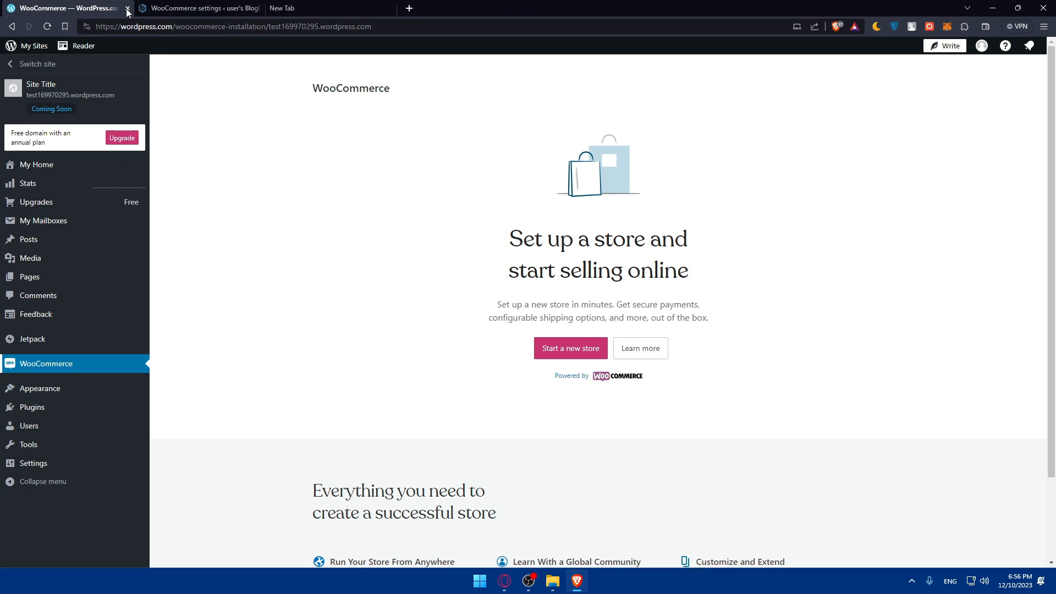
Close the WordPress.com store tab in Brave
{"action": "left_click", "coordinate": [126, 9]}
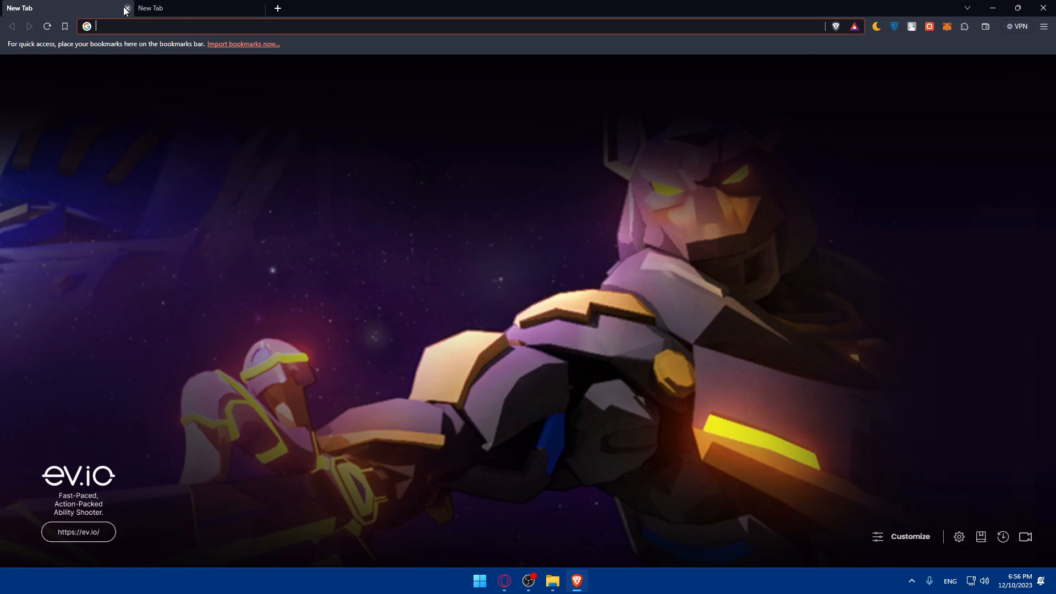